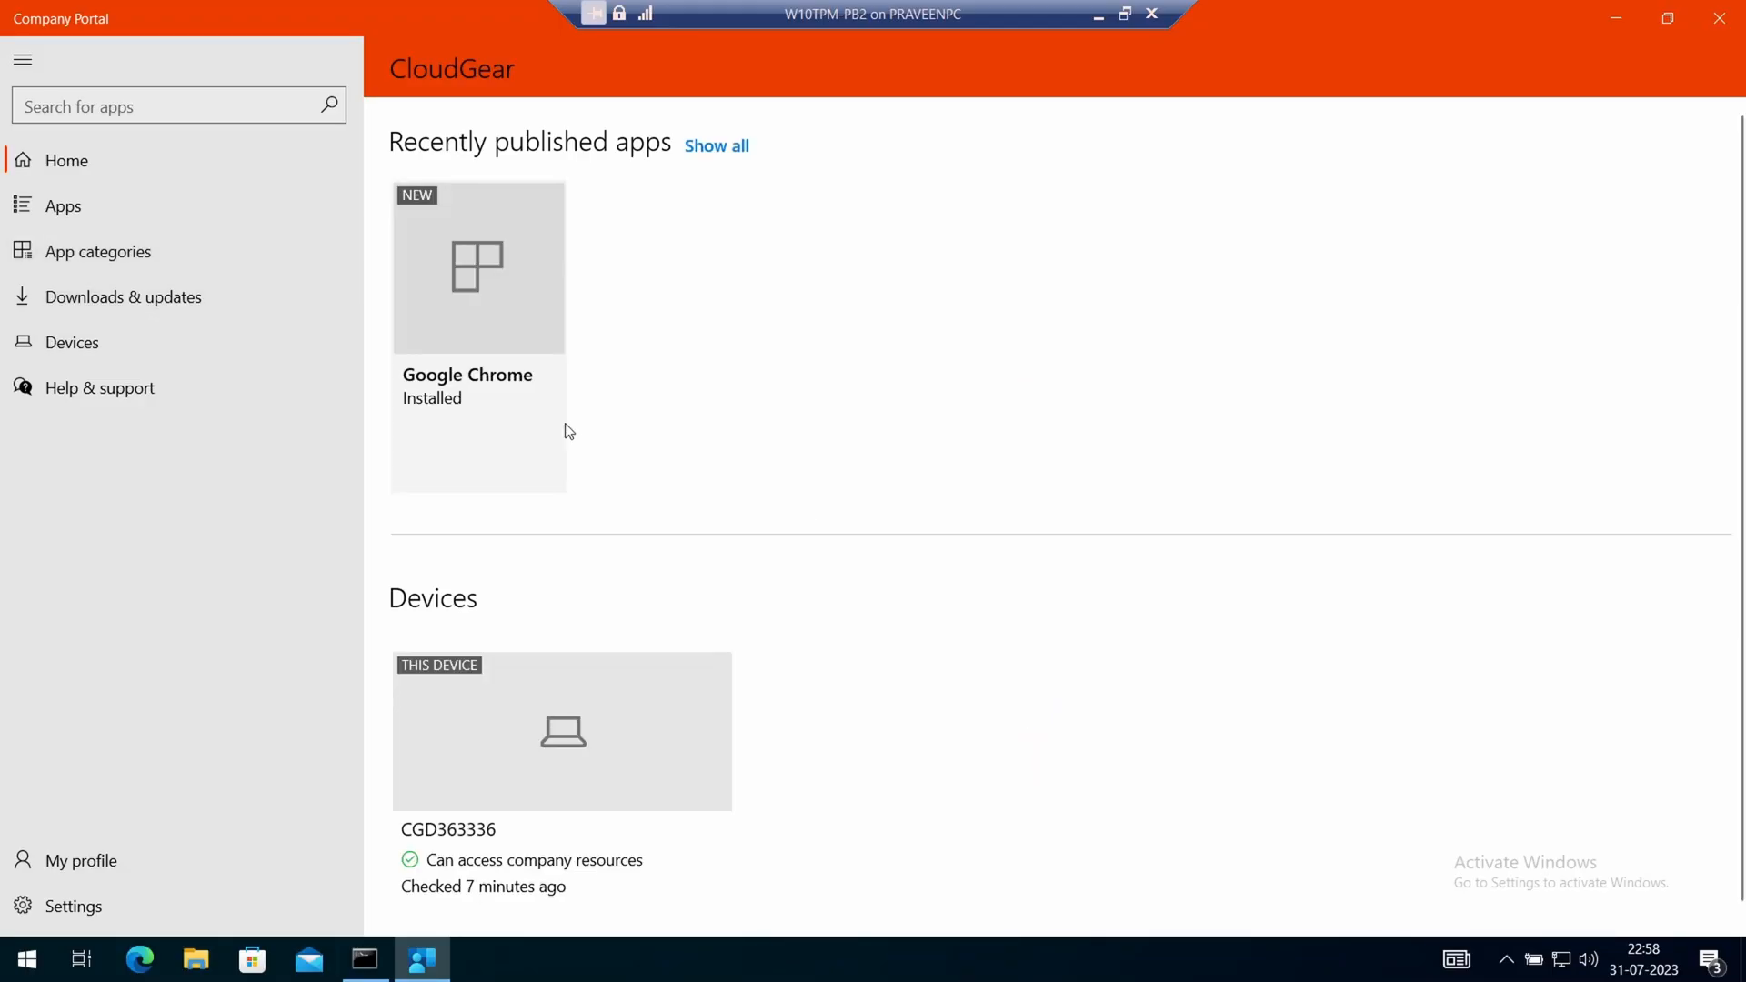
# Step: Open the Google Chrome tile from Recently published apps on the Company Portal Home page
pyautogui.click(479, 267)
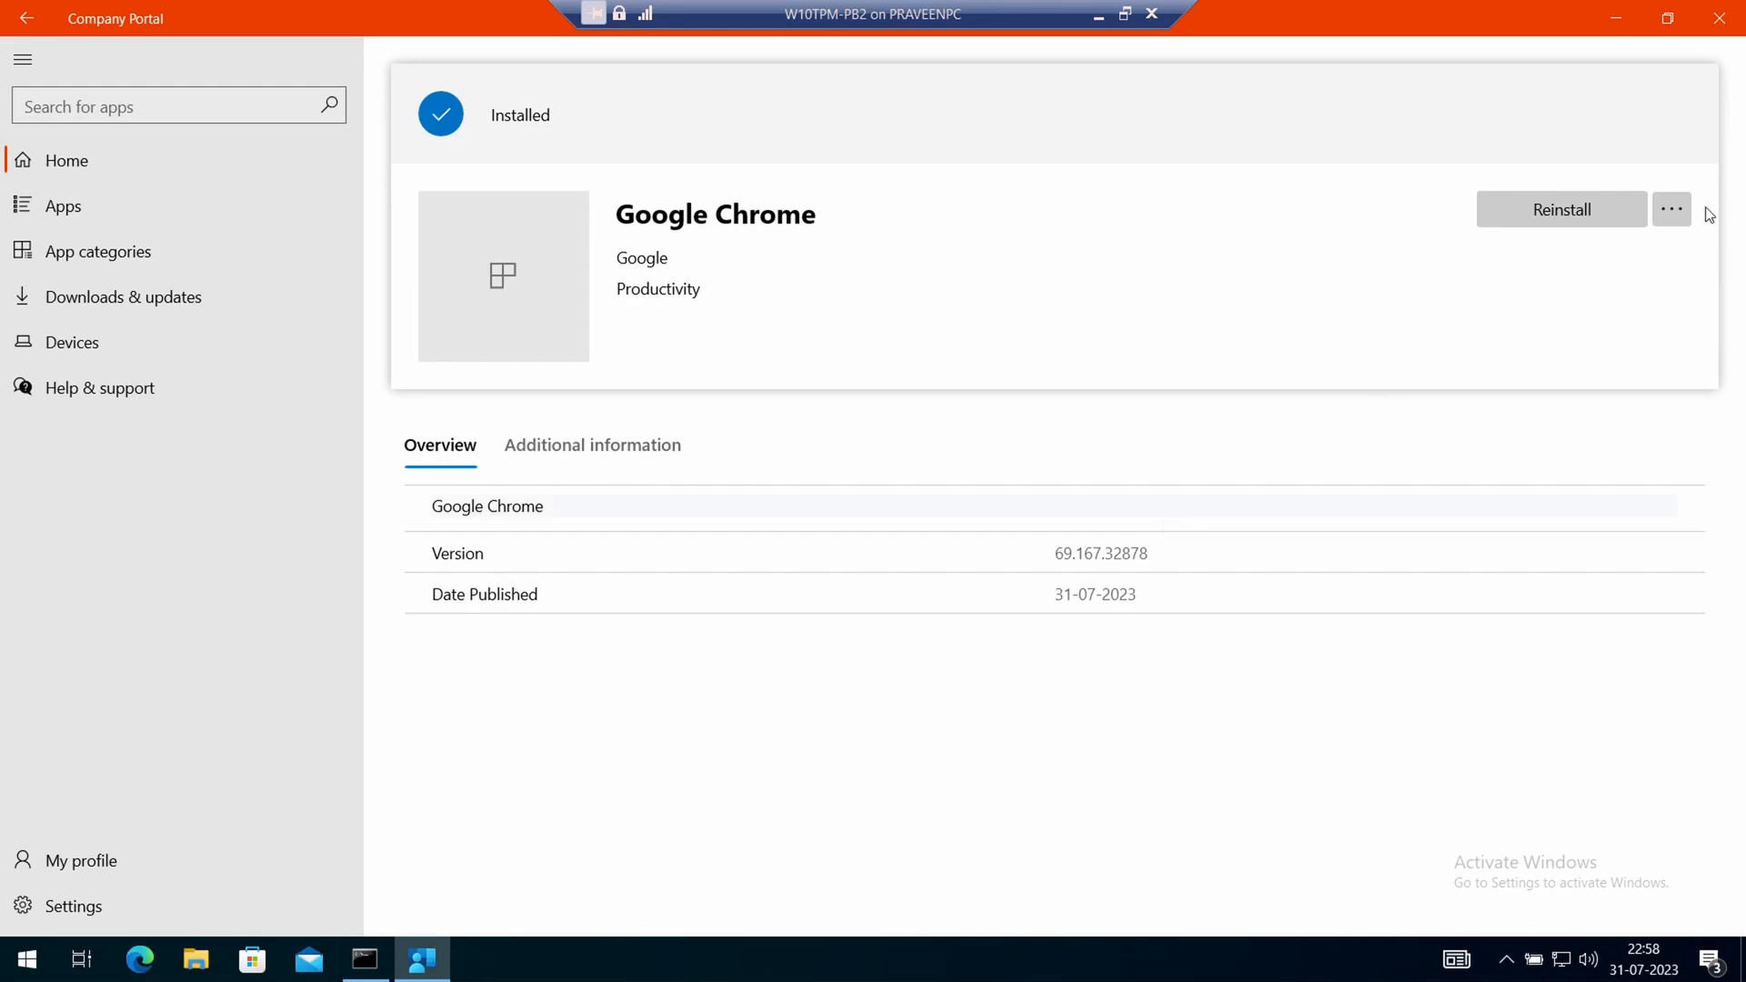
pyautogui.moveTo(1549, 225)
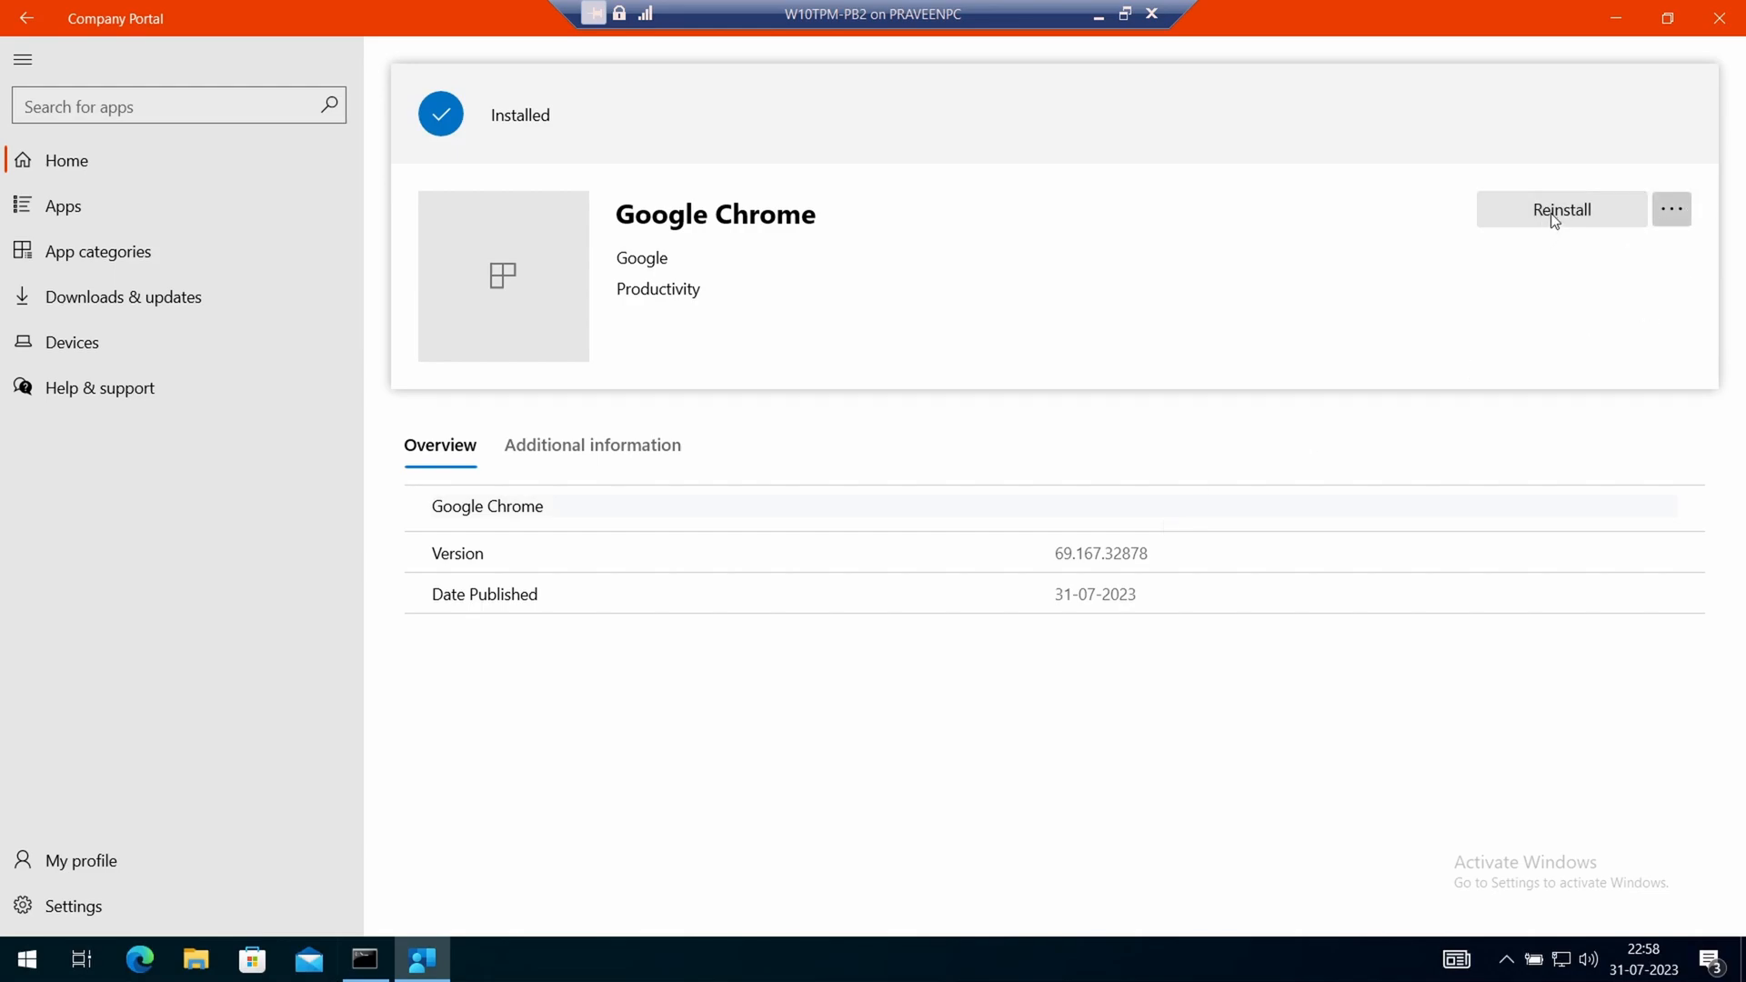
pyautogui.moveTo(1555, 220)
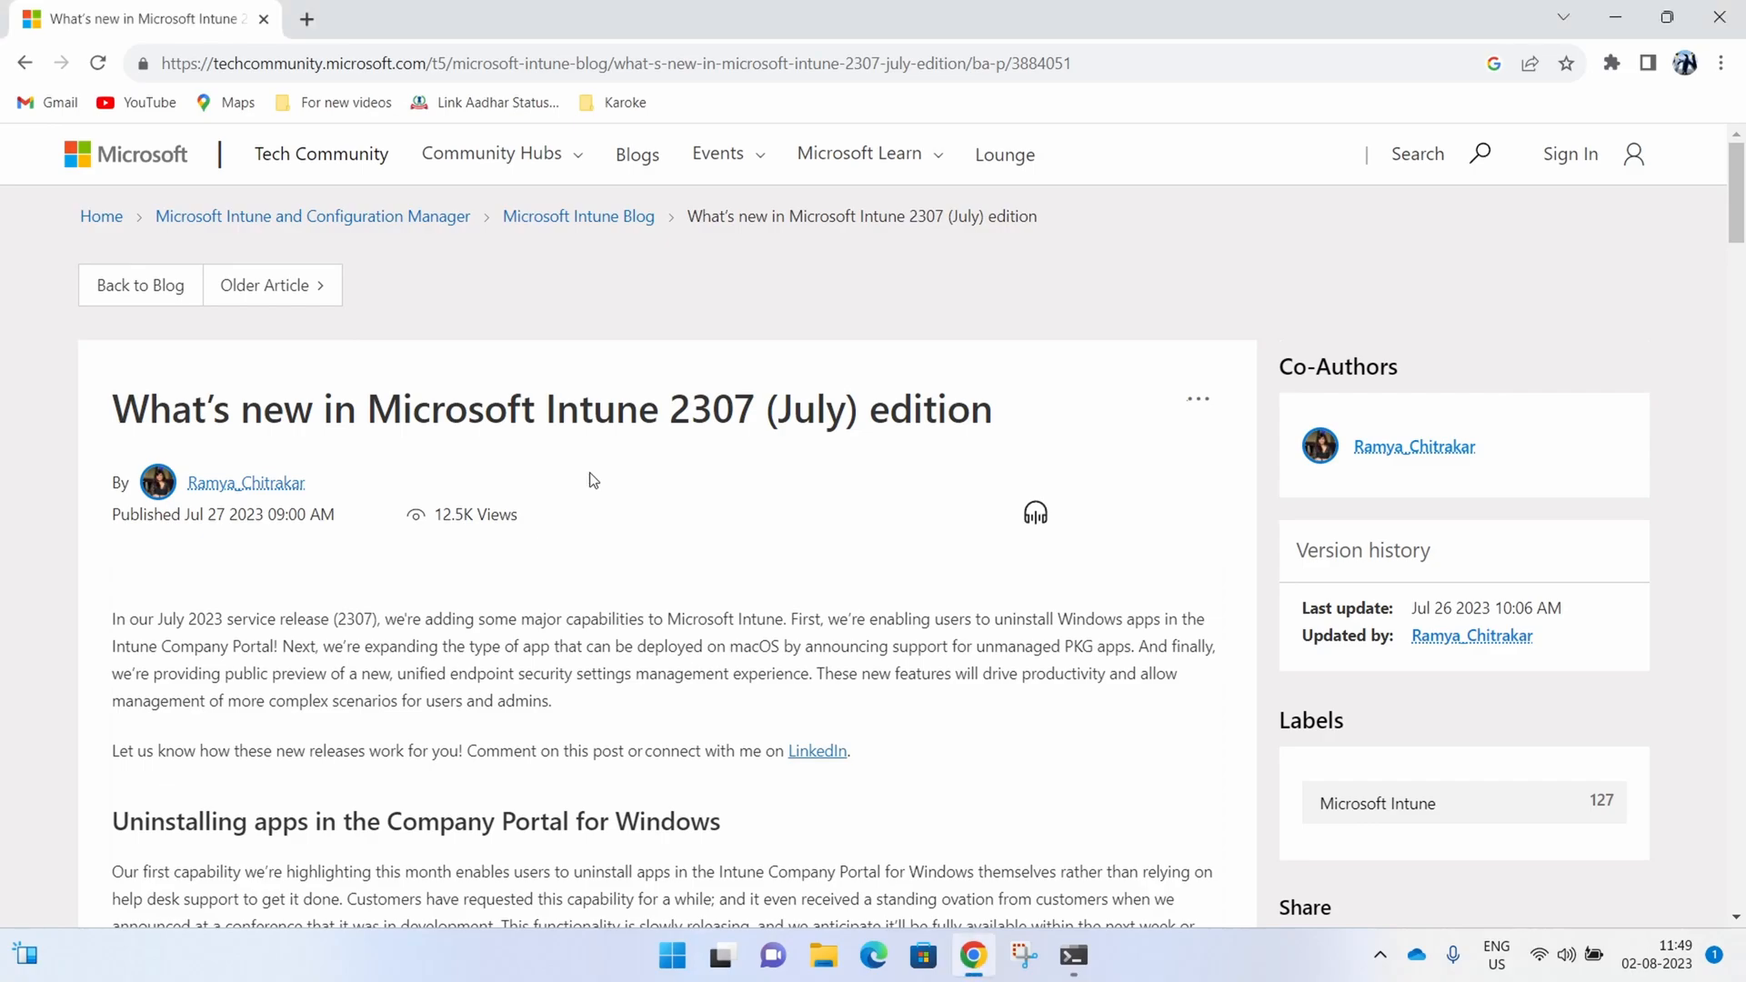
pyautogui.scroll(-3)
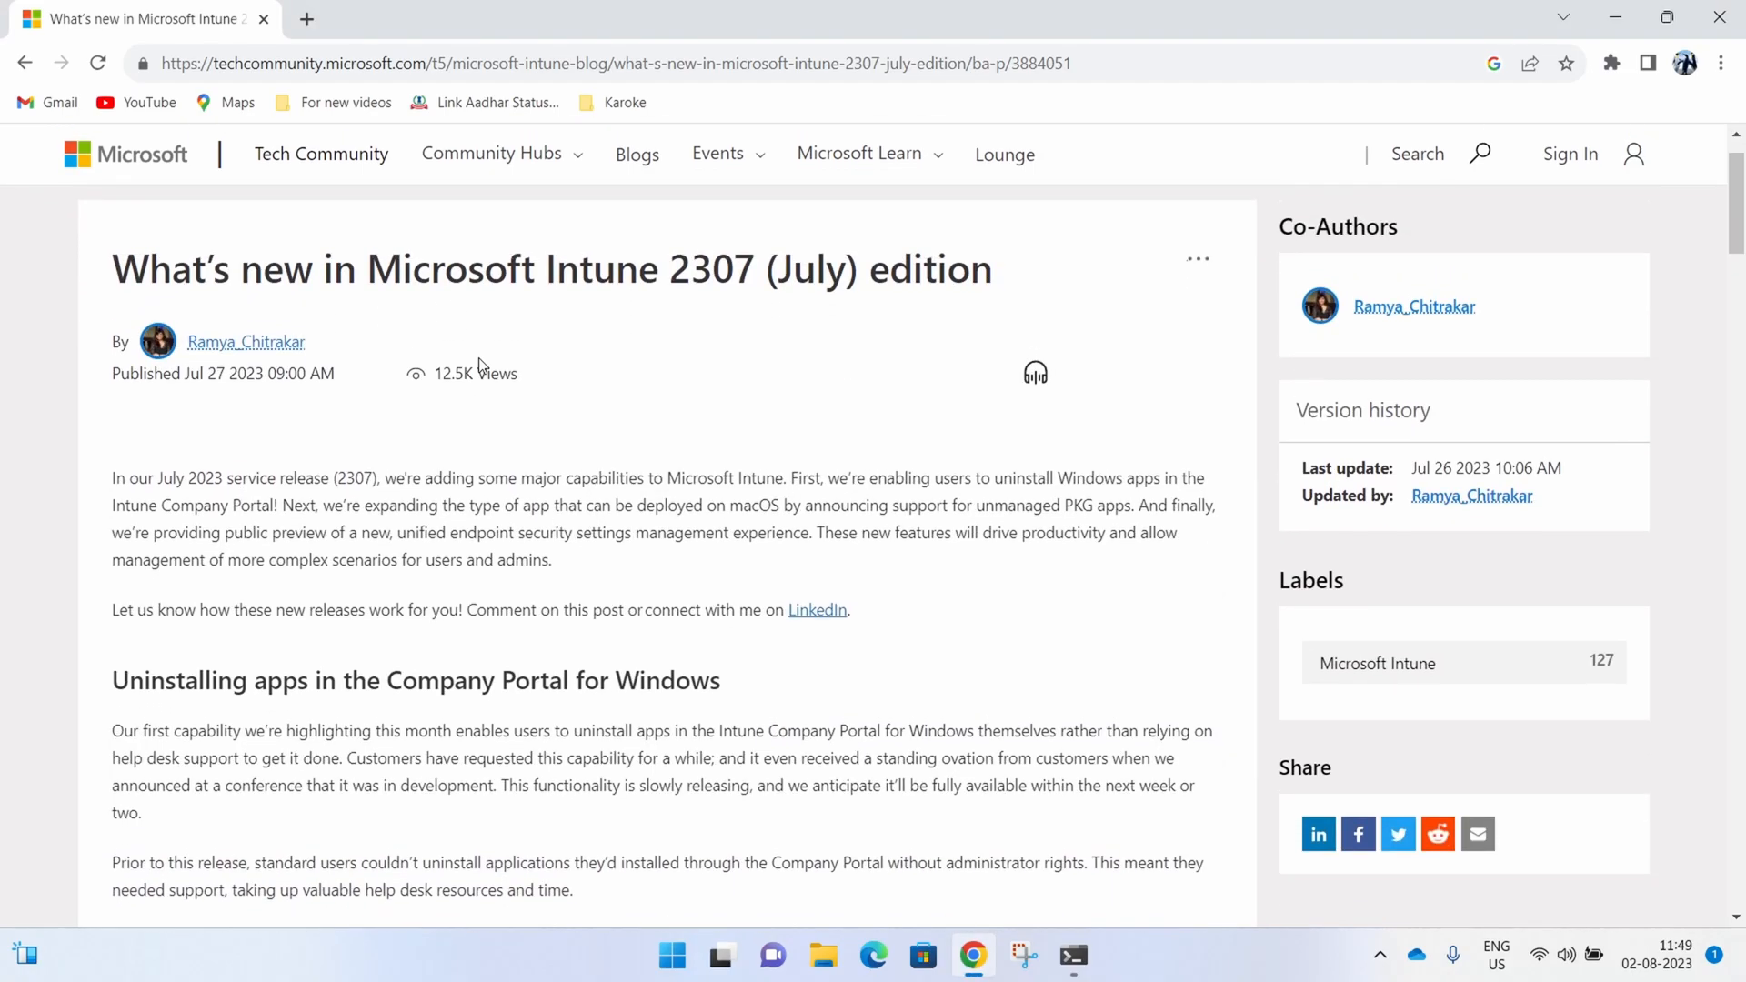
pyautogui.moveTo(669, 268); pyautogui.dragTo(990, 268)
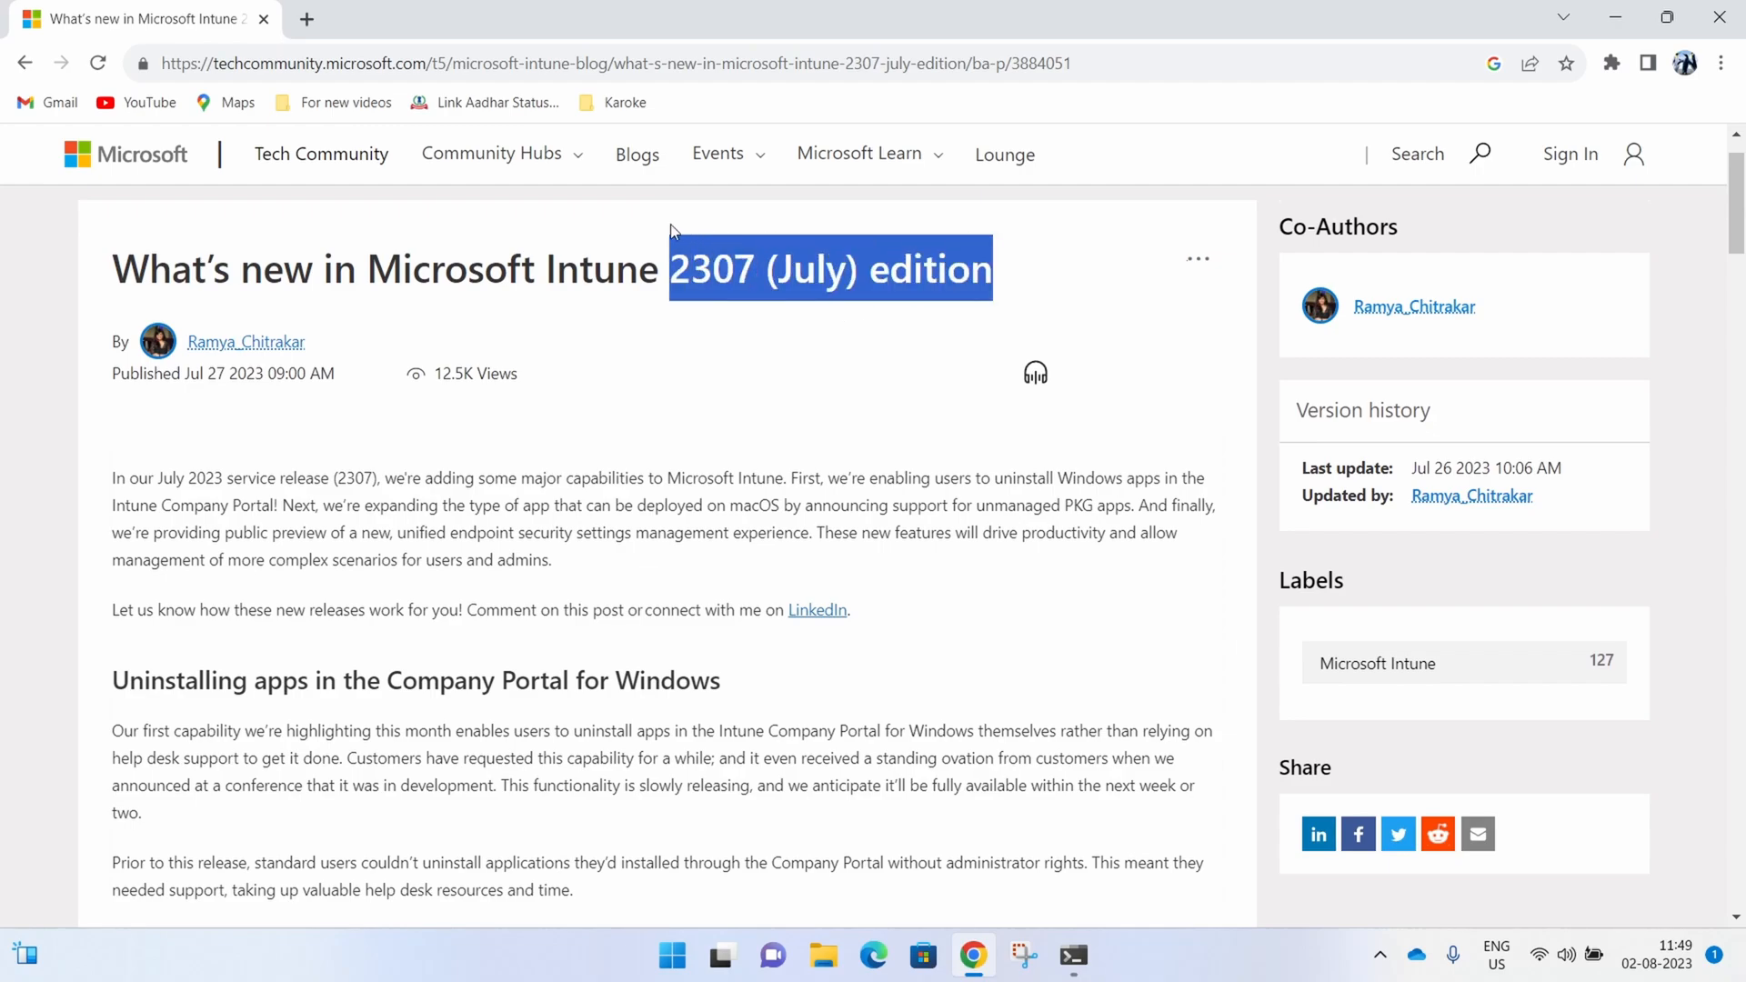
pyautogui.scroll(-3)
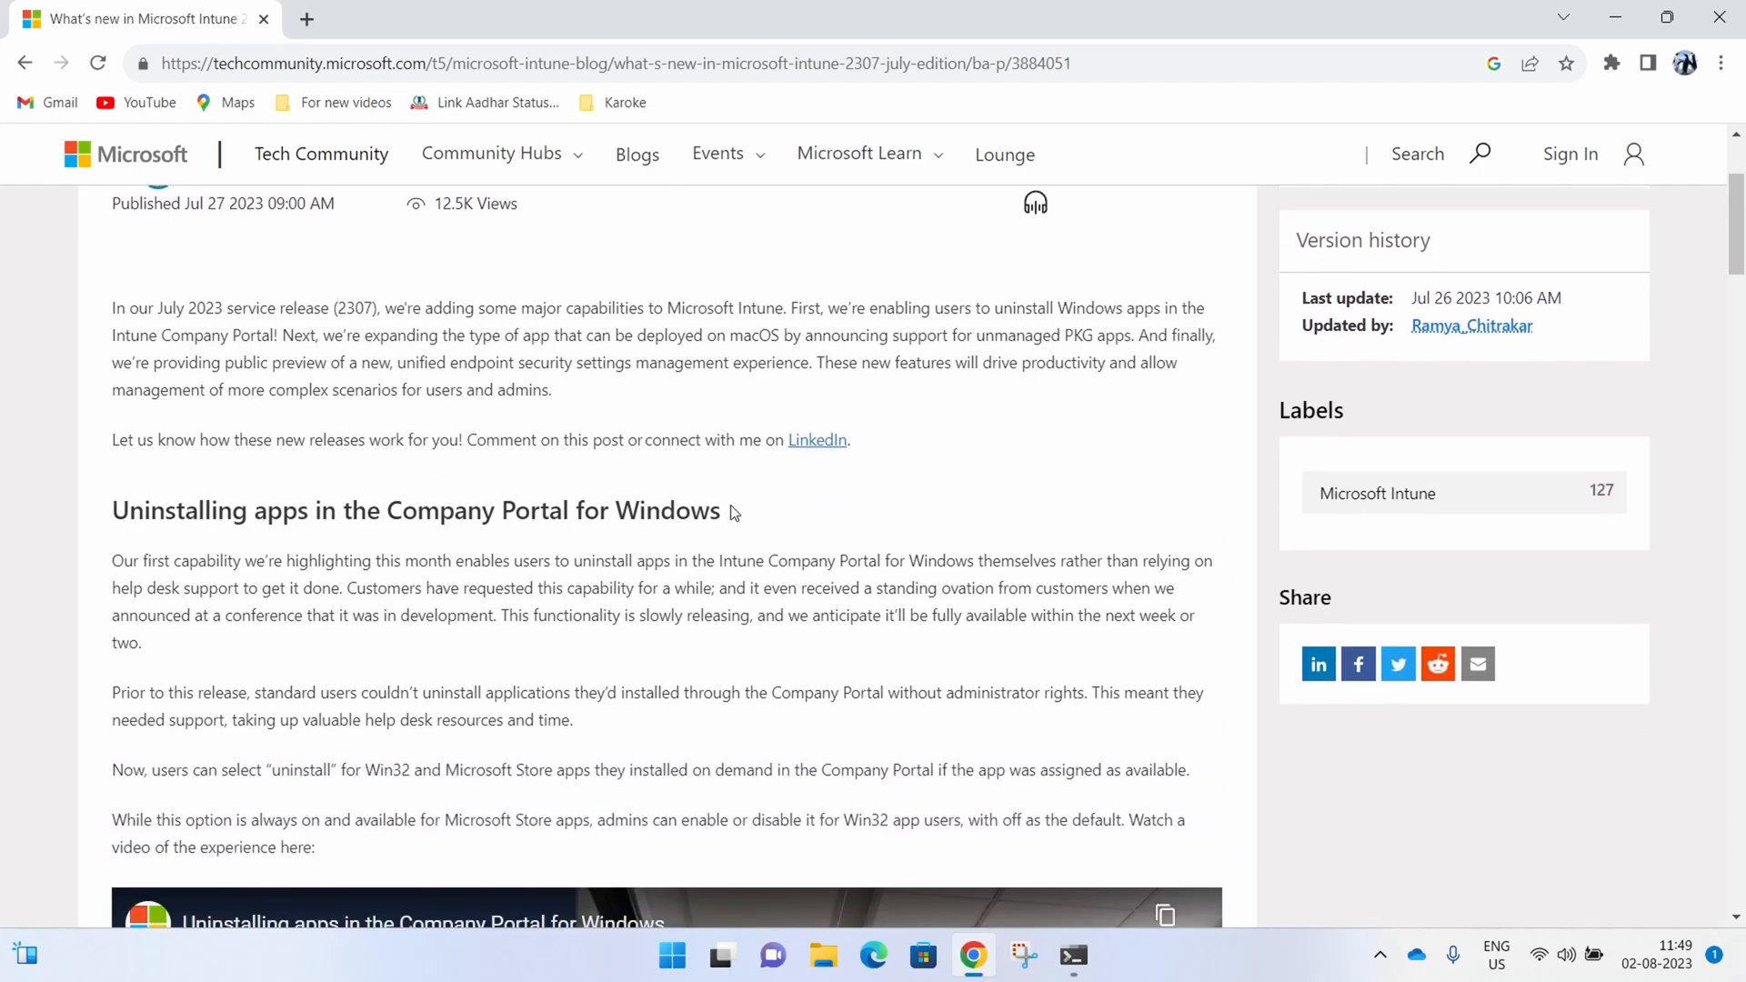
pyautogui.tripleClick(406, 511)
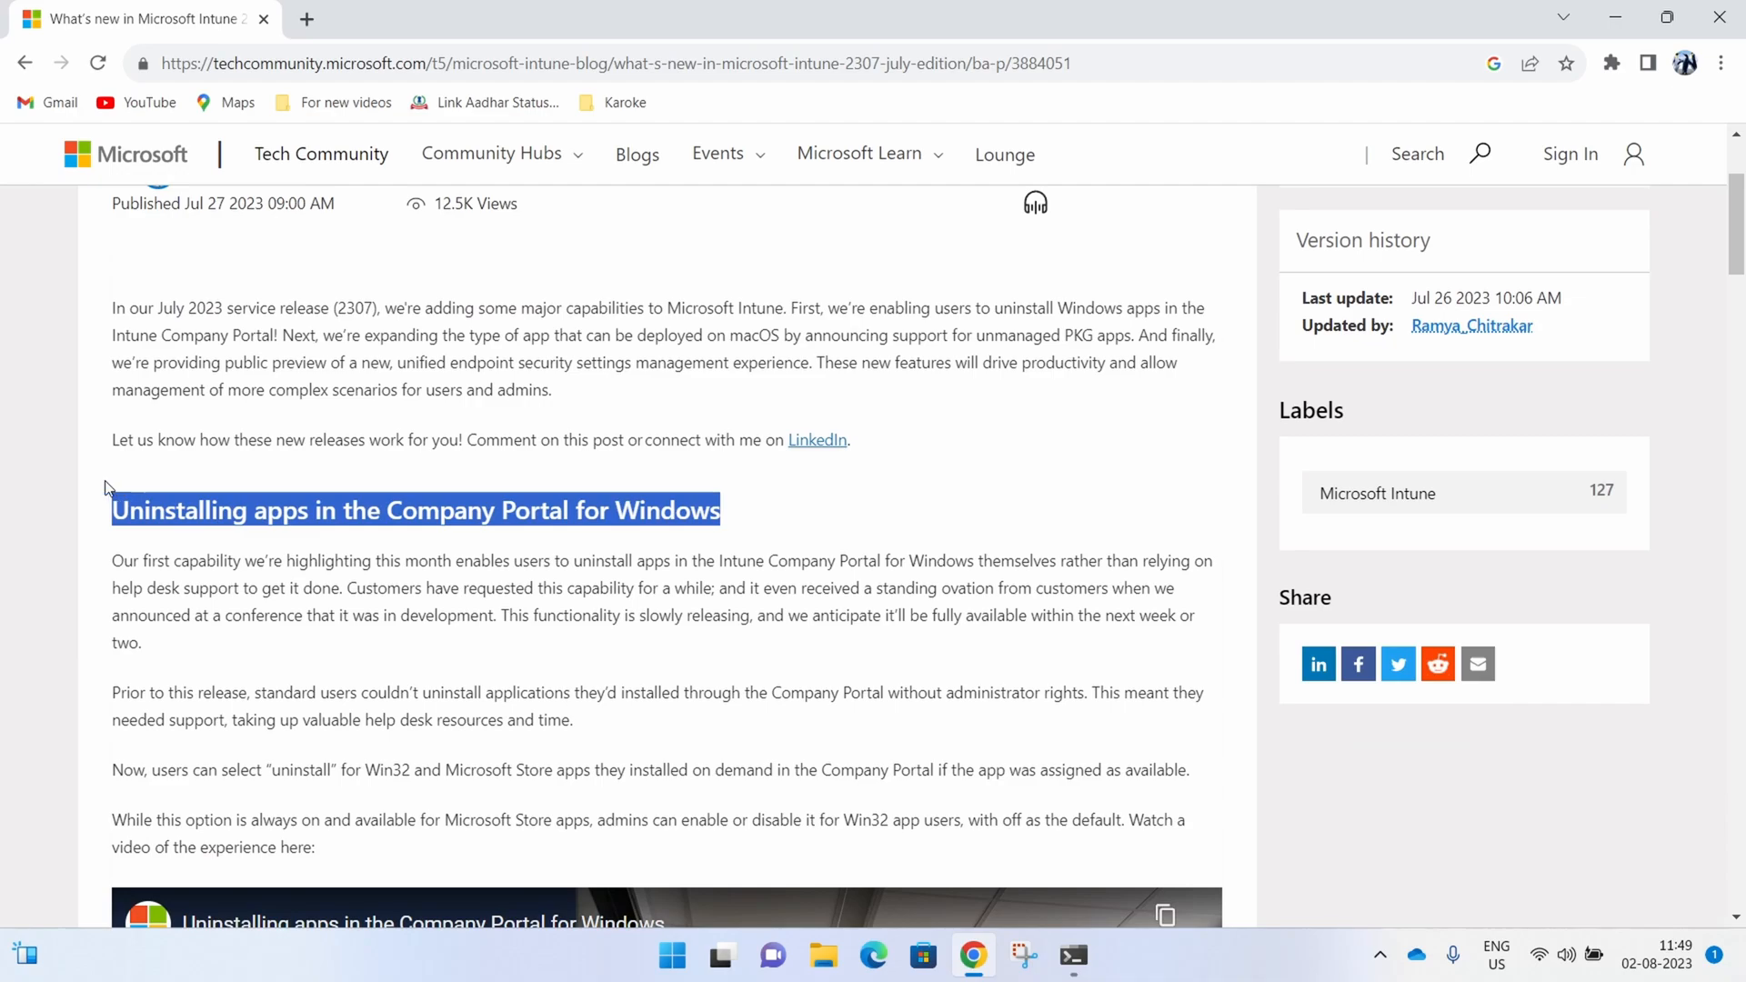
pyautogui.scroll(-3)
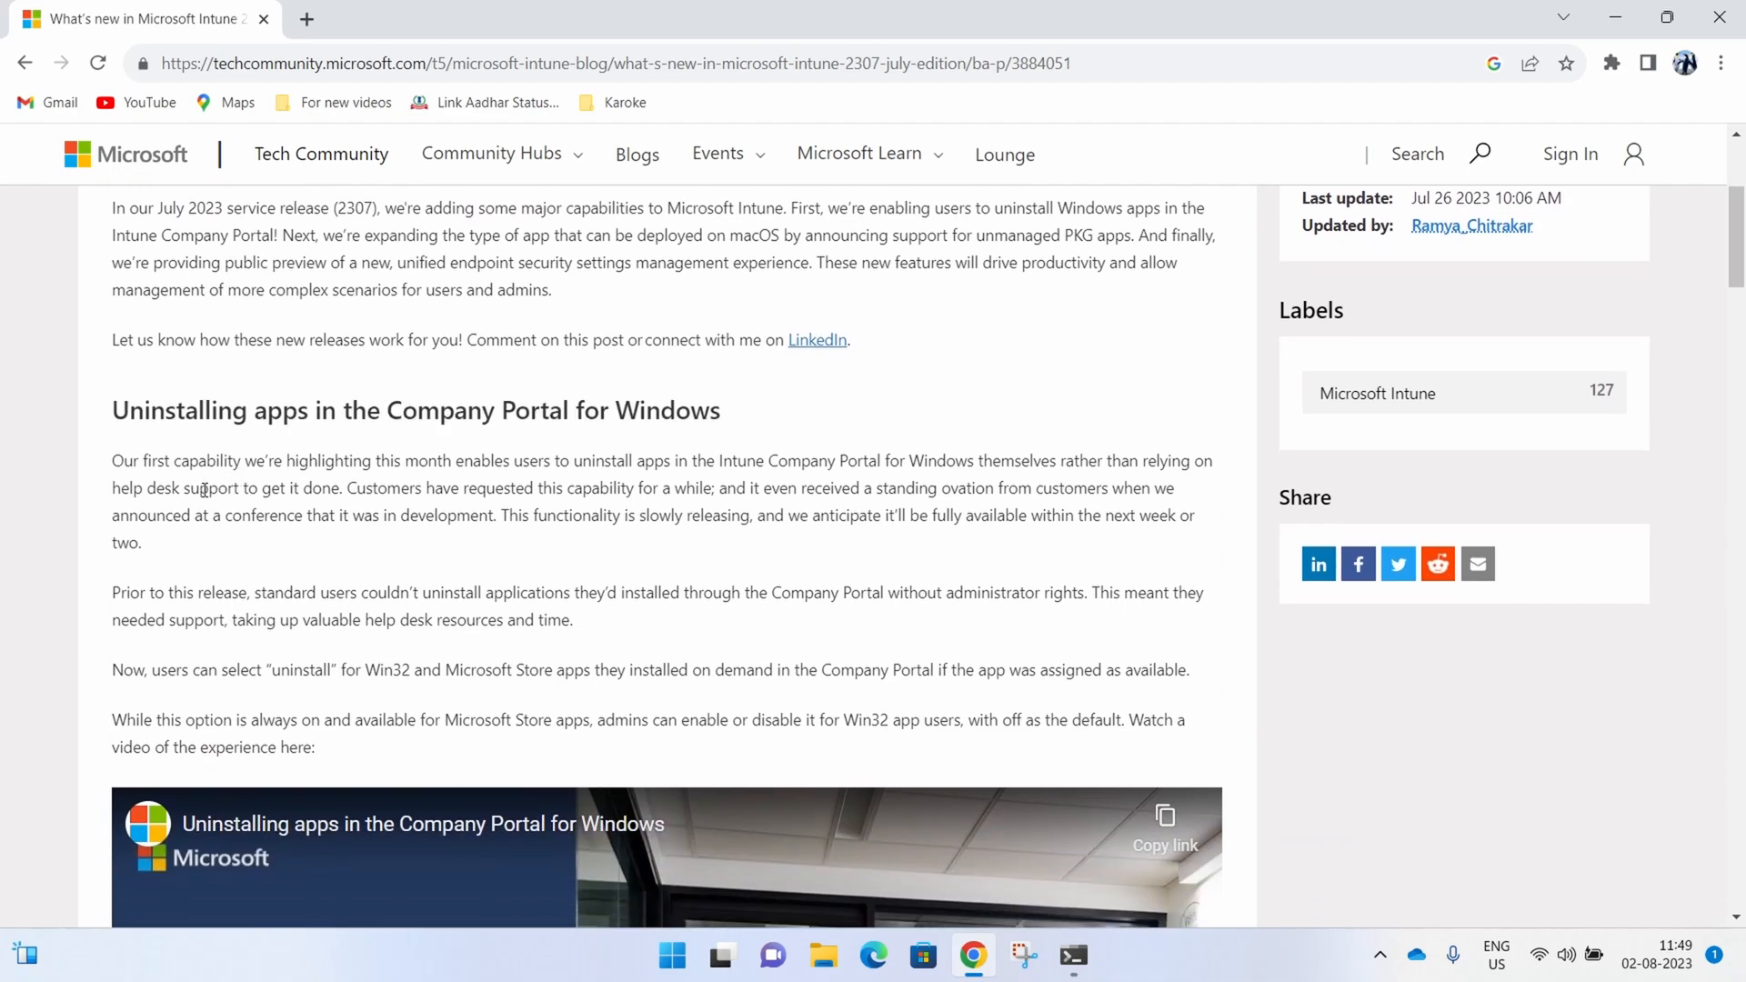
pyautogui.scroll(3)
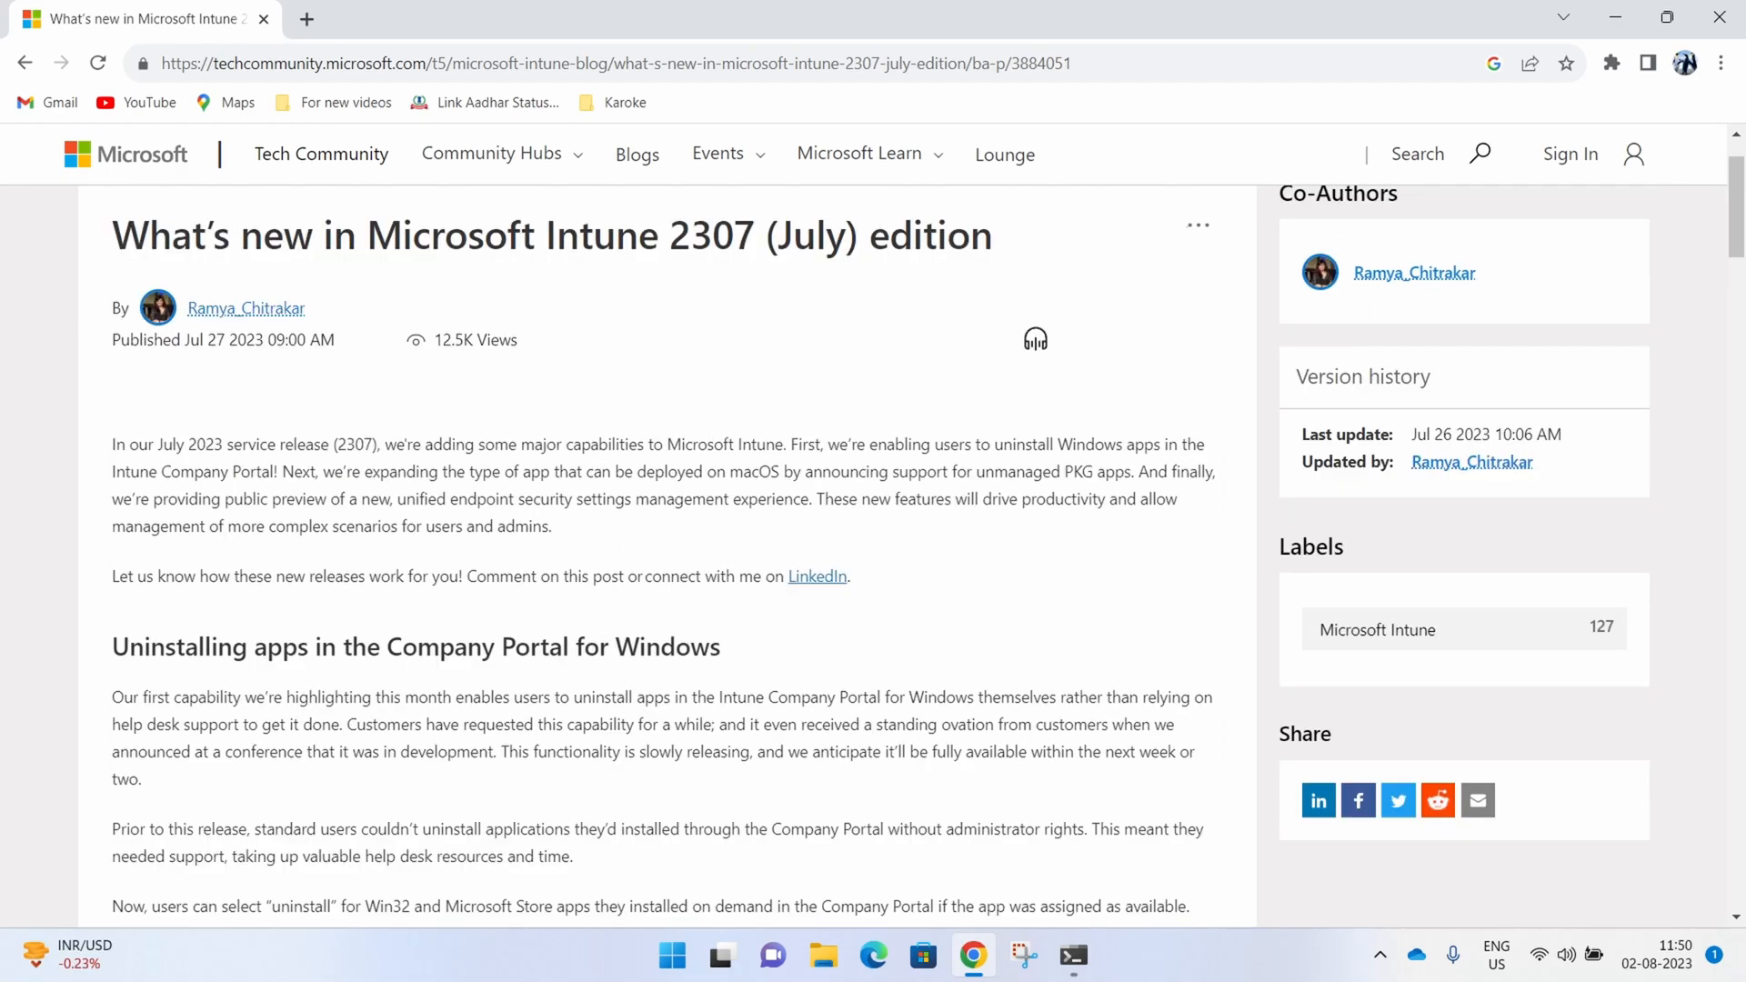
pyautogui.scroll(-3)
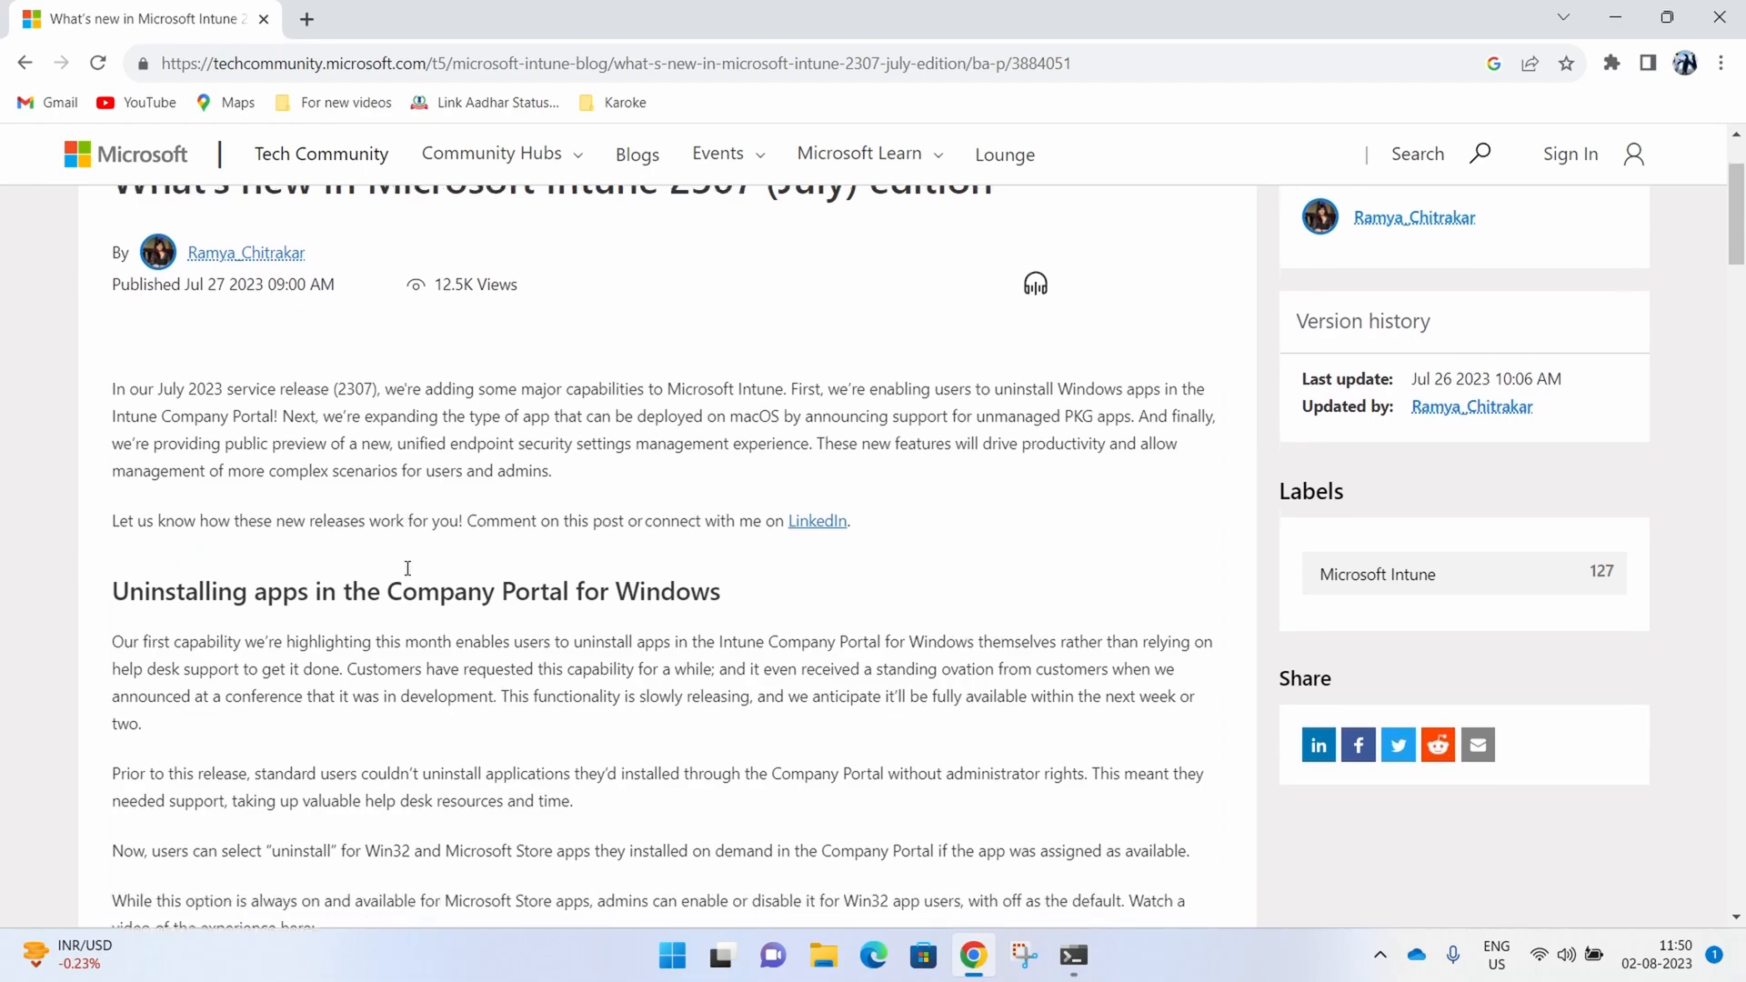
pyautogui.scroll(-3)
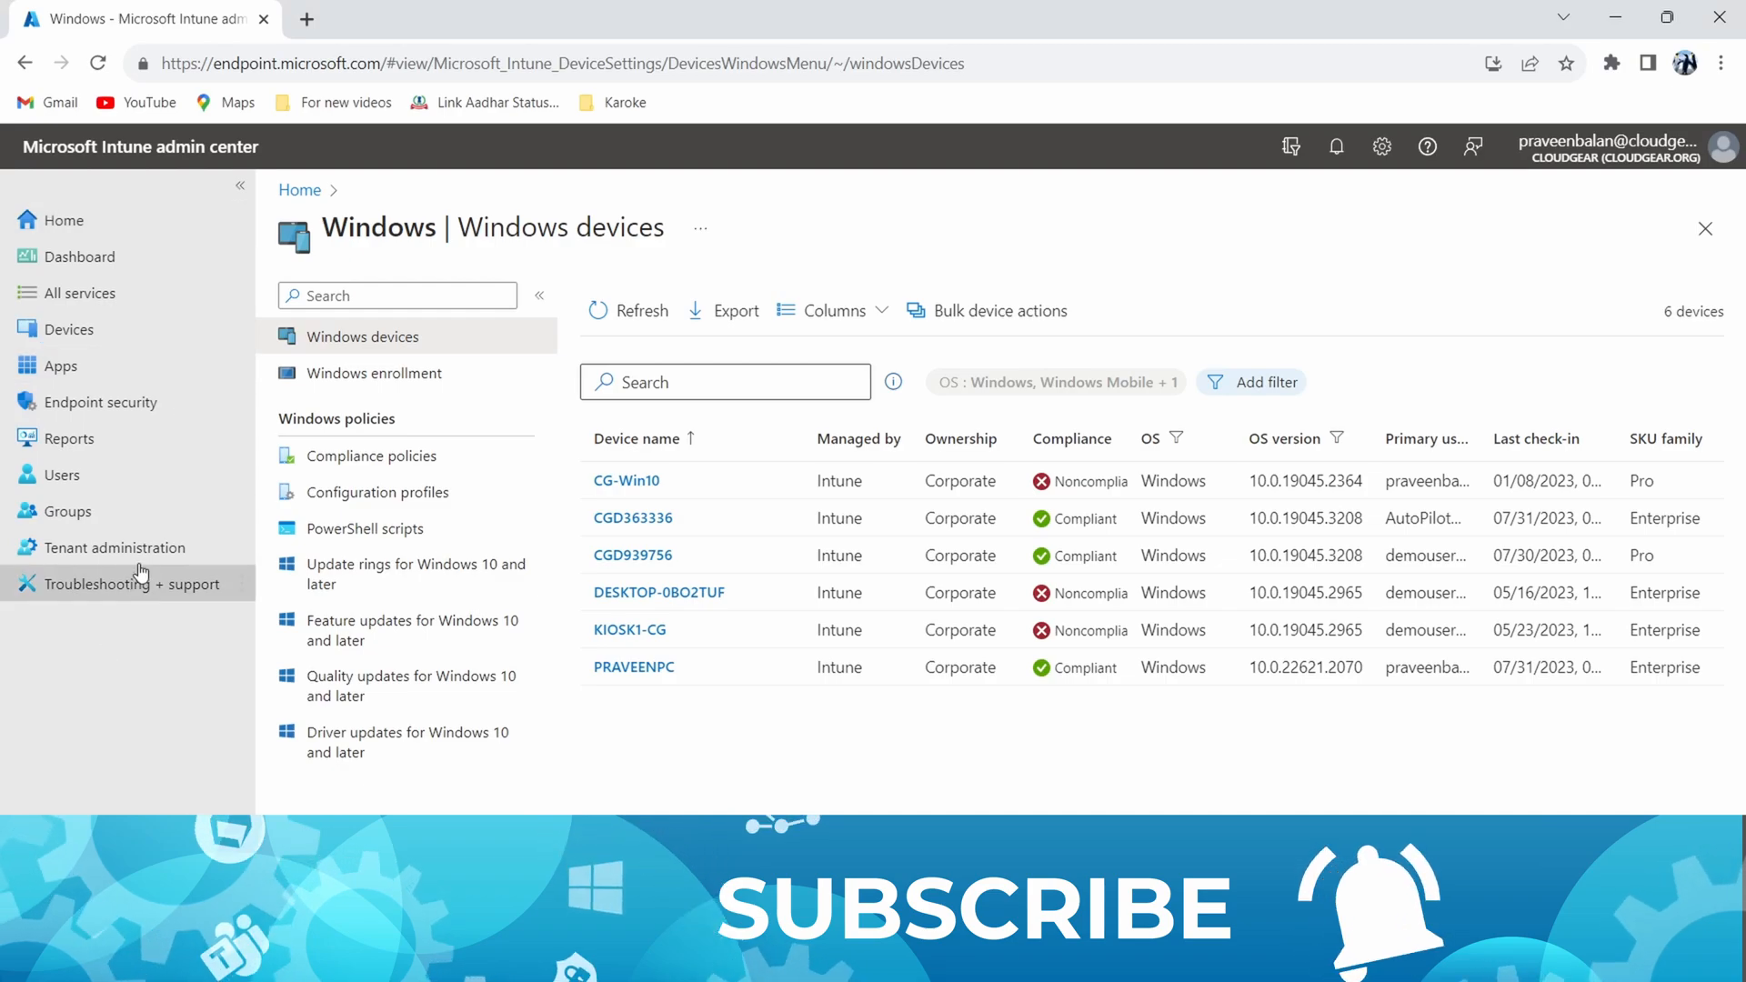
# Step: Check Tenant status for service release 2307, then go to the Apps overview
pyautogui.click(113, 547)
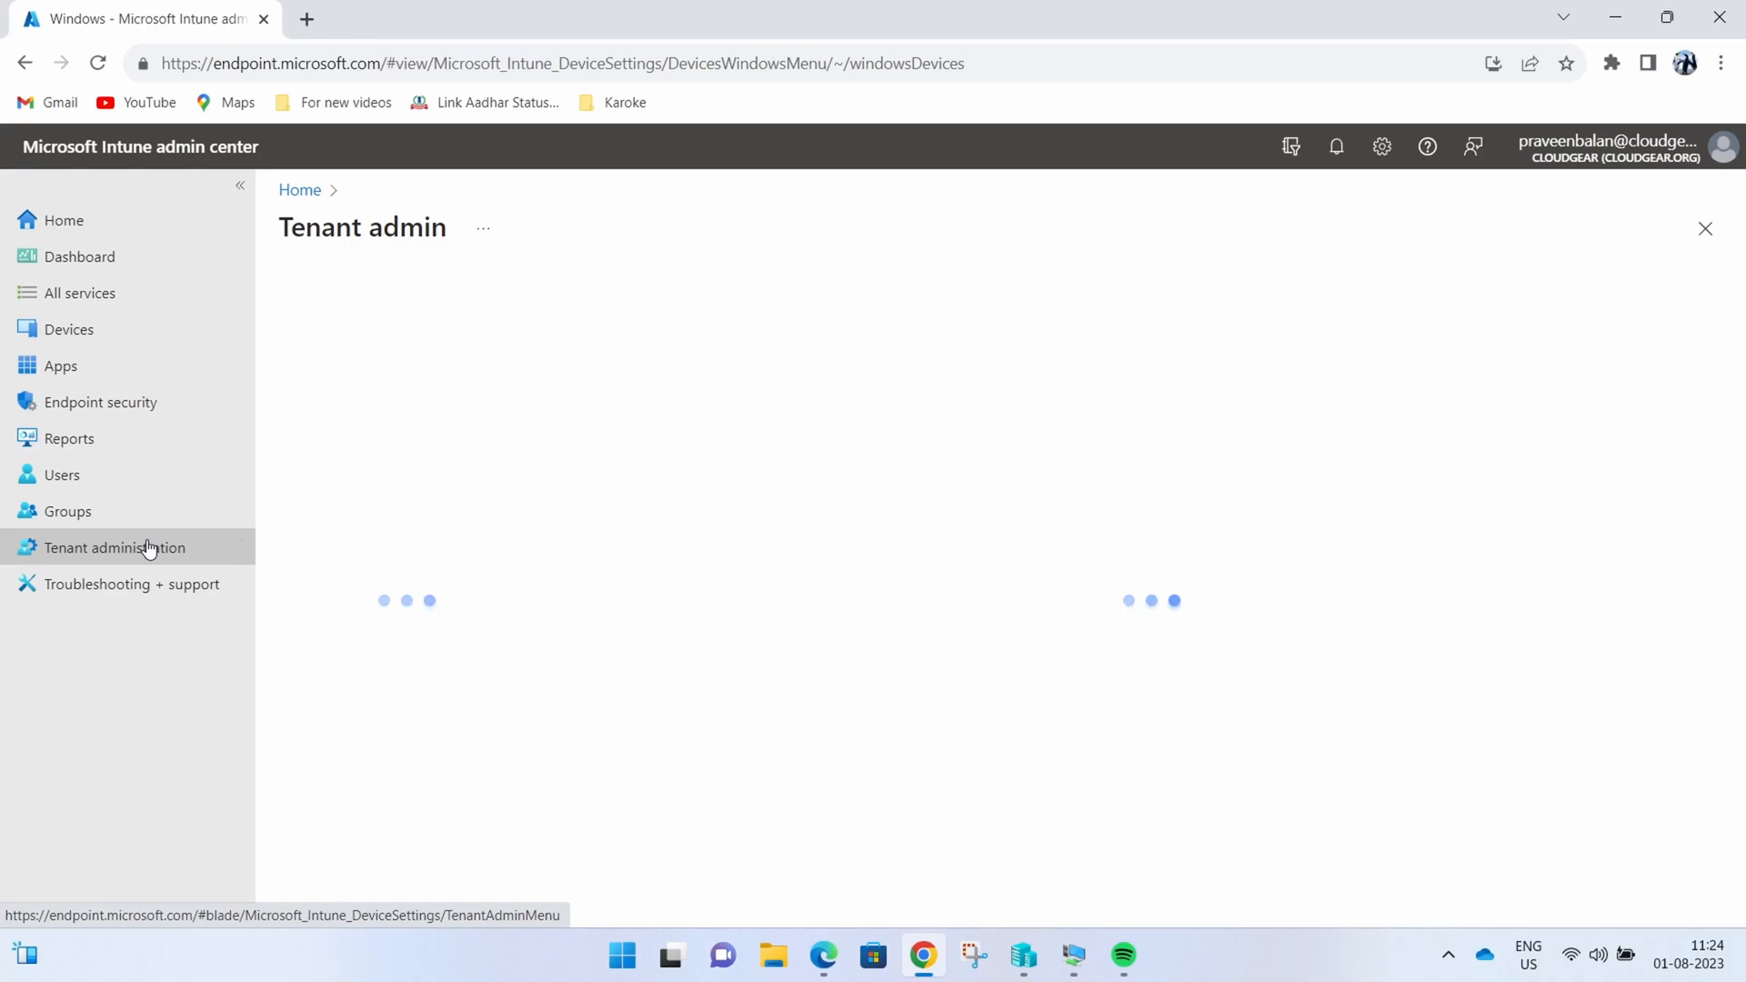
pyautogui.click(113, 548)
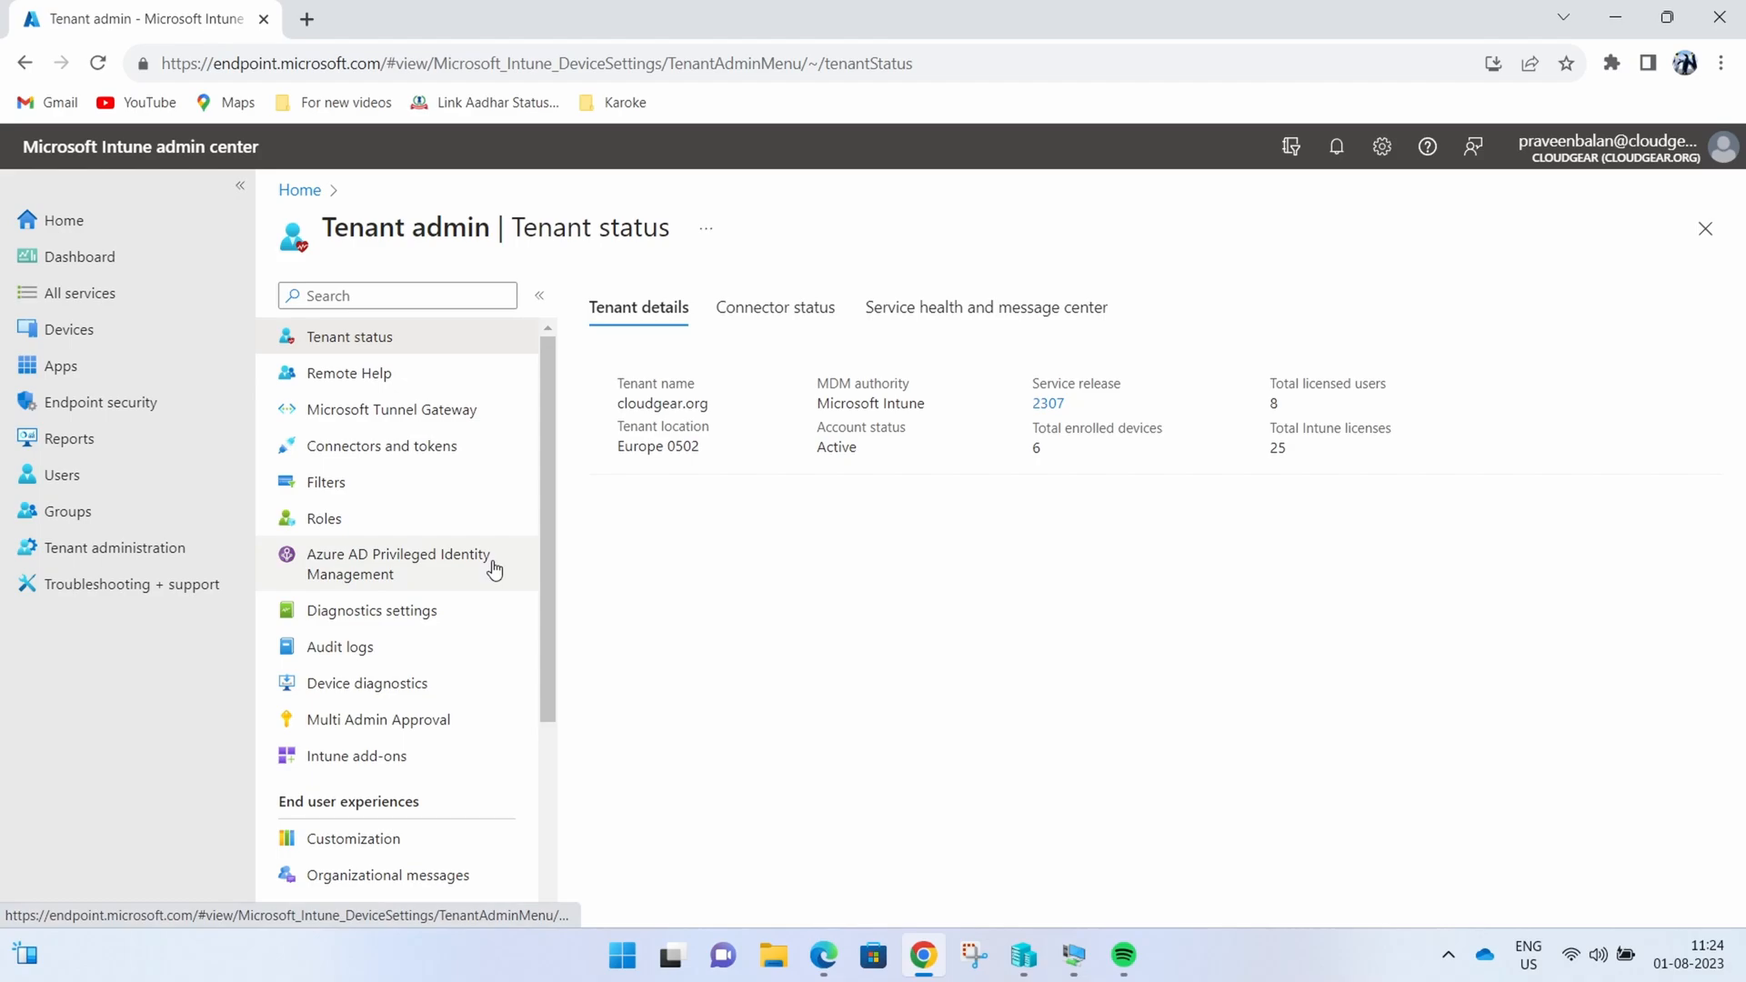
pyautogui.click(60, 366)
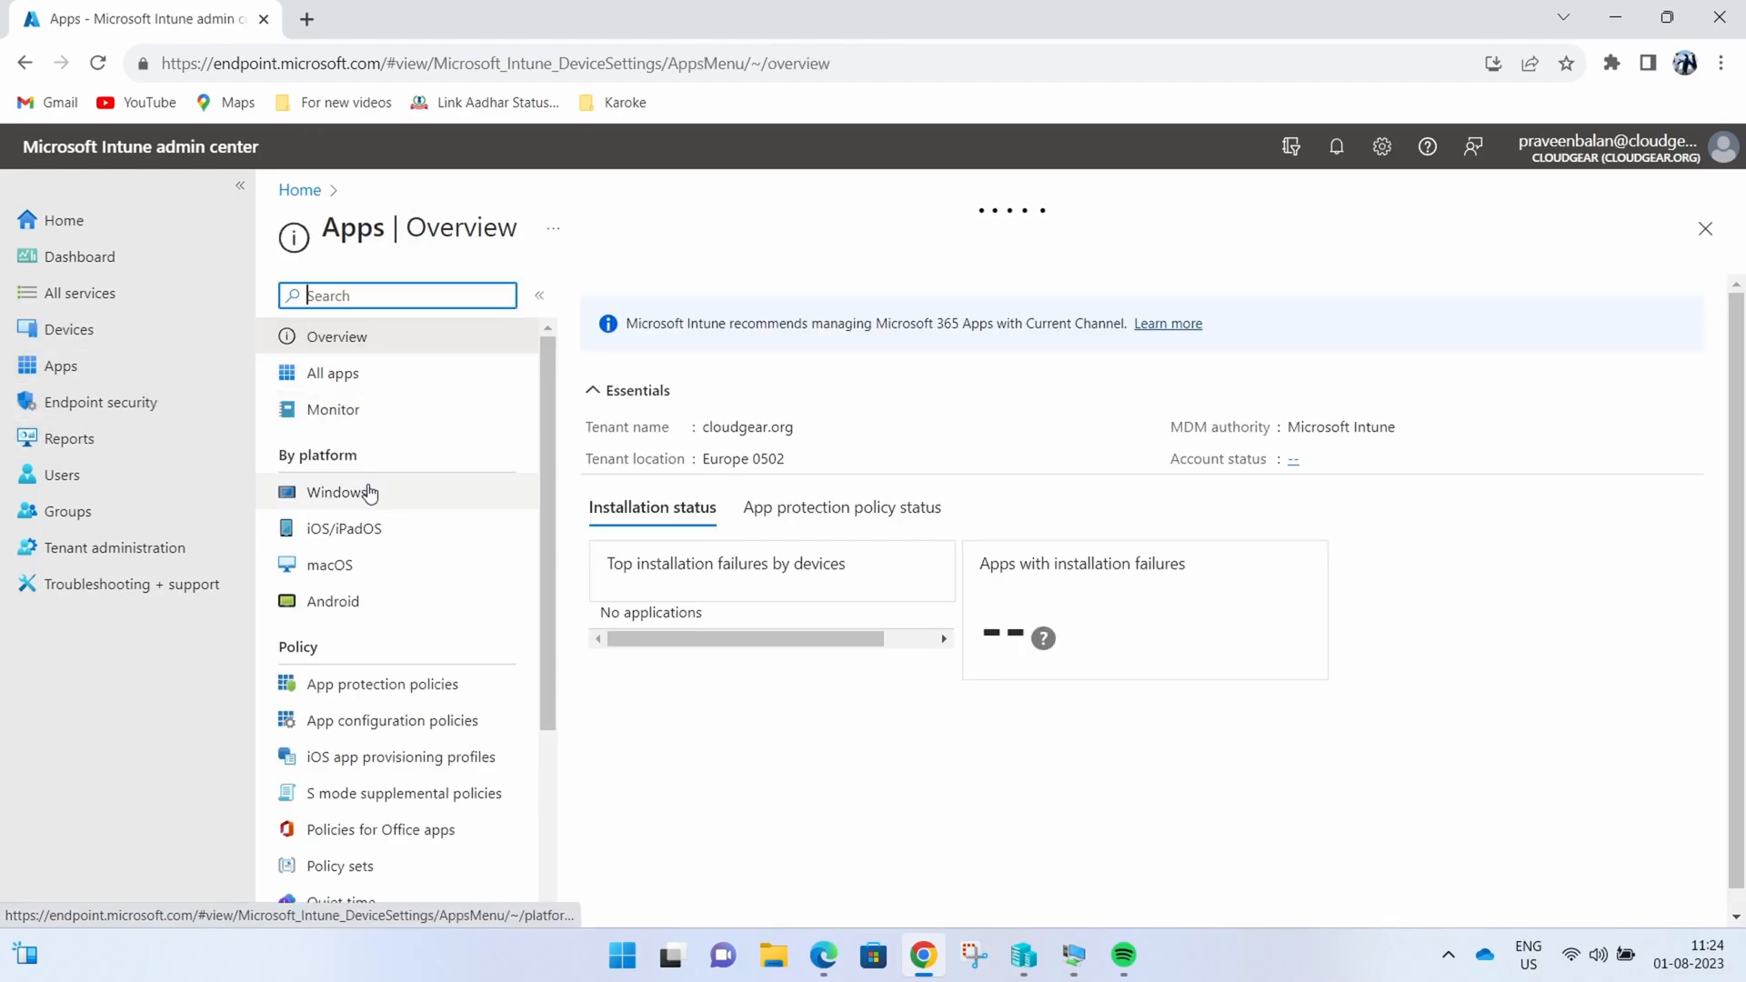
# Step: Open Google Chrome's Properties from the Windows apps list and view its assignments
pyautogui.click(341, 492)
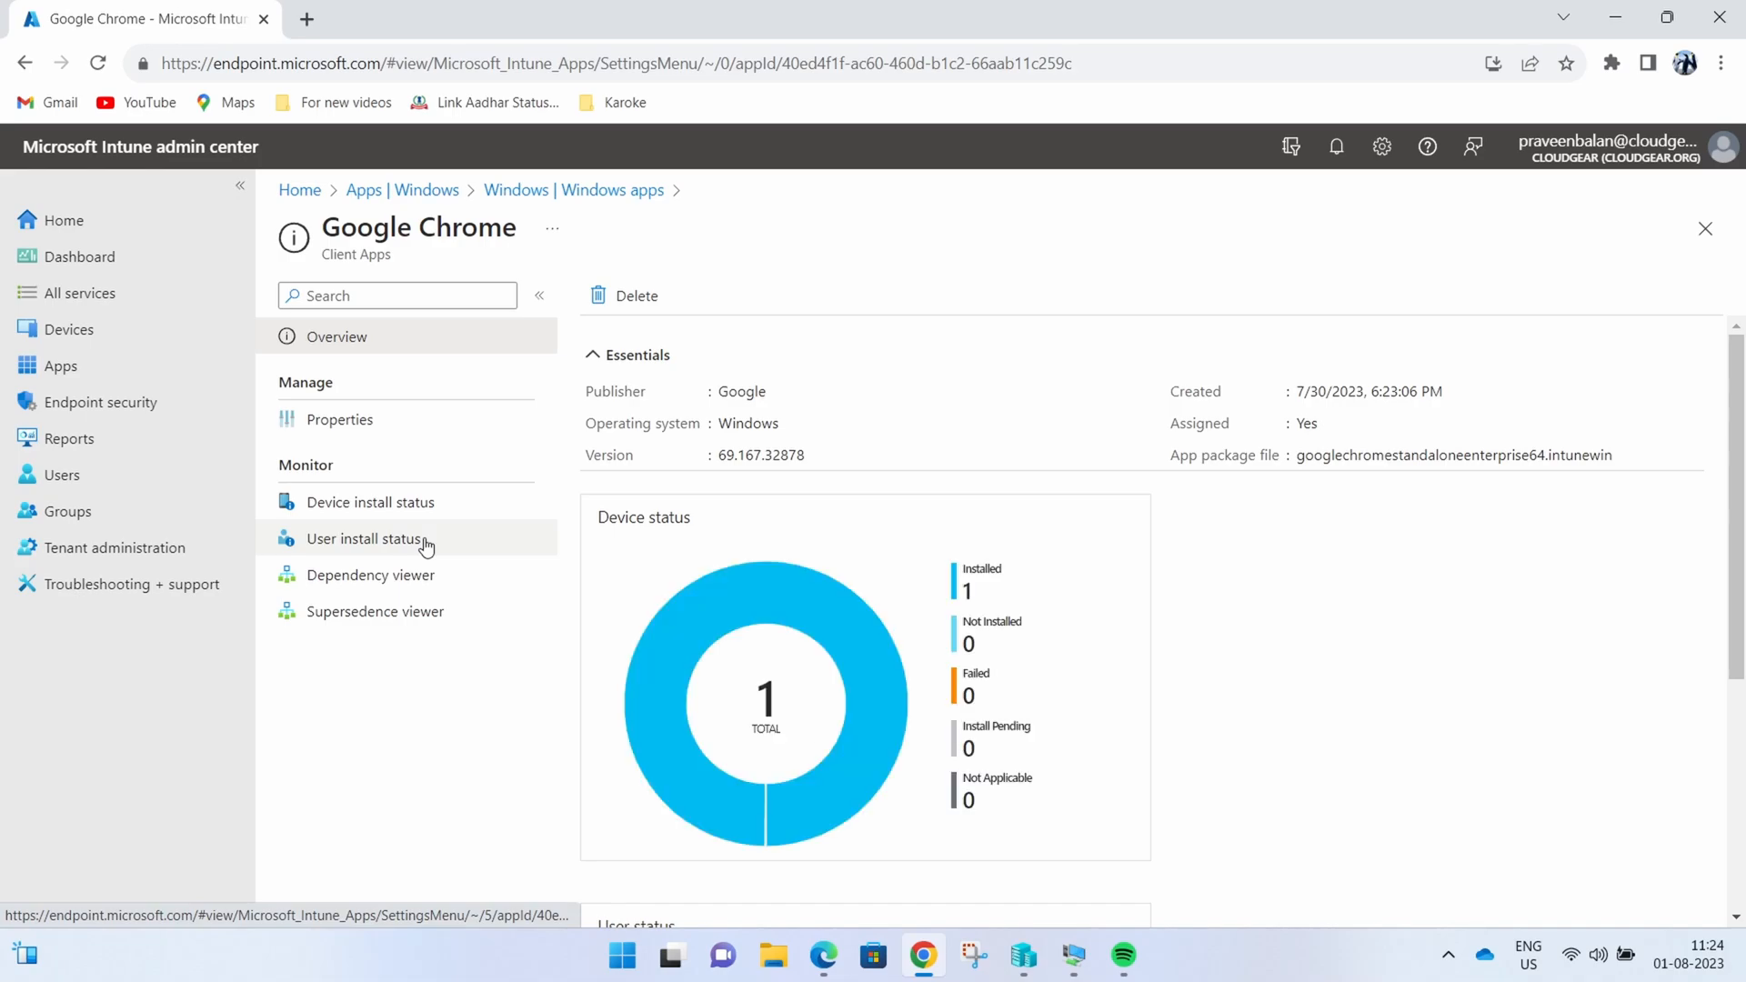
pyautogui.moveTo(349, 415)
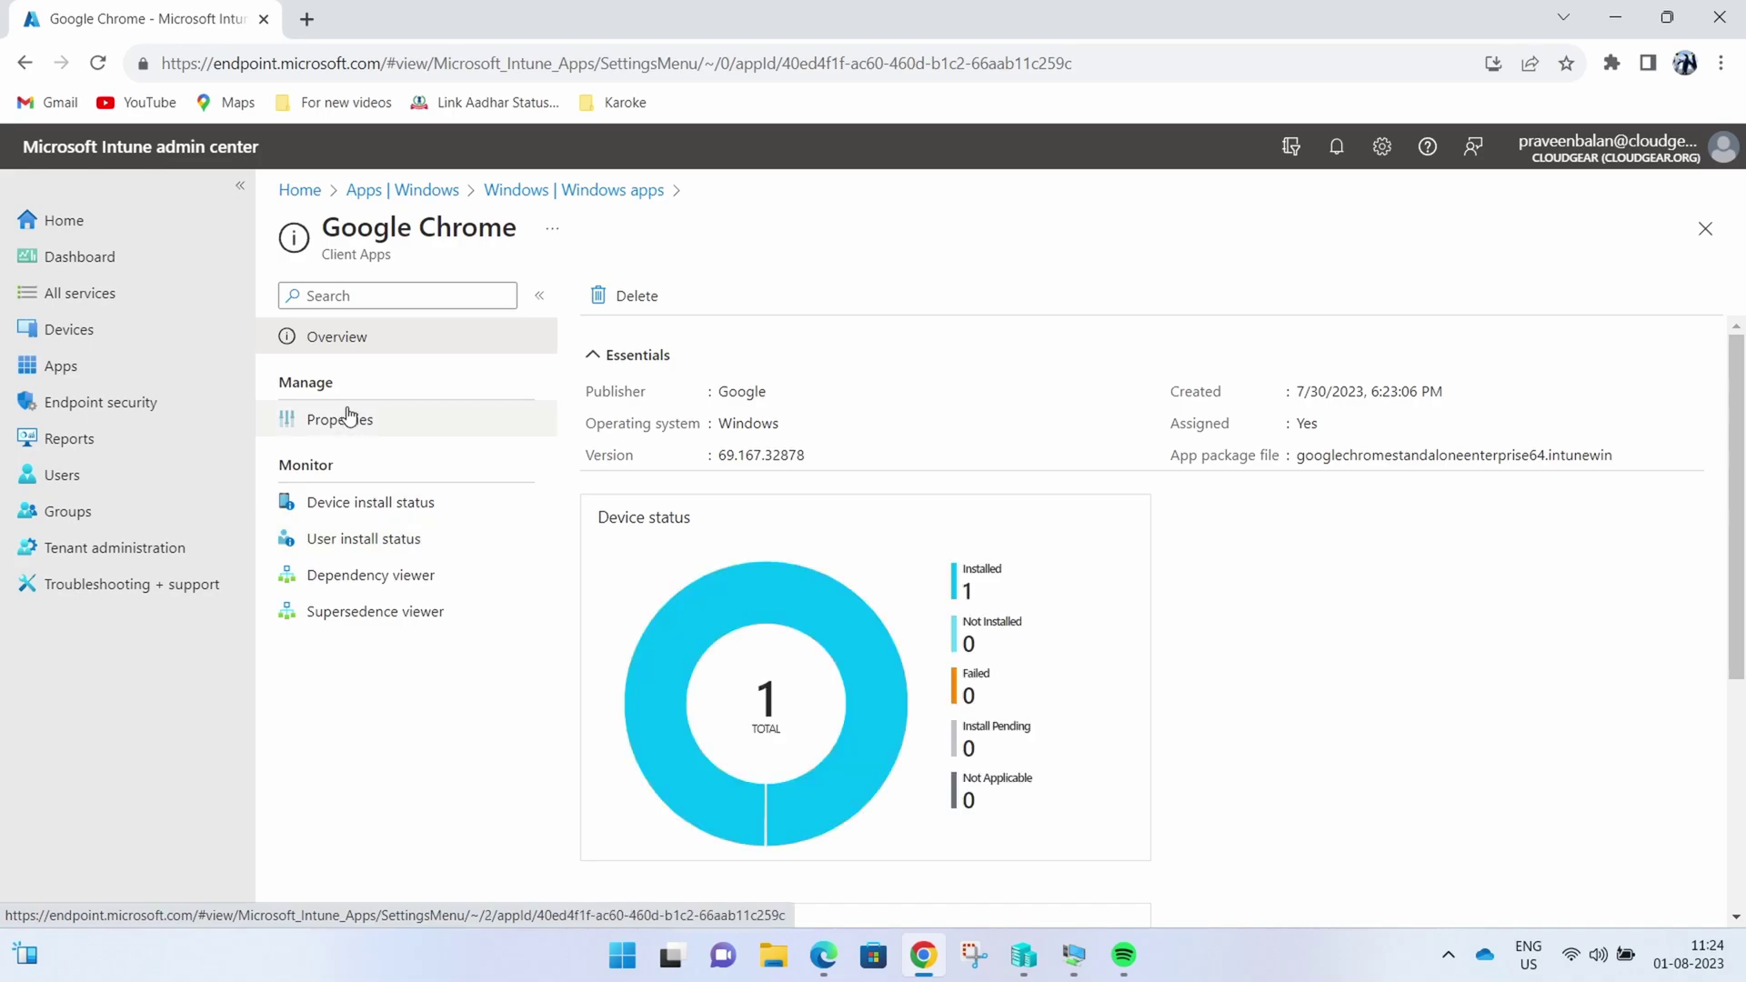
pyautogui.click(339, 419)
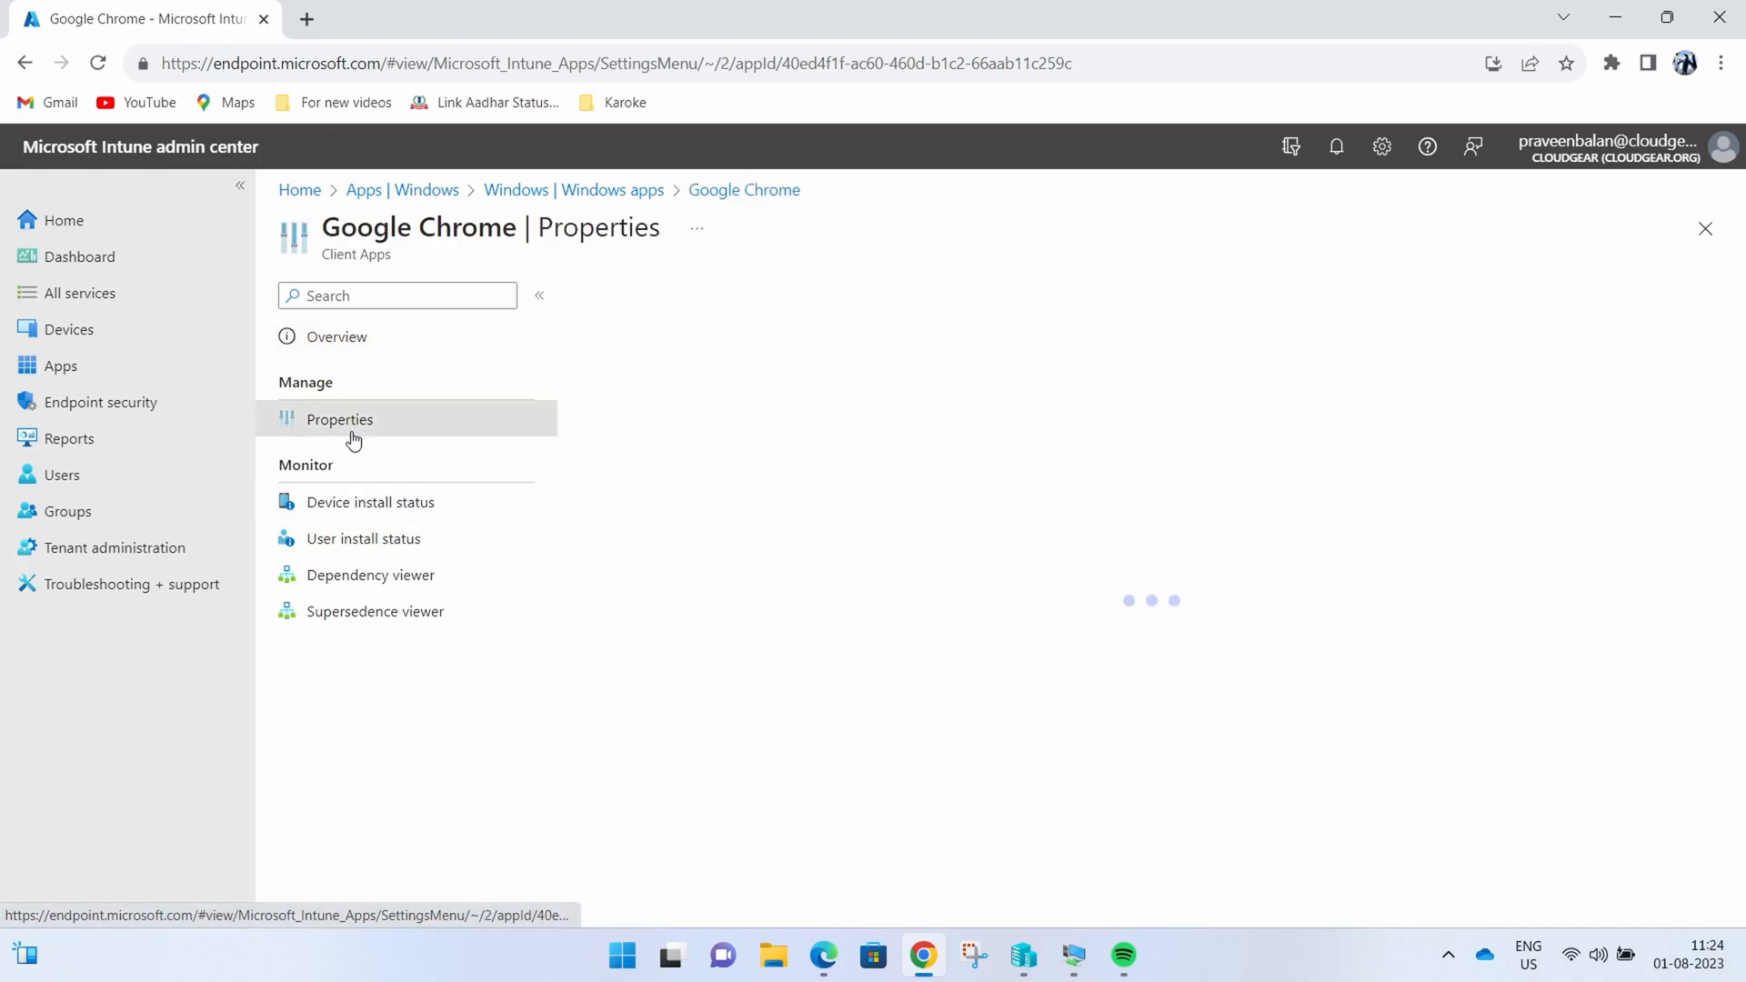
pyautogui.click(340, 419)
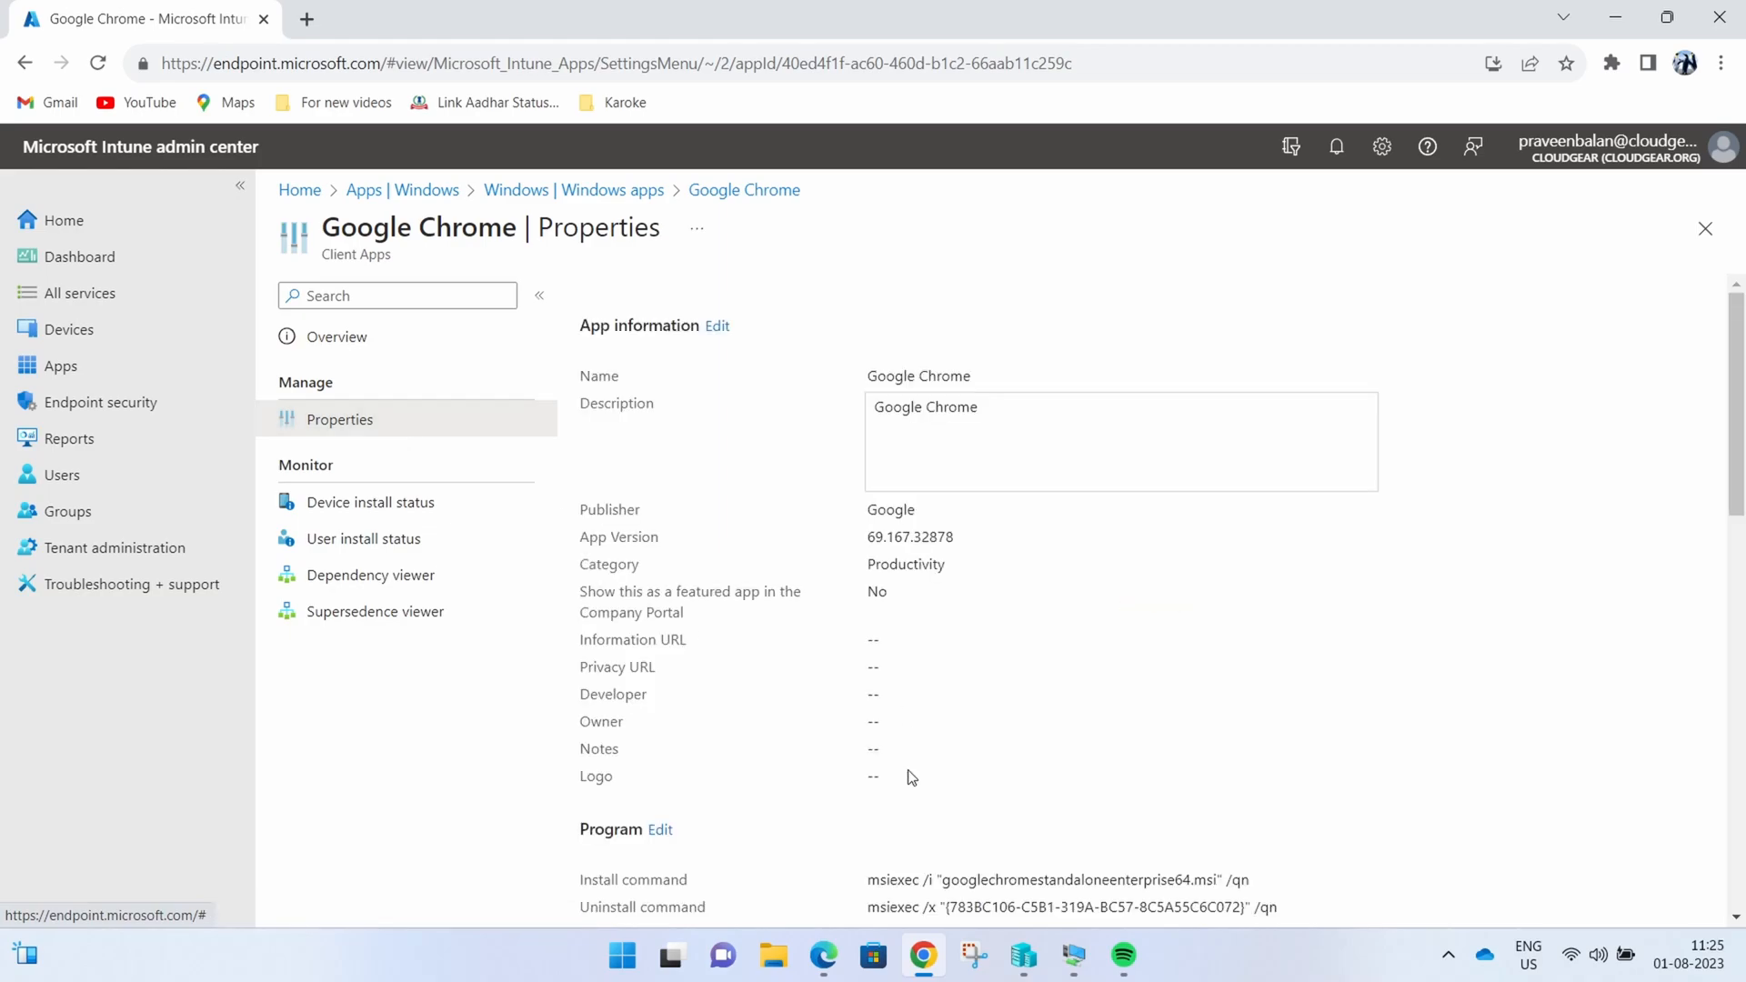
pyautogui.scroll(-3)
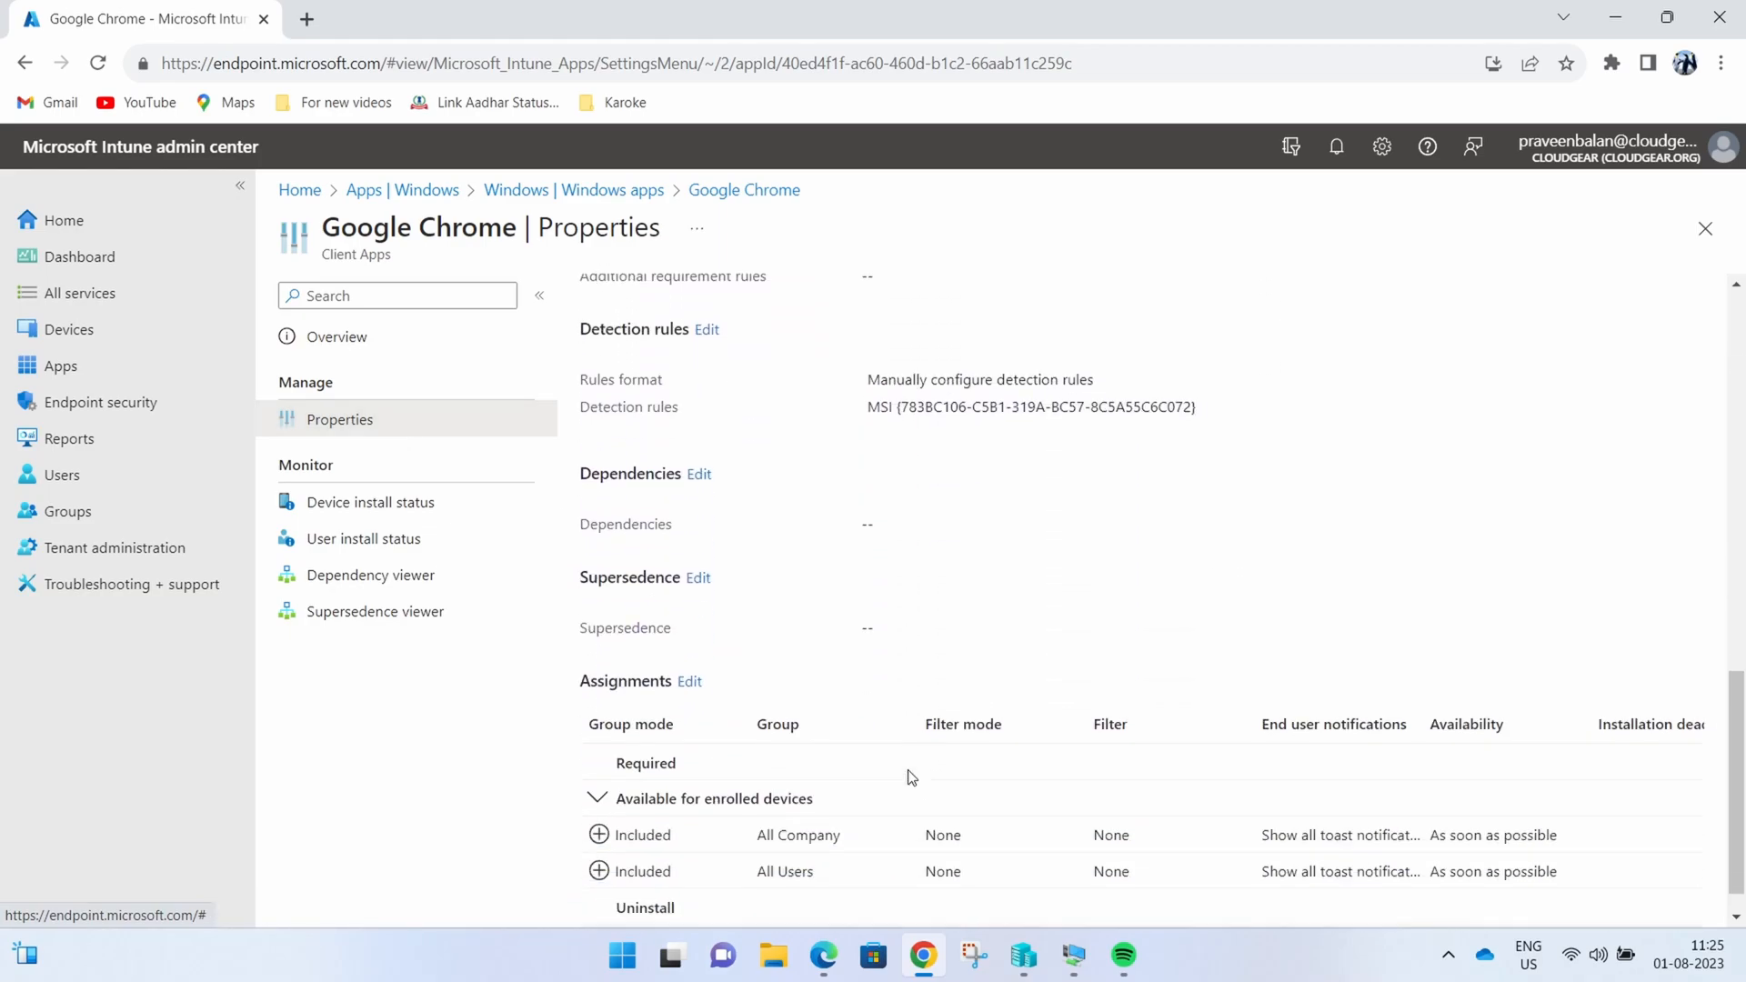
pyautogui.scroll(-3)
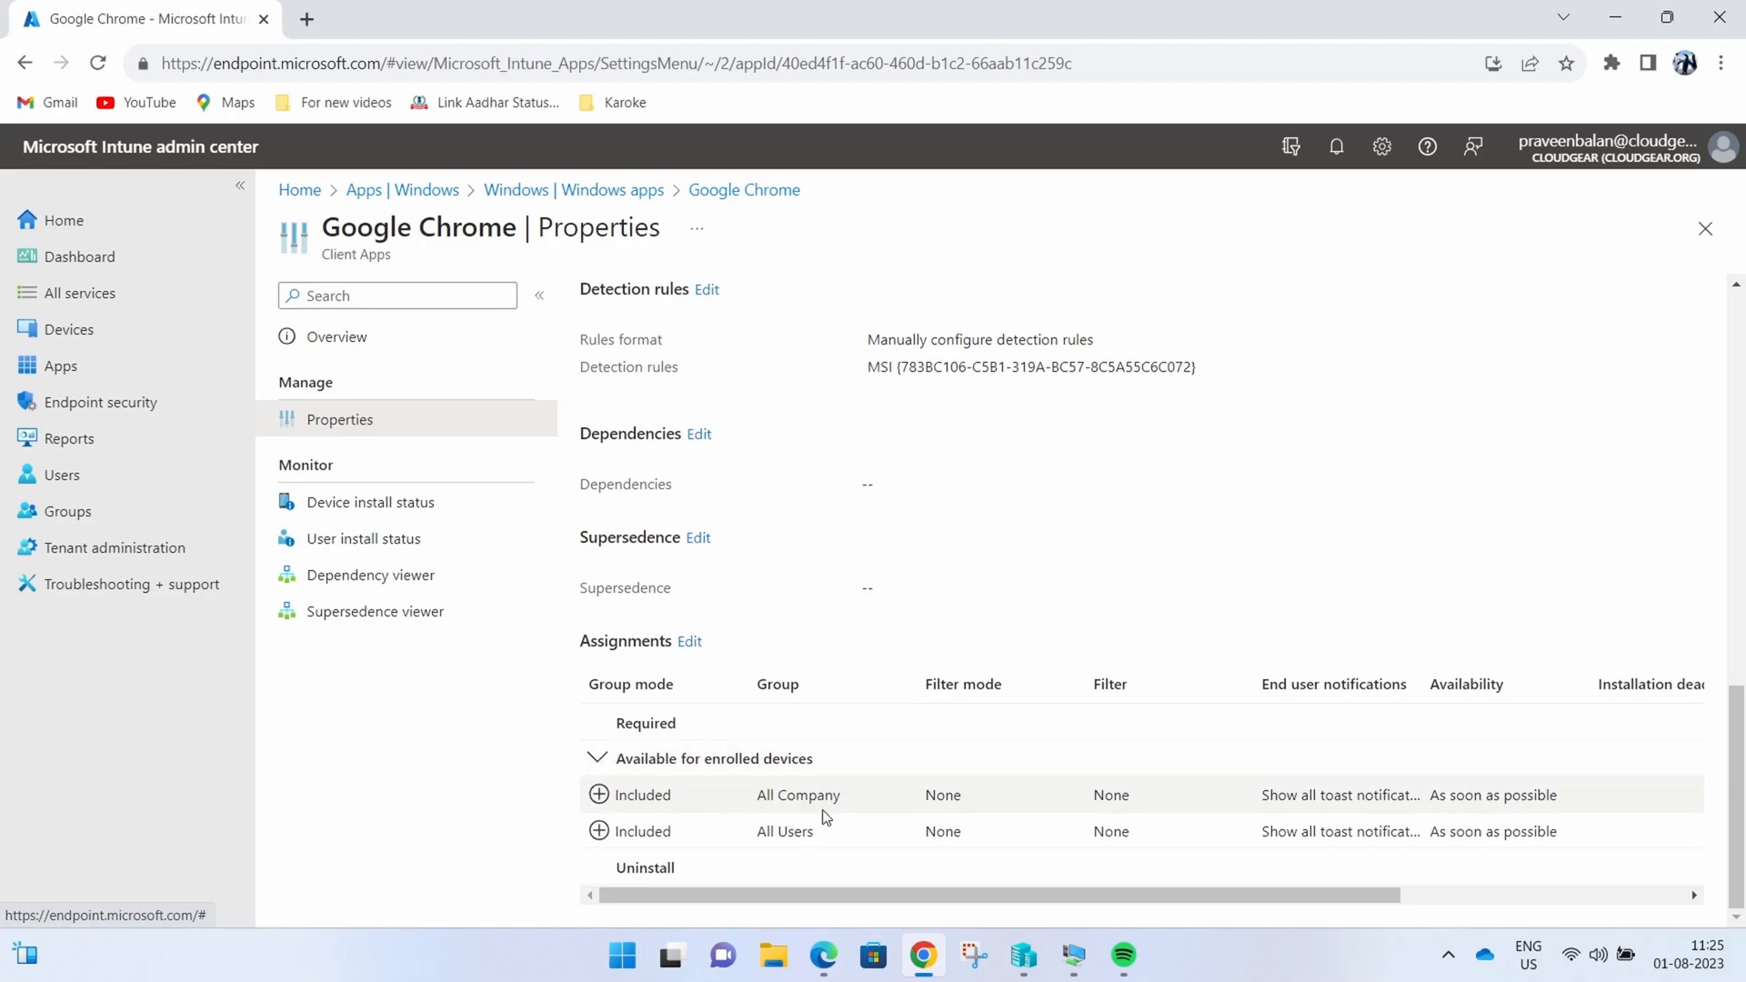
pyautogui.moveTo(617, 760)
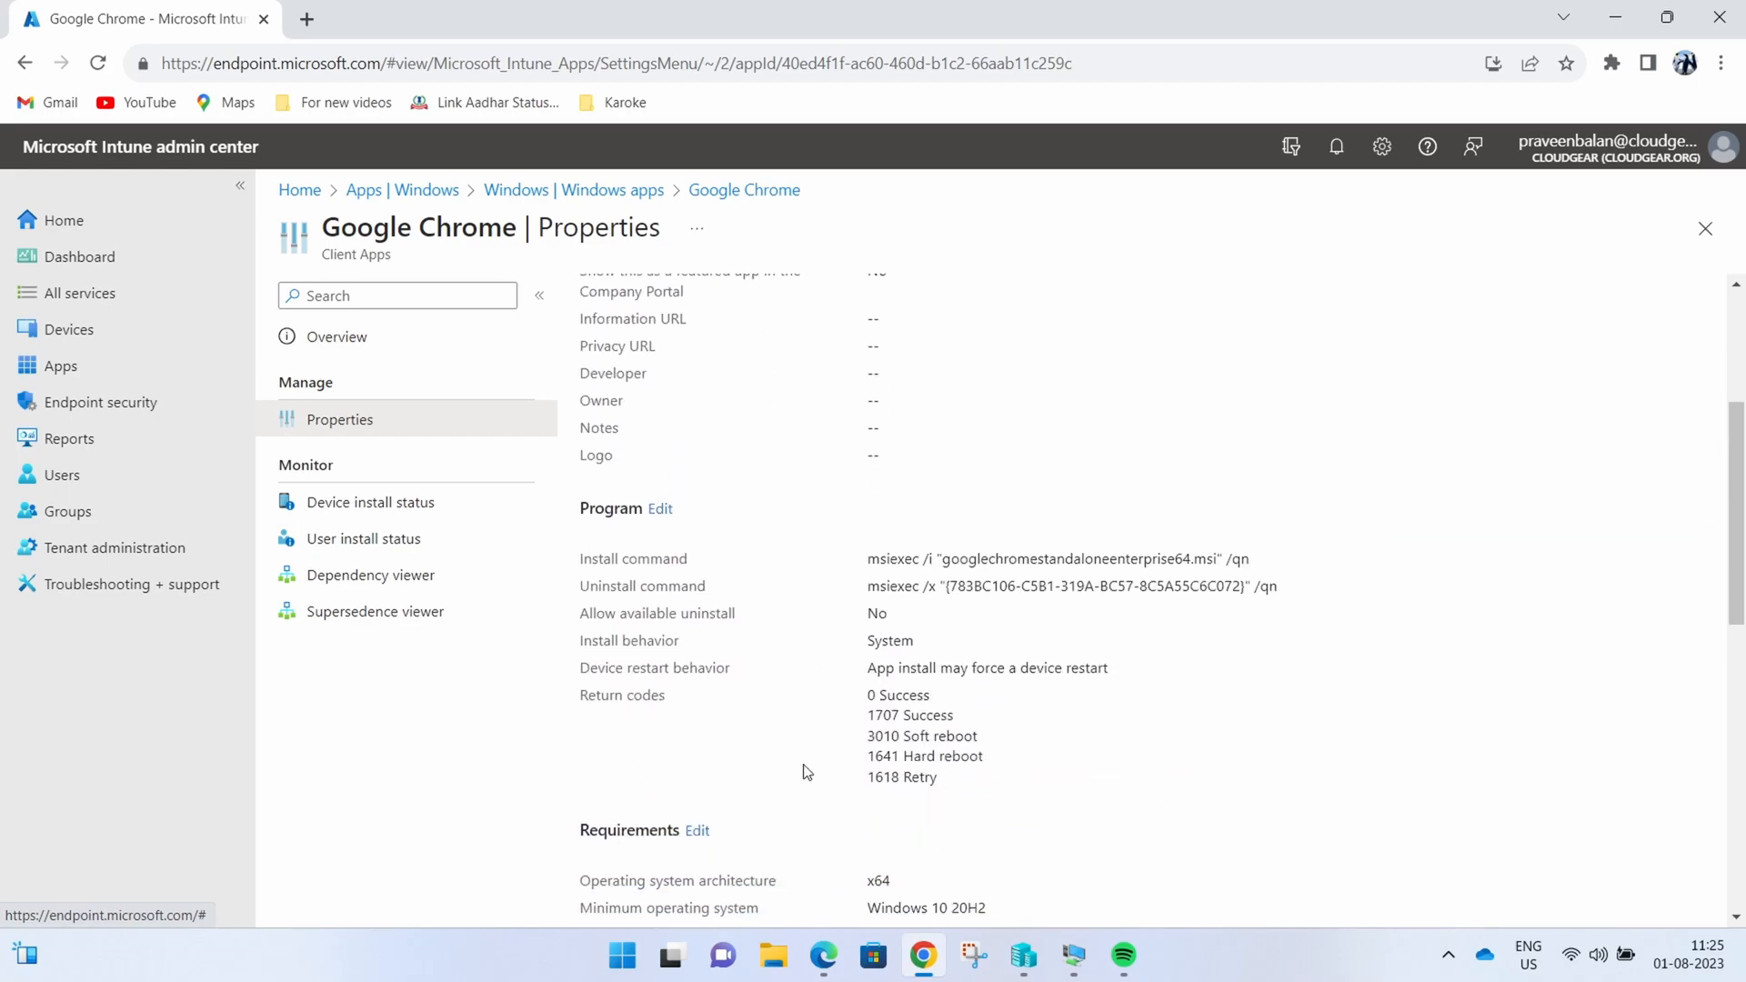
# Step: Edit Google Chrome's Program settings to set Allow available uninstall to Yes
pyautogui.click(660, 508)
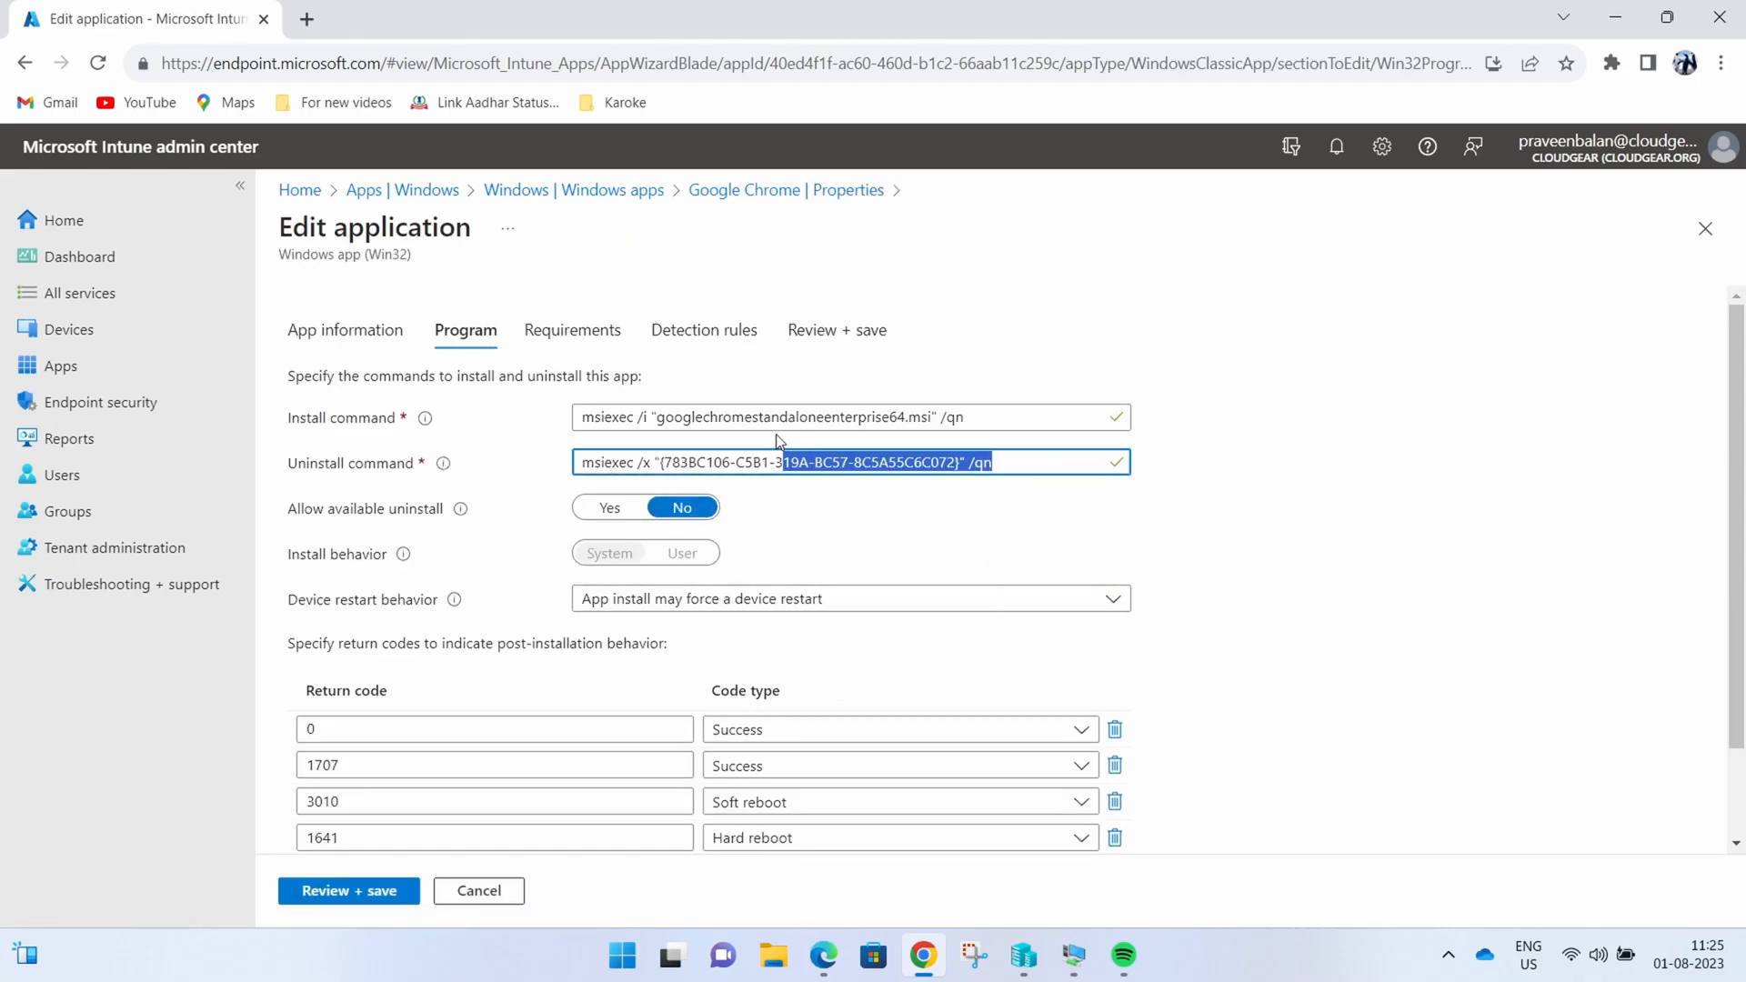
pyautogui.press('ctrl+a')
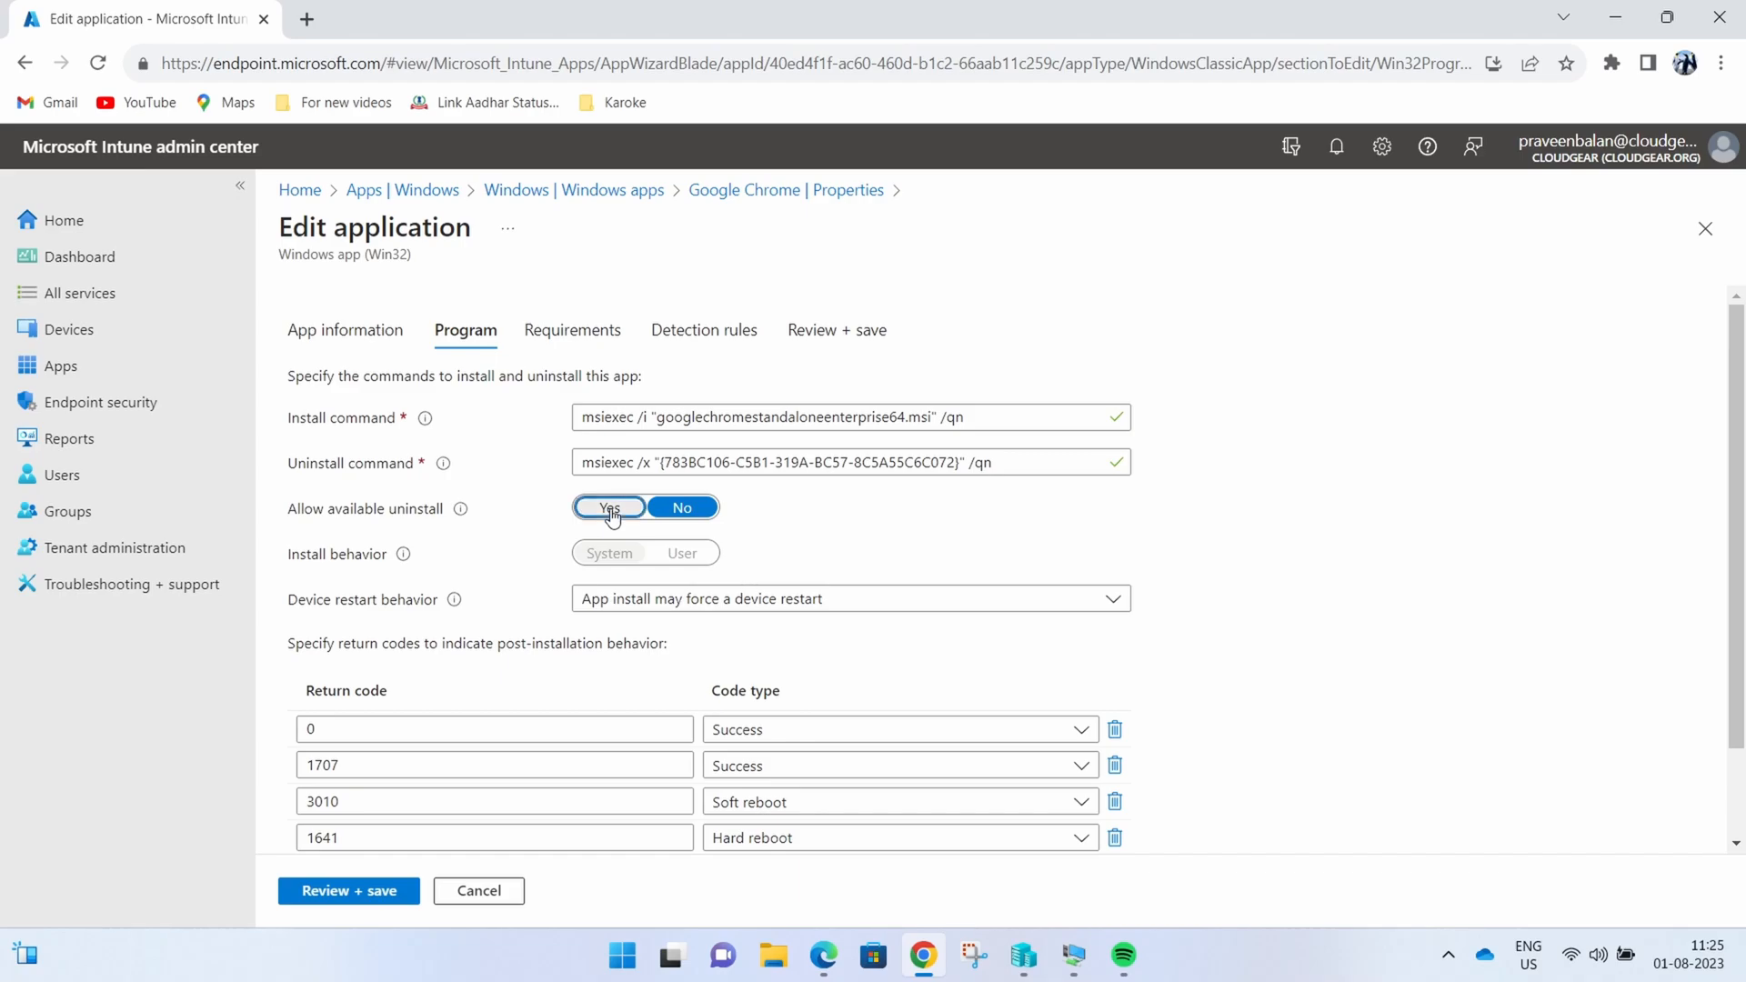
pyautogui.click(608, 507)
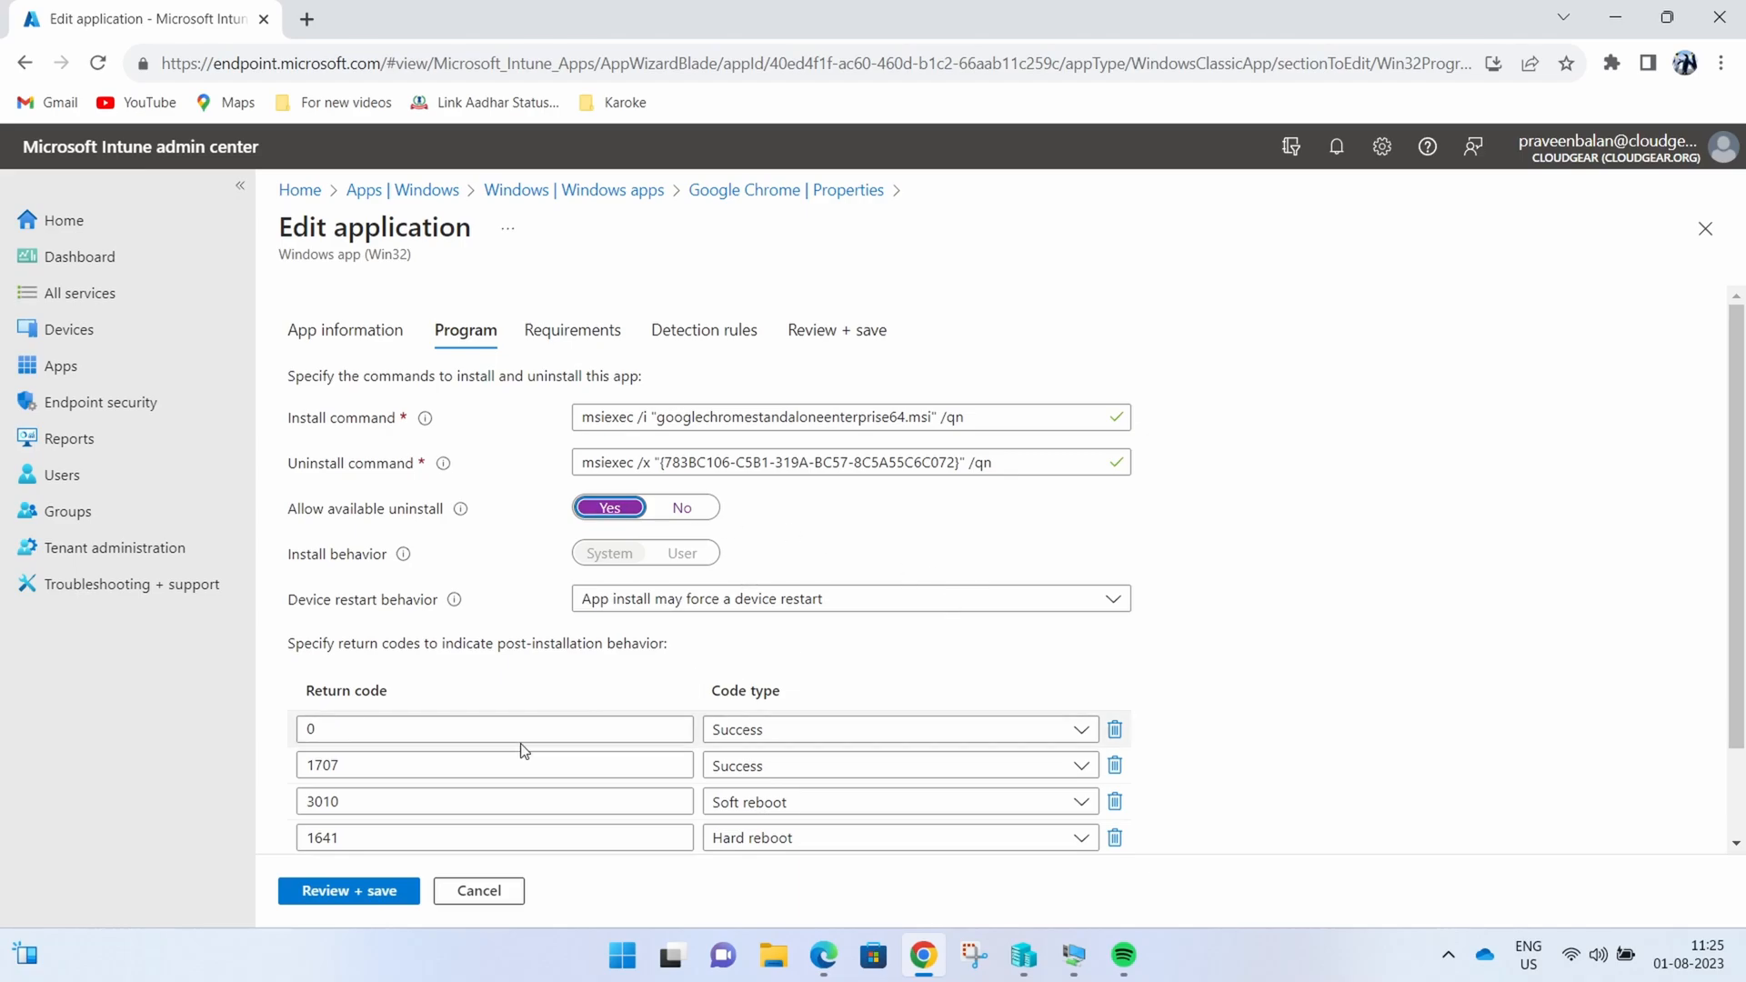
pyautogui.click(573, 330)
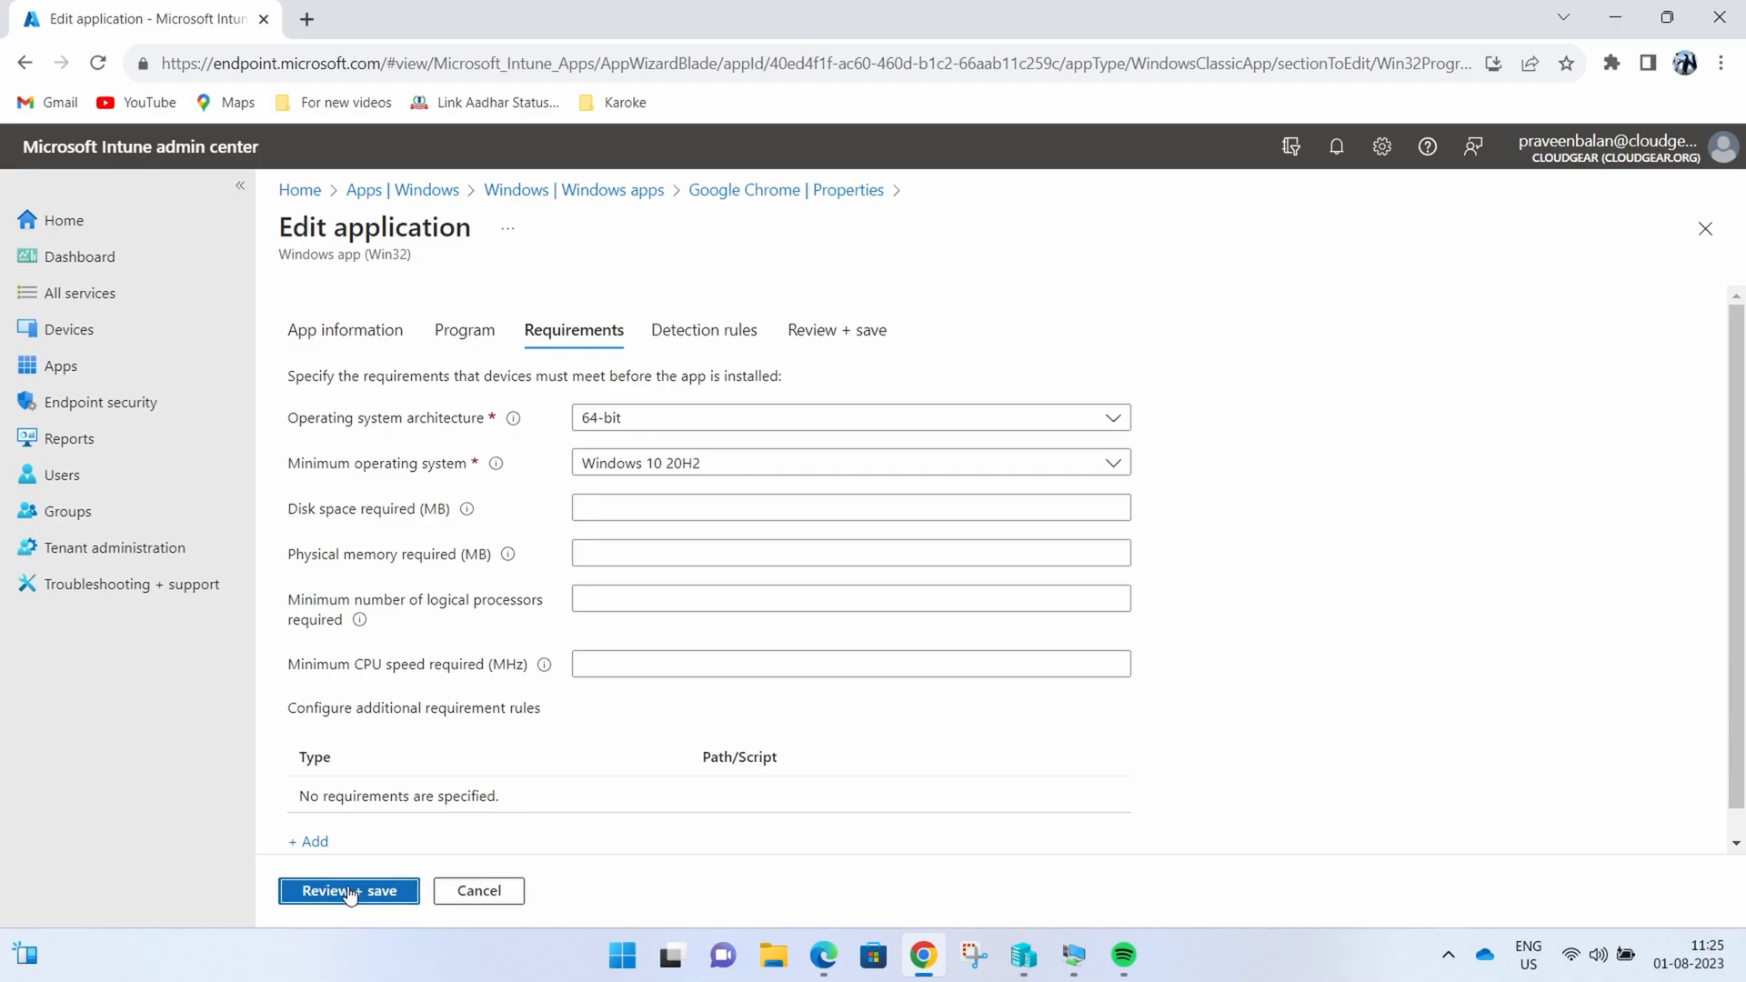
# Step: Review the summary of the edited app settings and save them
pyautogui.click(348, 892)
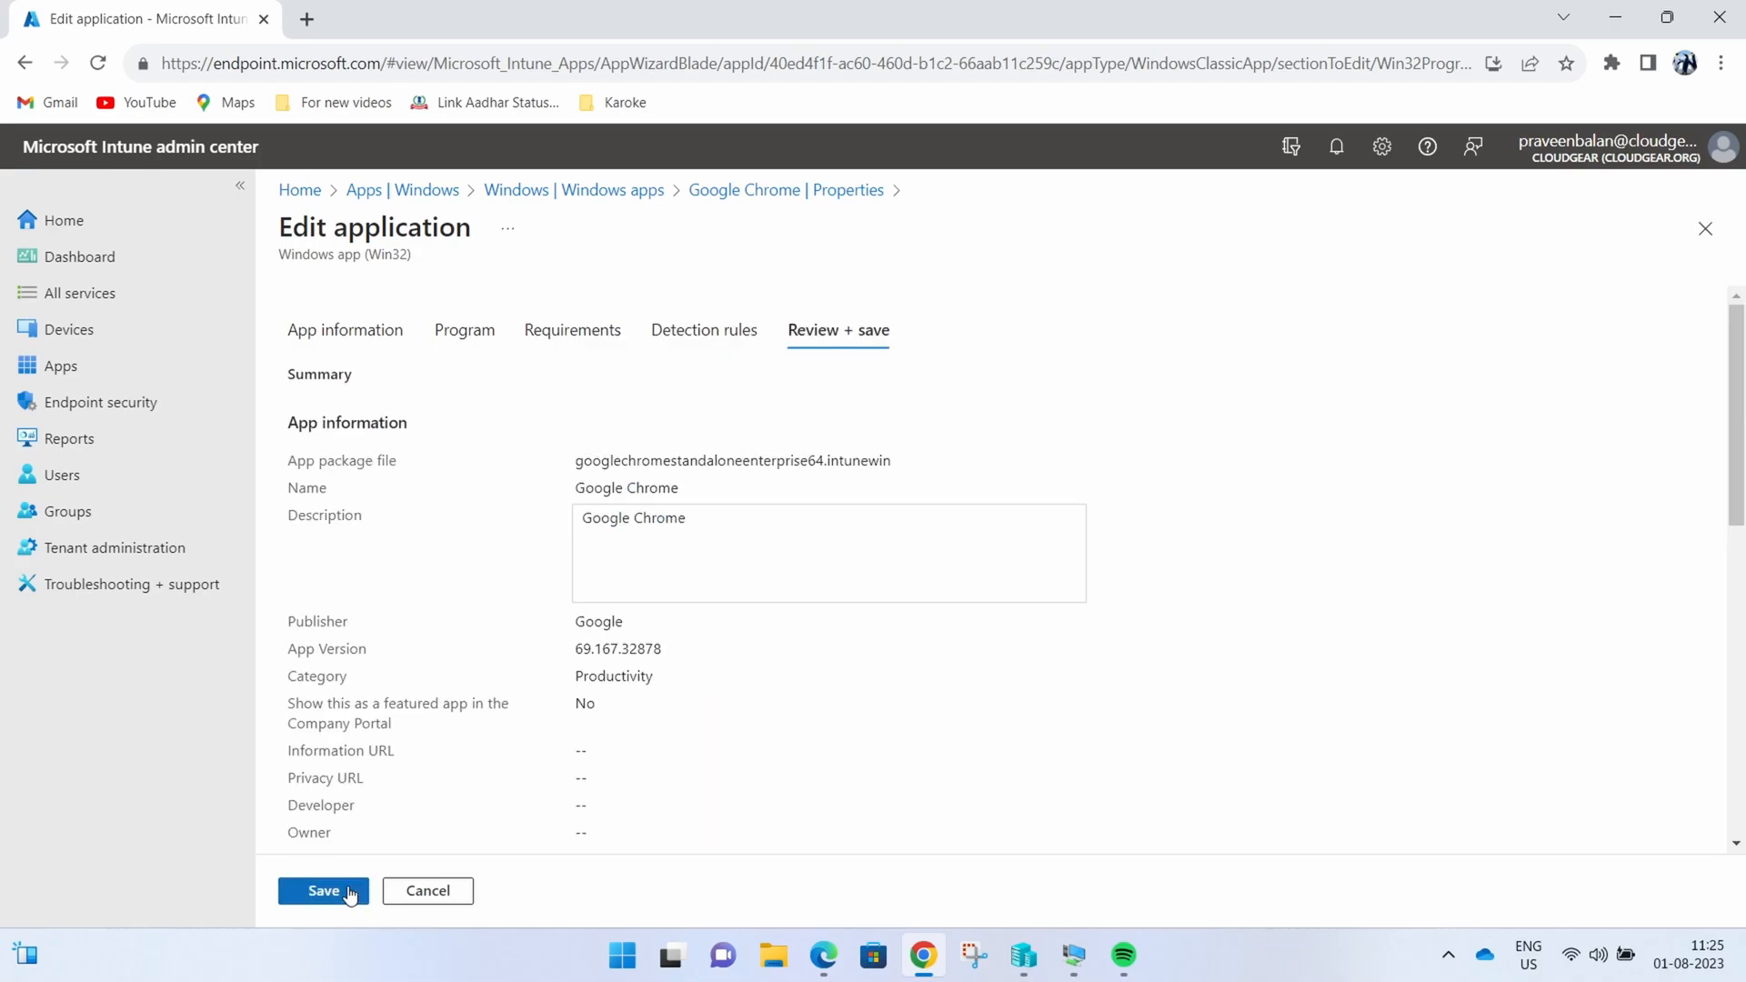
pyautogui.scroll(-3)
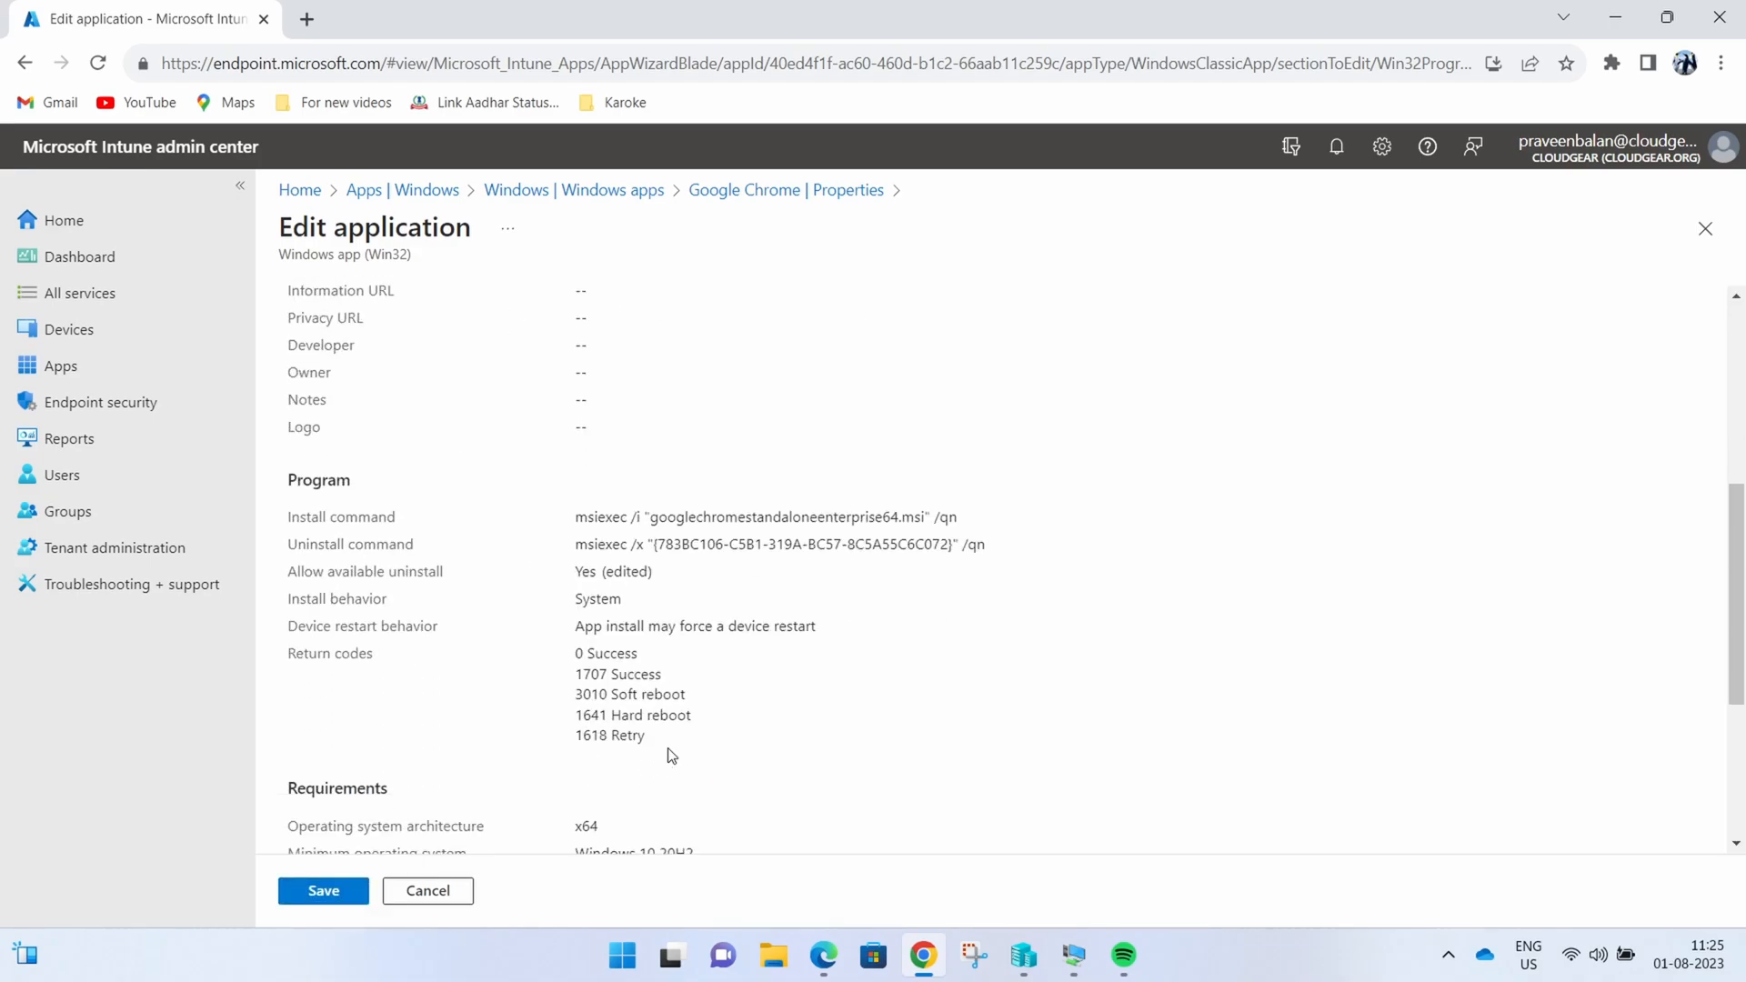
pyautogui.scroll(-3)
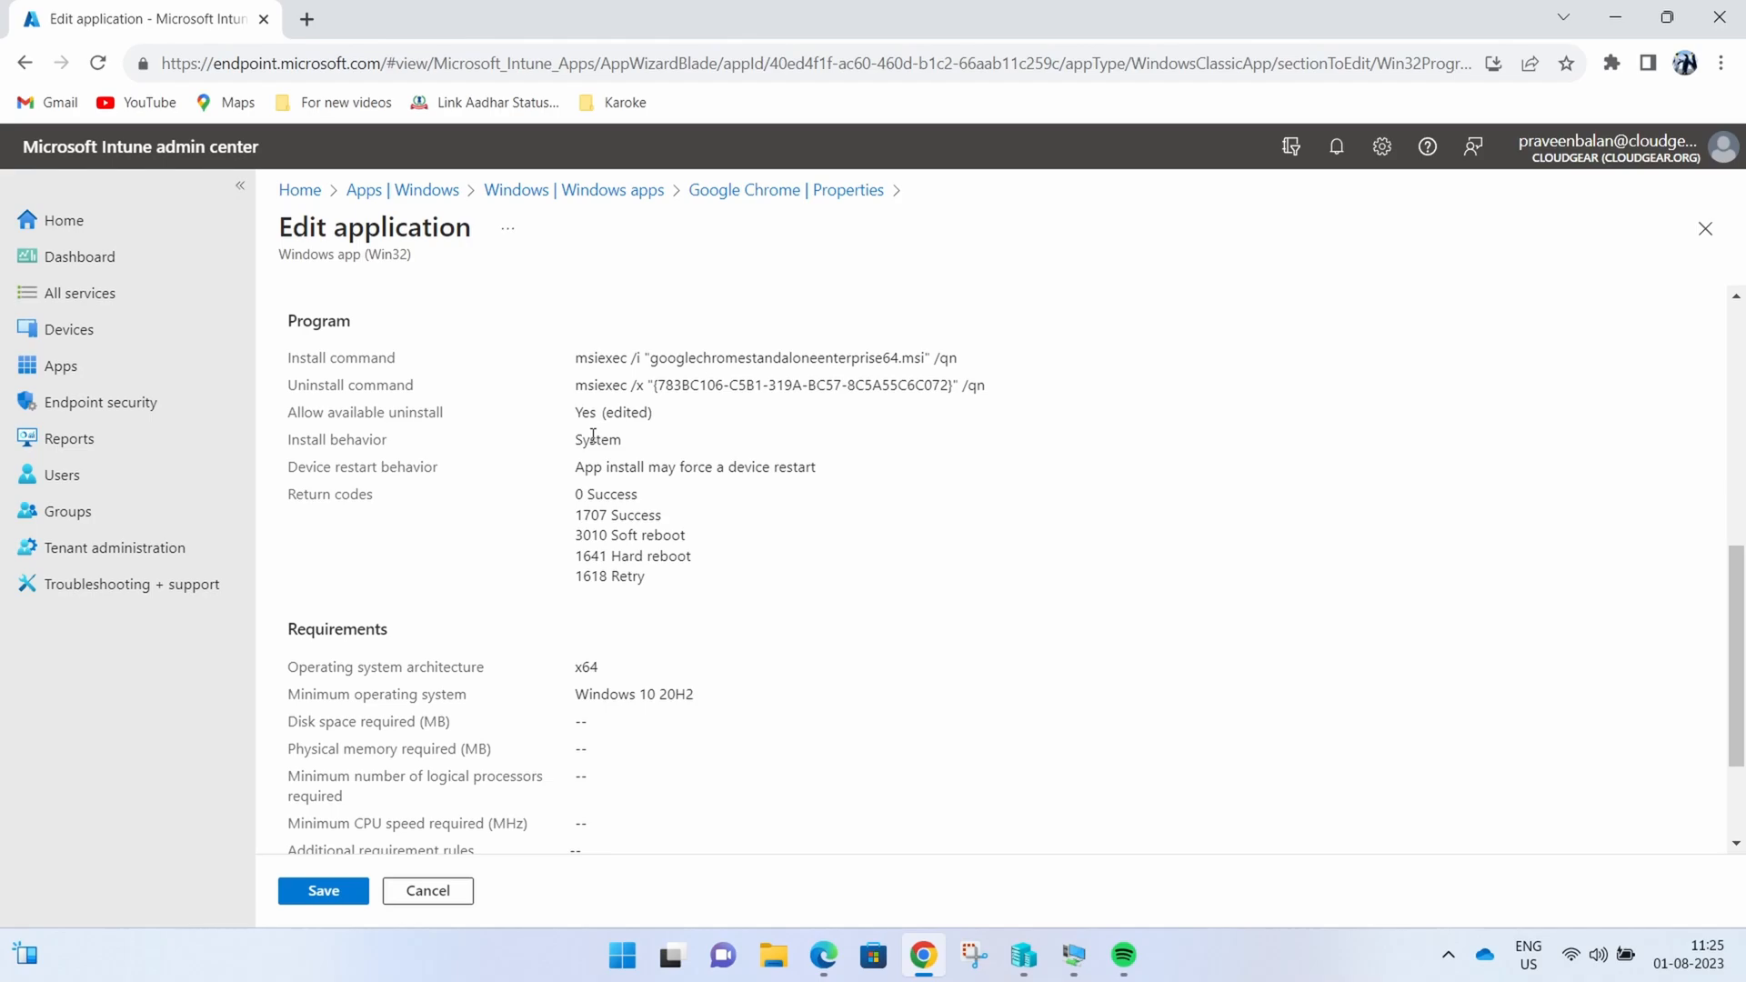
pyautogui.click(323, 892)
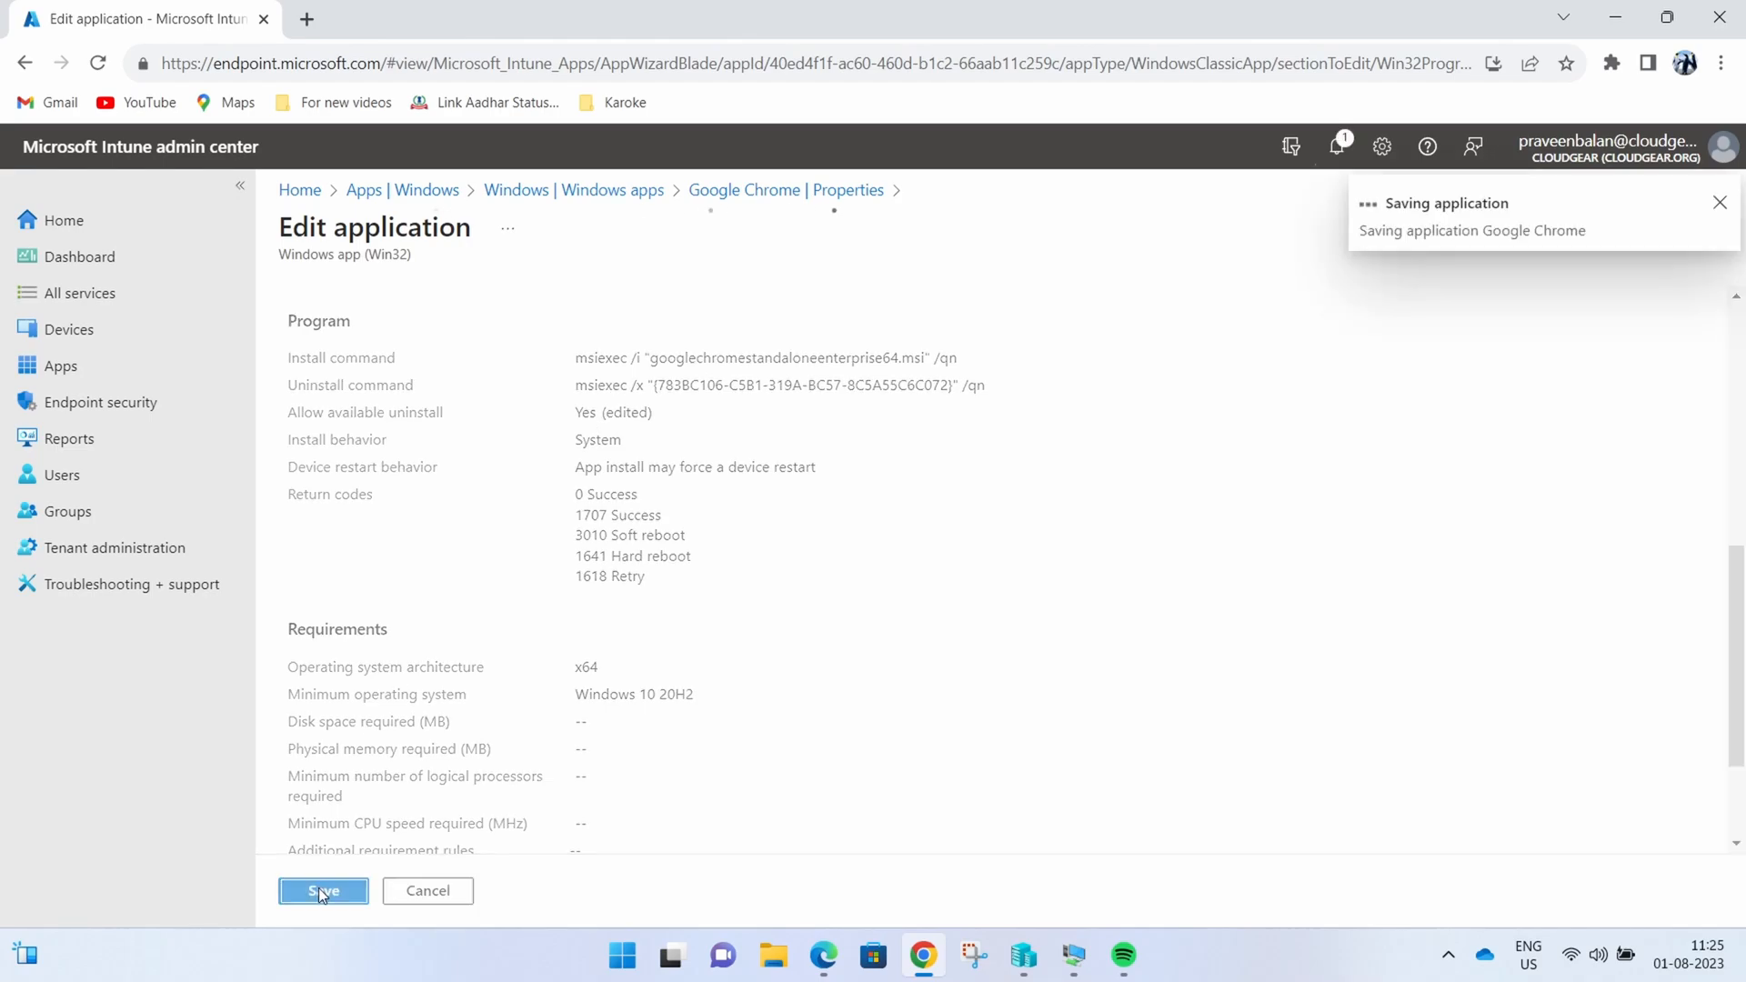
pyautogui.click(323, 891)
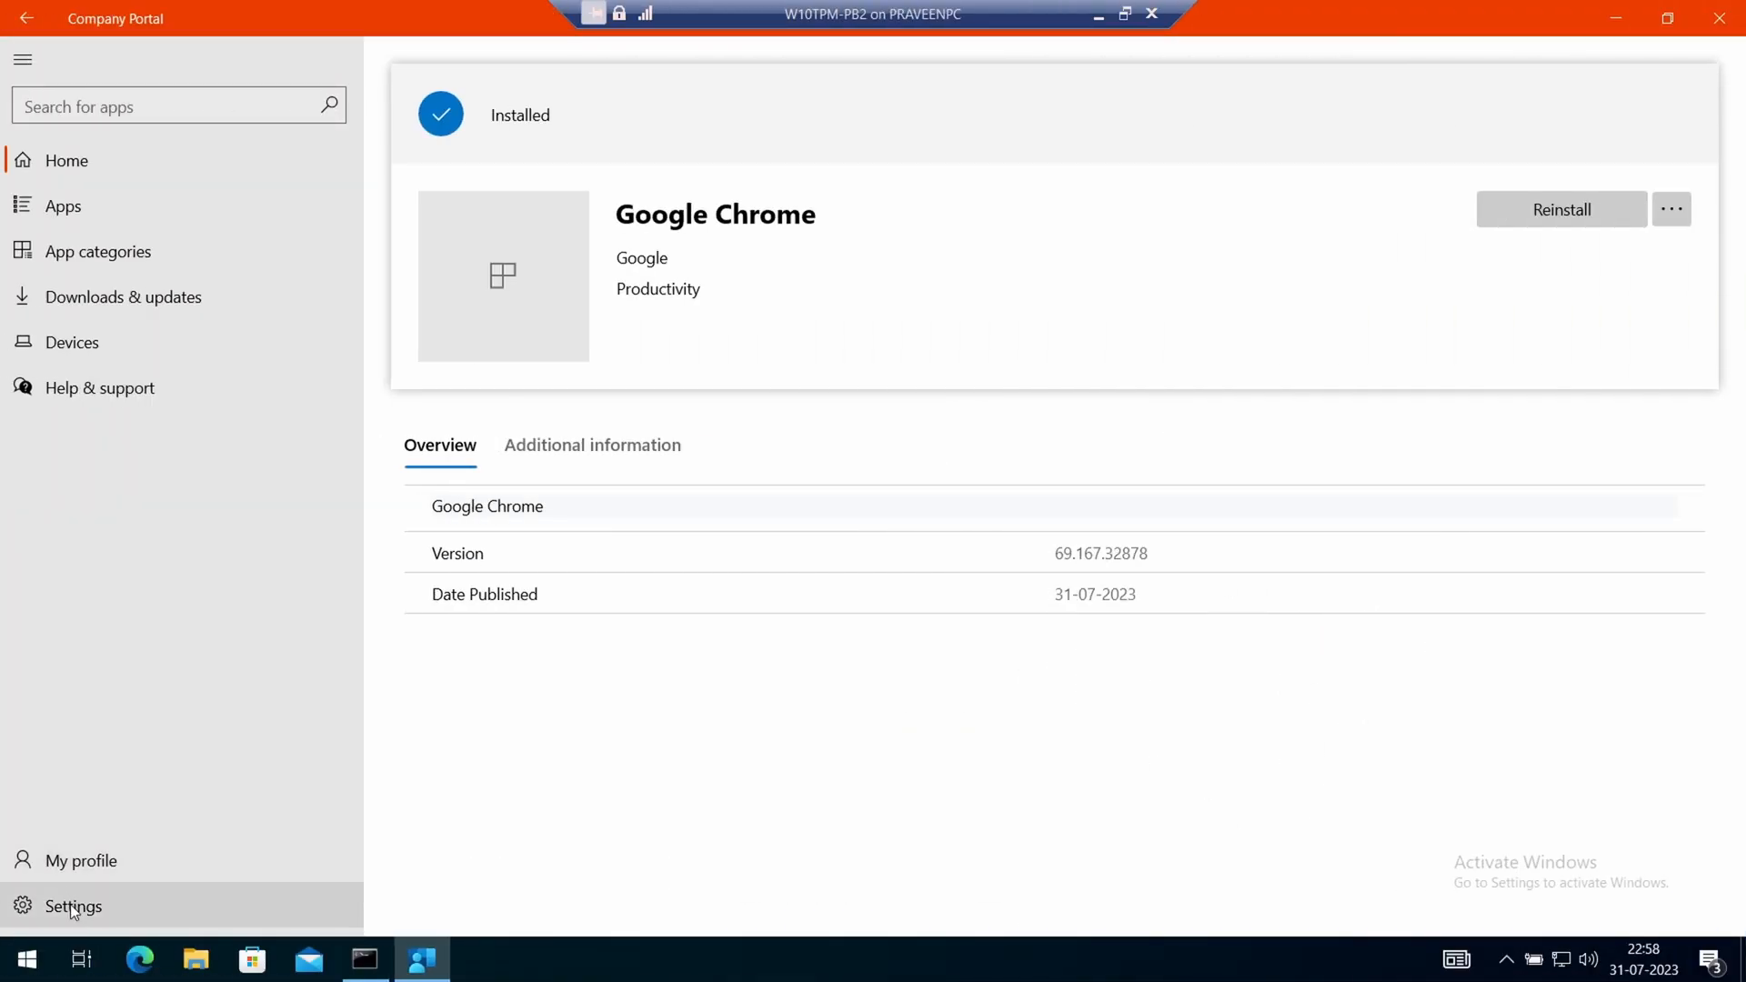
# Step: Sync the device from Company Portal Settings, then open the Google Chrome app page
pyautogui.click(73, 906)
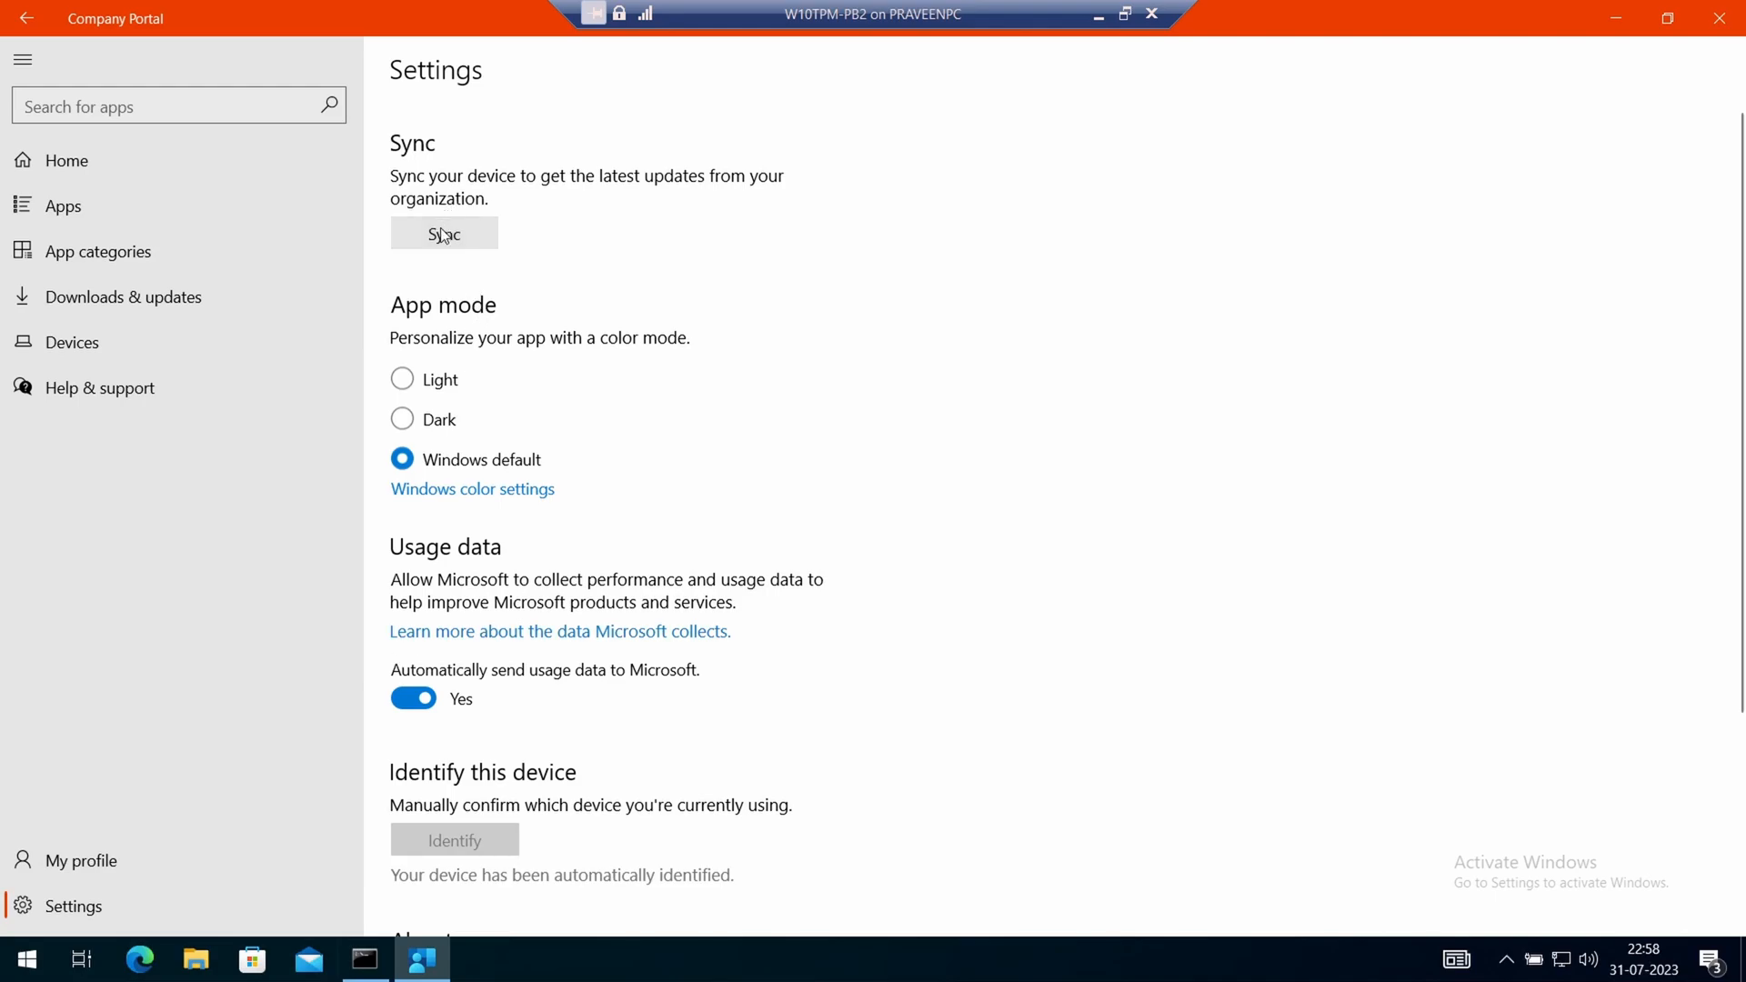
pyautogui.click(444, 233)
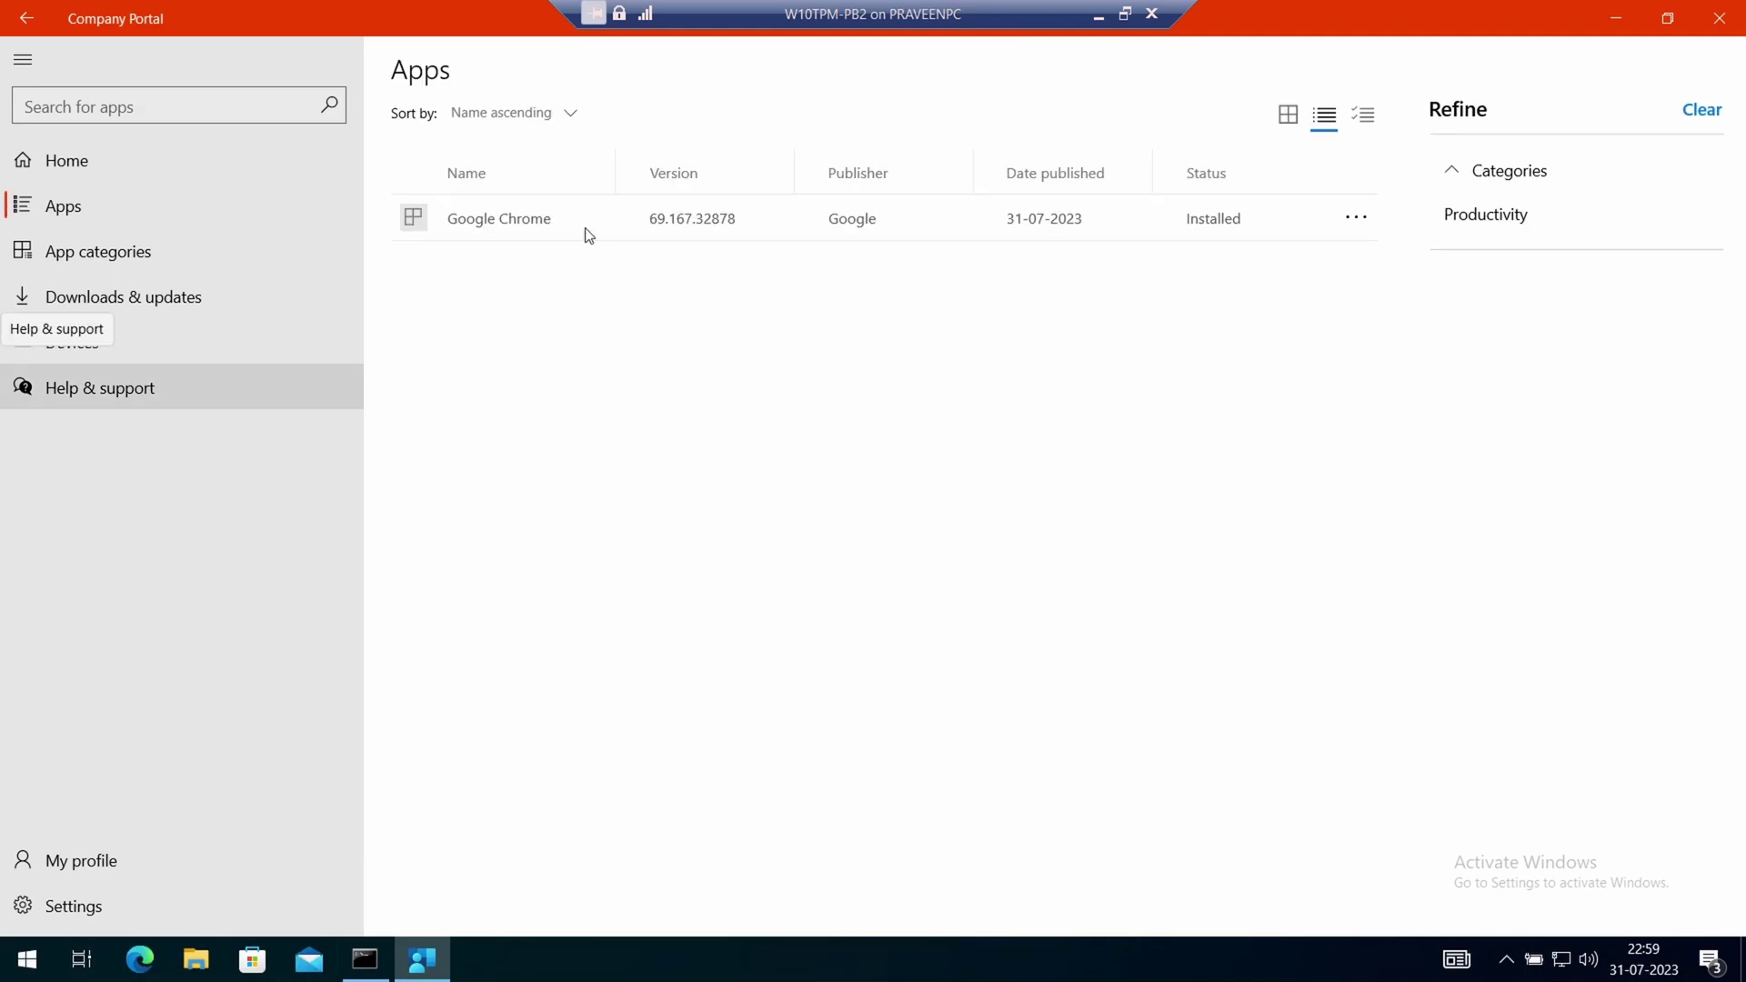
pyautogui.click(499, 218)
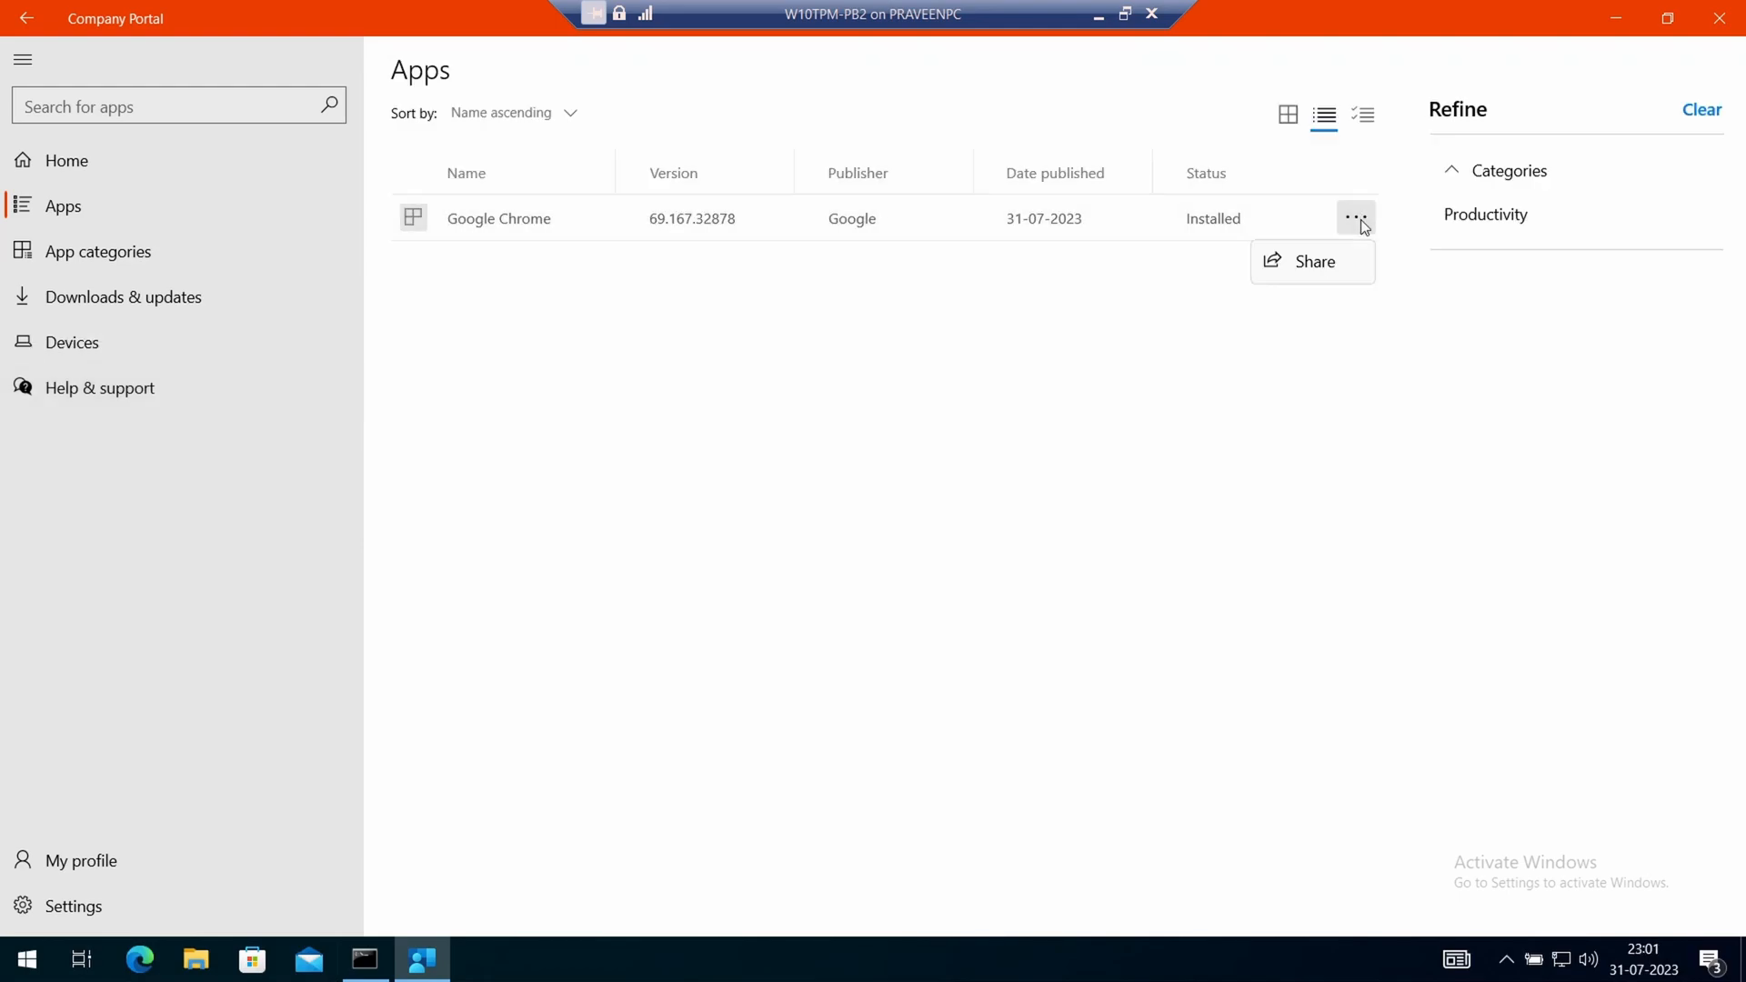
pyautogui.click(504, 232)
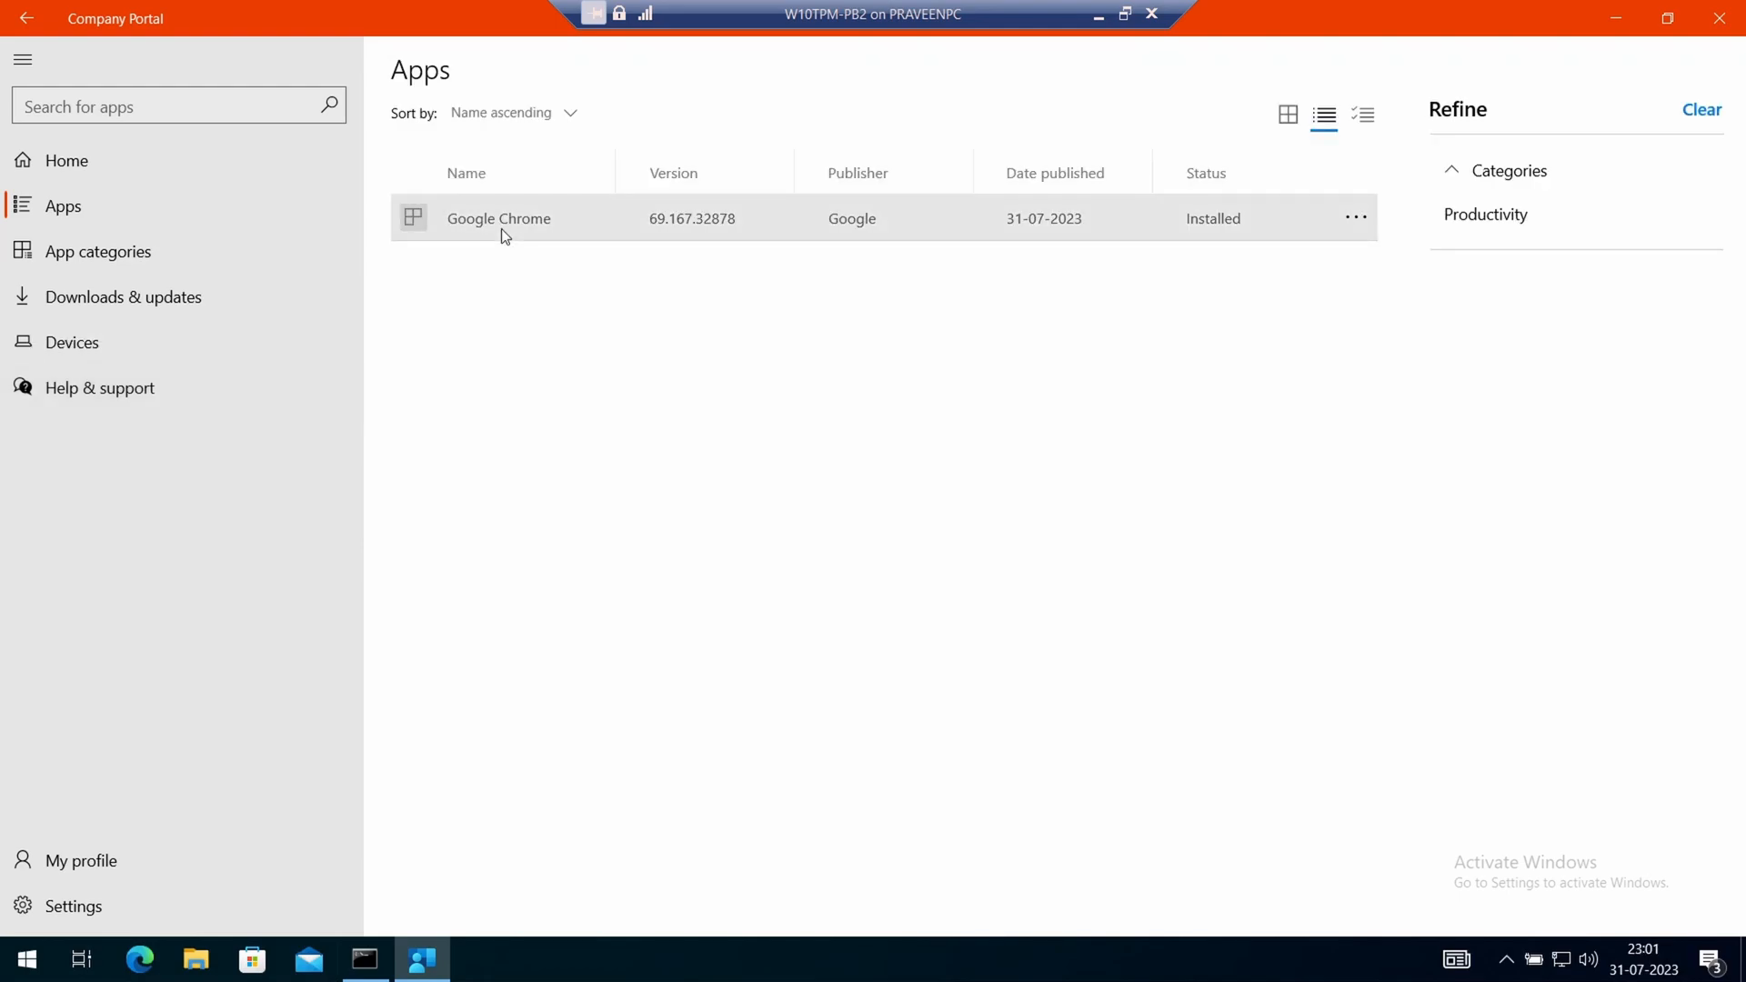
pyautogui.click(497, 232)
pyautogui.write('chro')
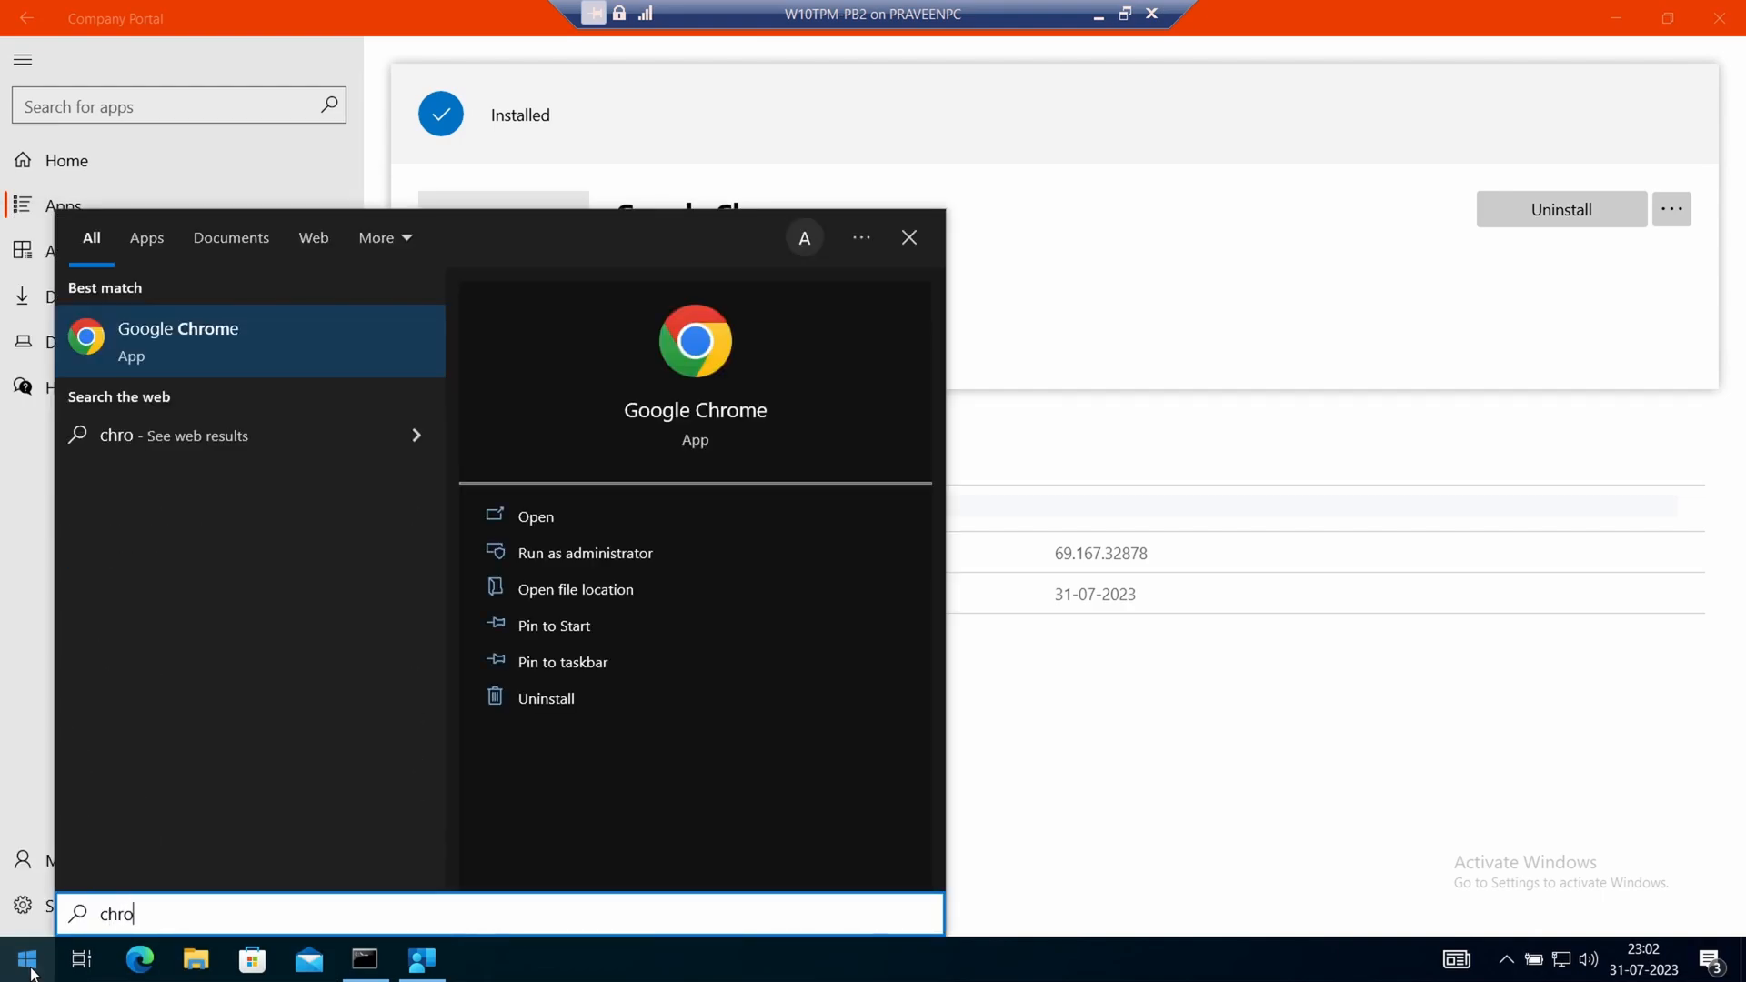
# Step: Dismiss Windows search and confirm uninstalling Google Chrome from its Company Portal page
pyautogui.click(536, 516)
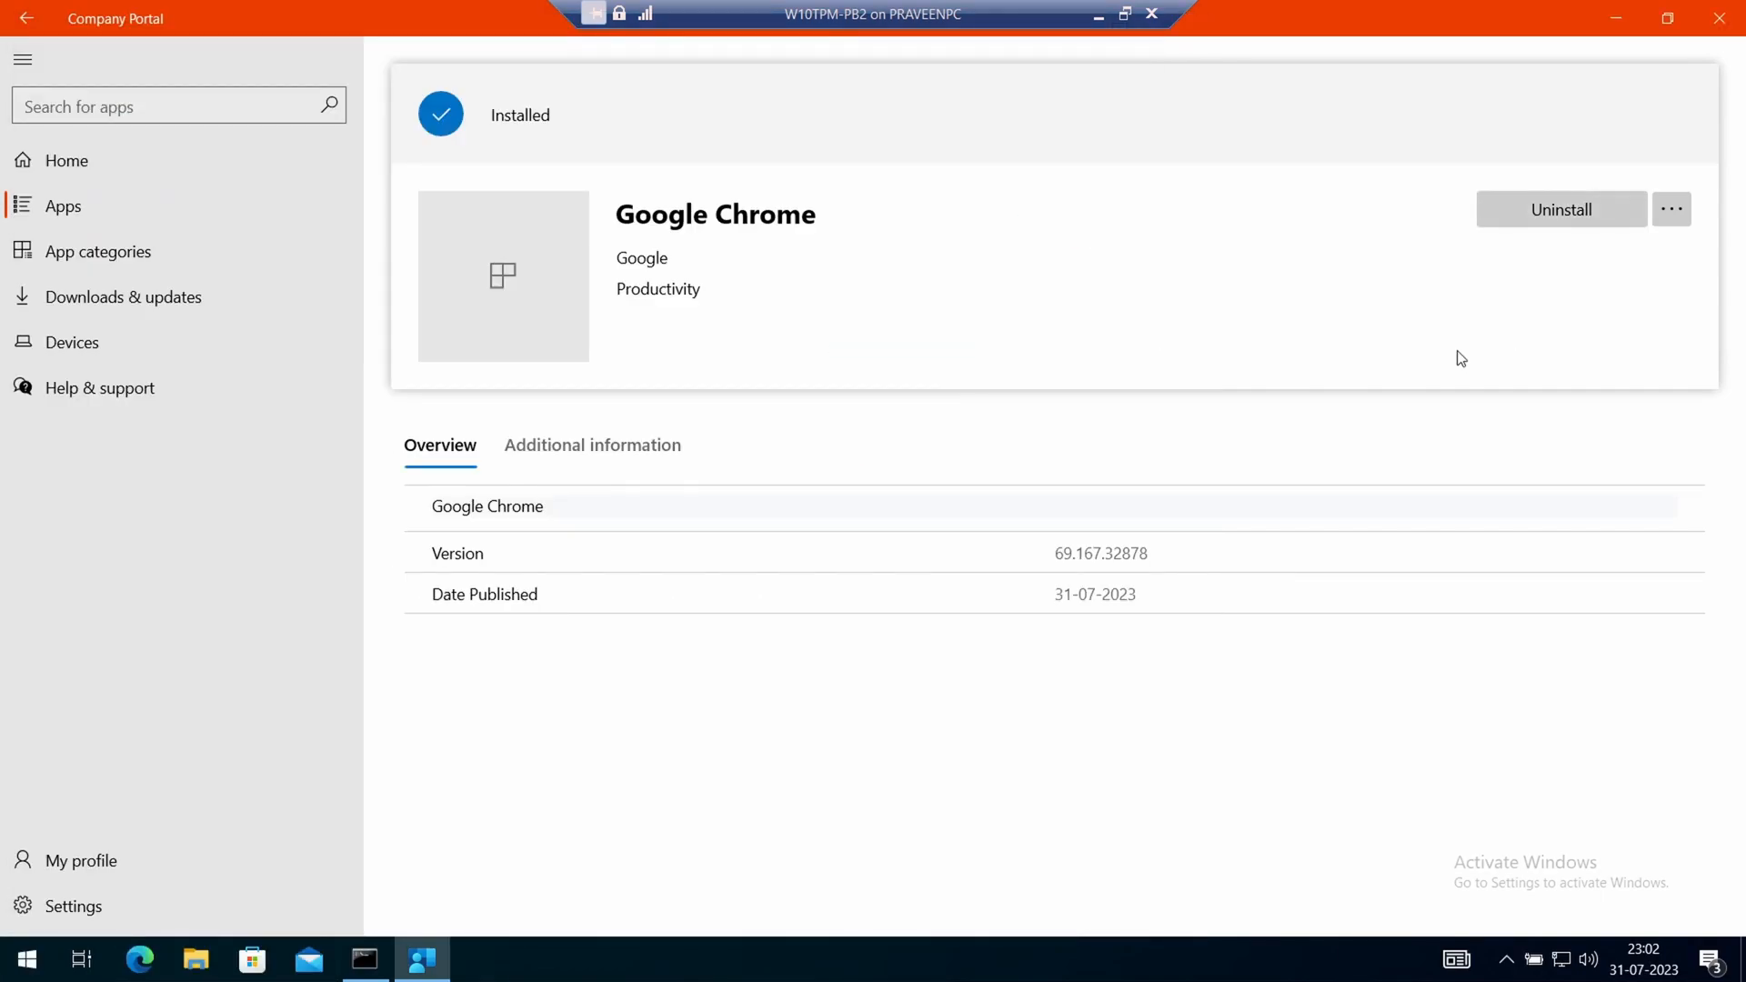
pyautogui.click(1562, 209)
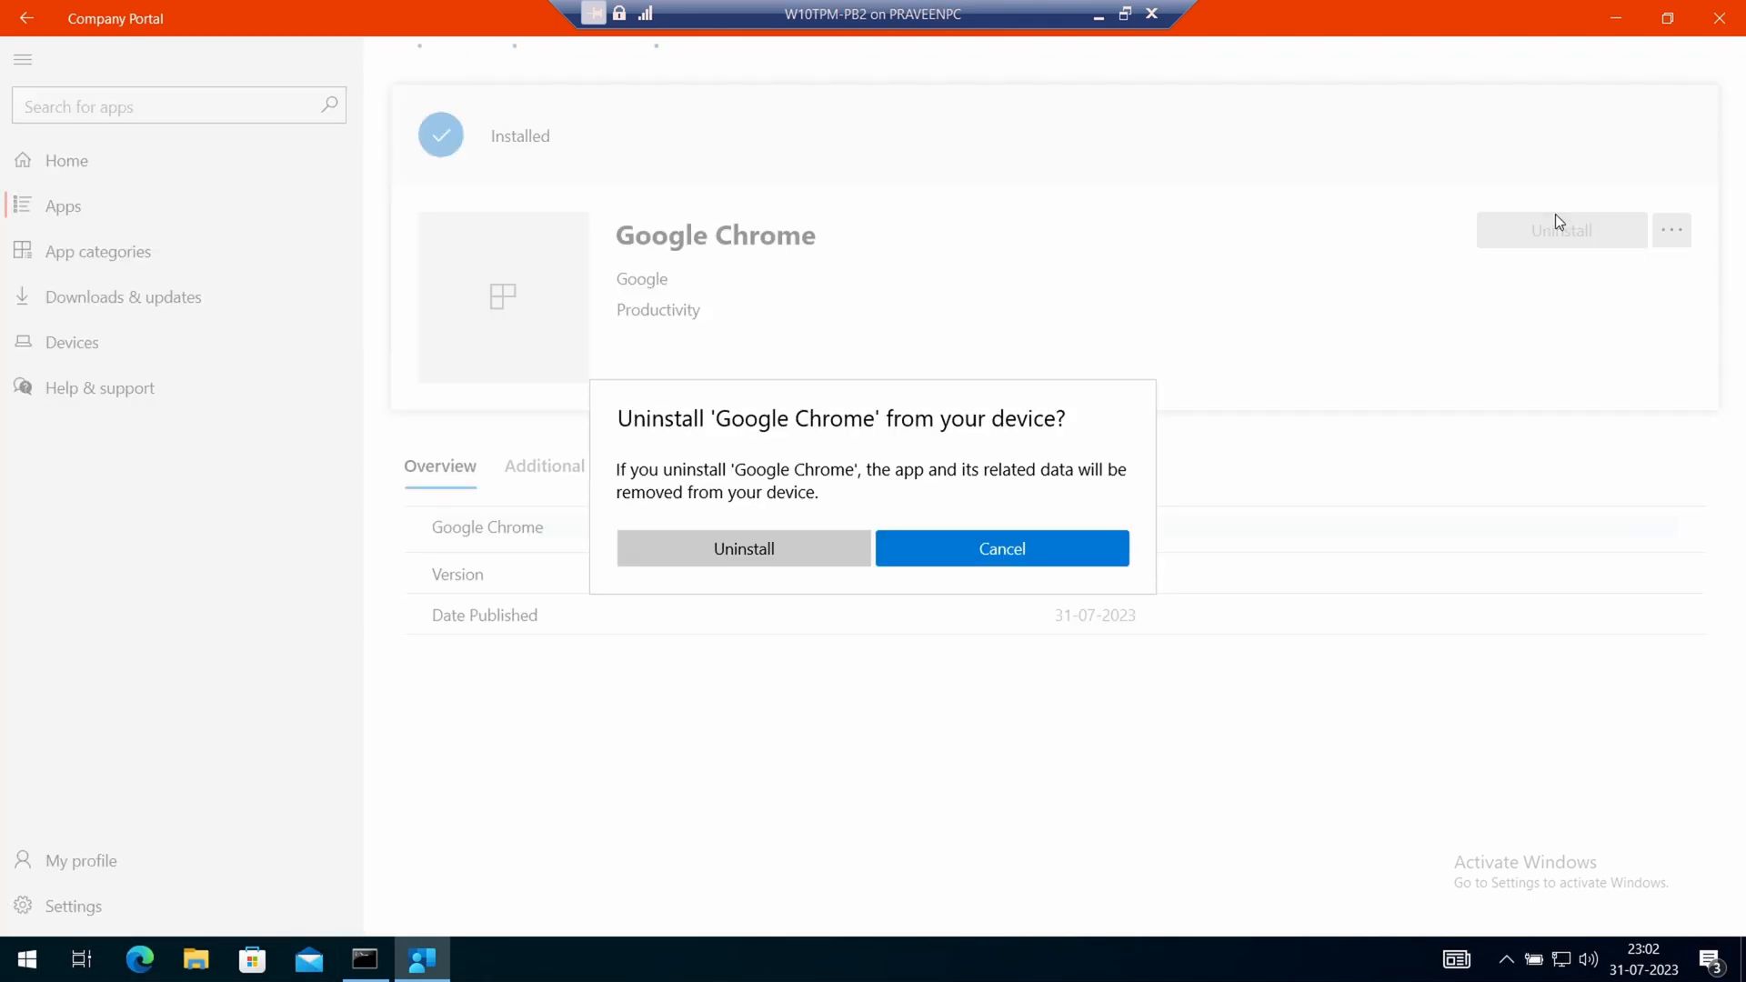
pyautogui.moveTo(906, 492)
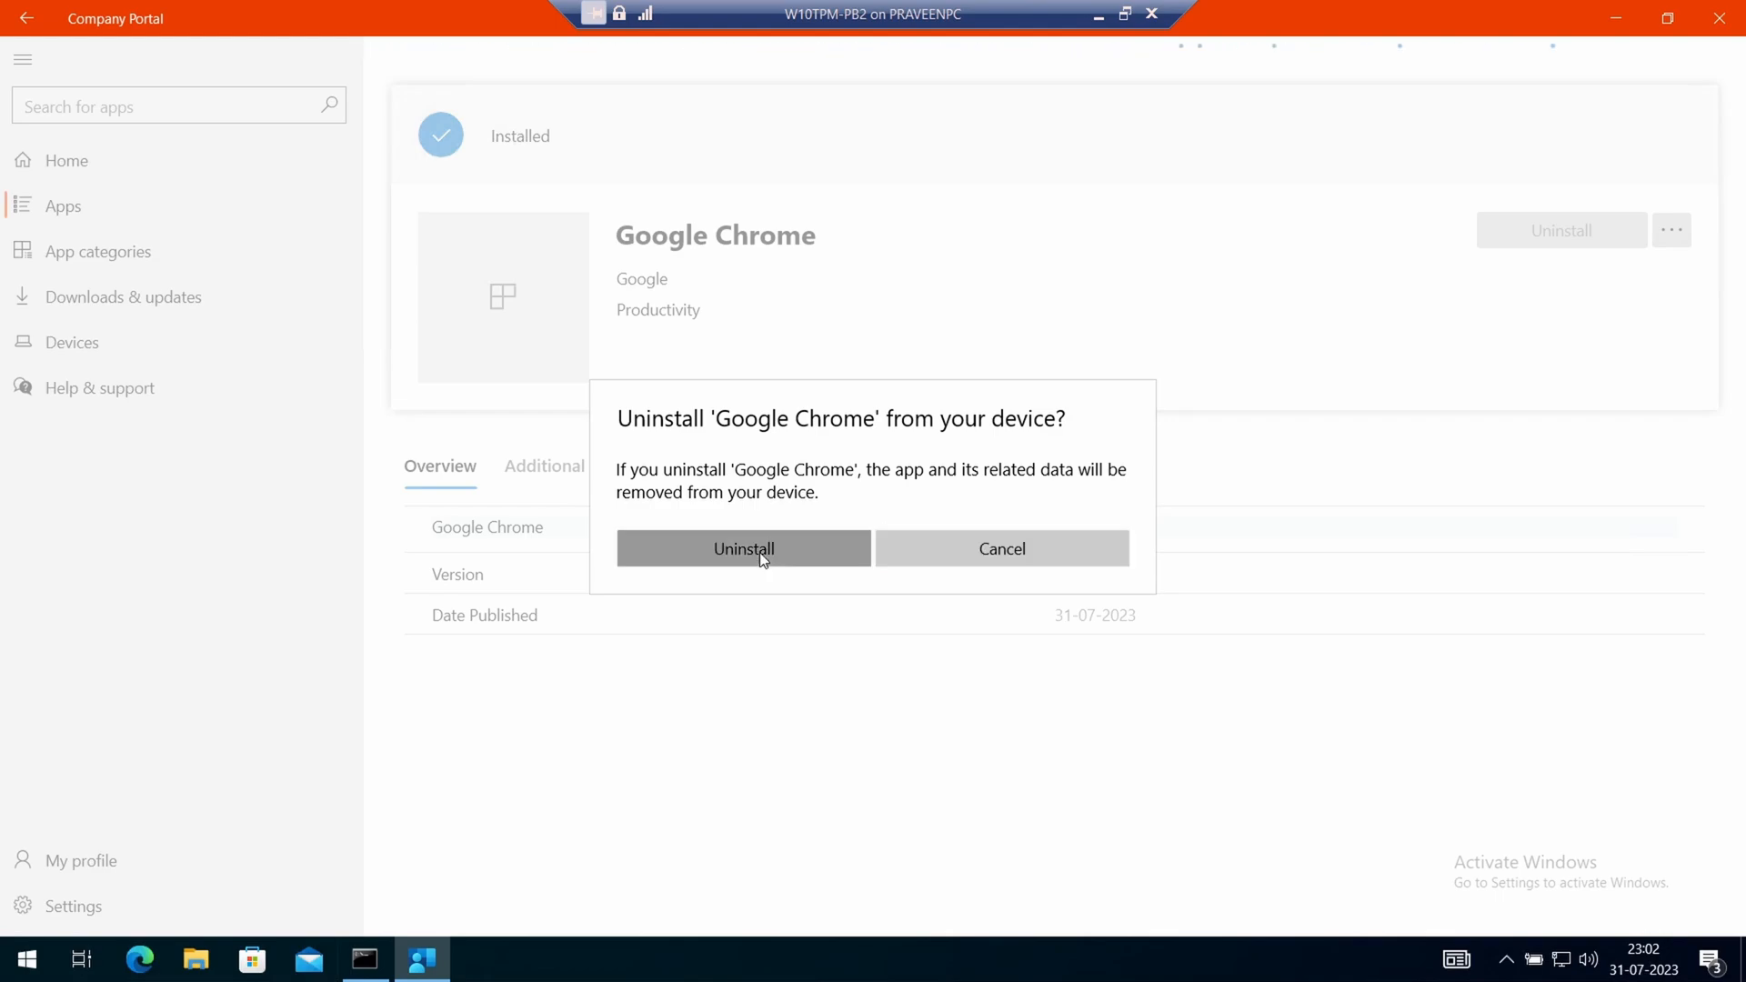
pyautogui.click(744, 548)
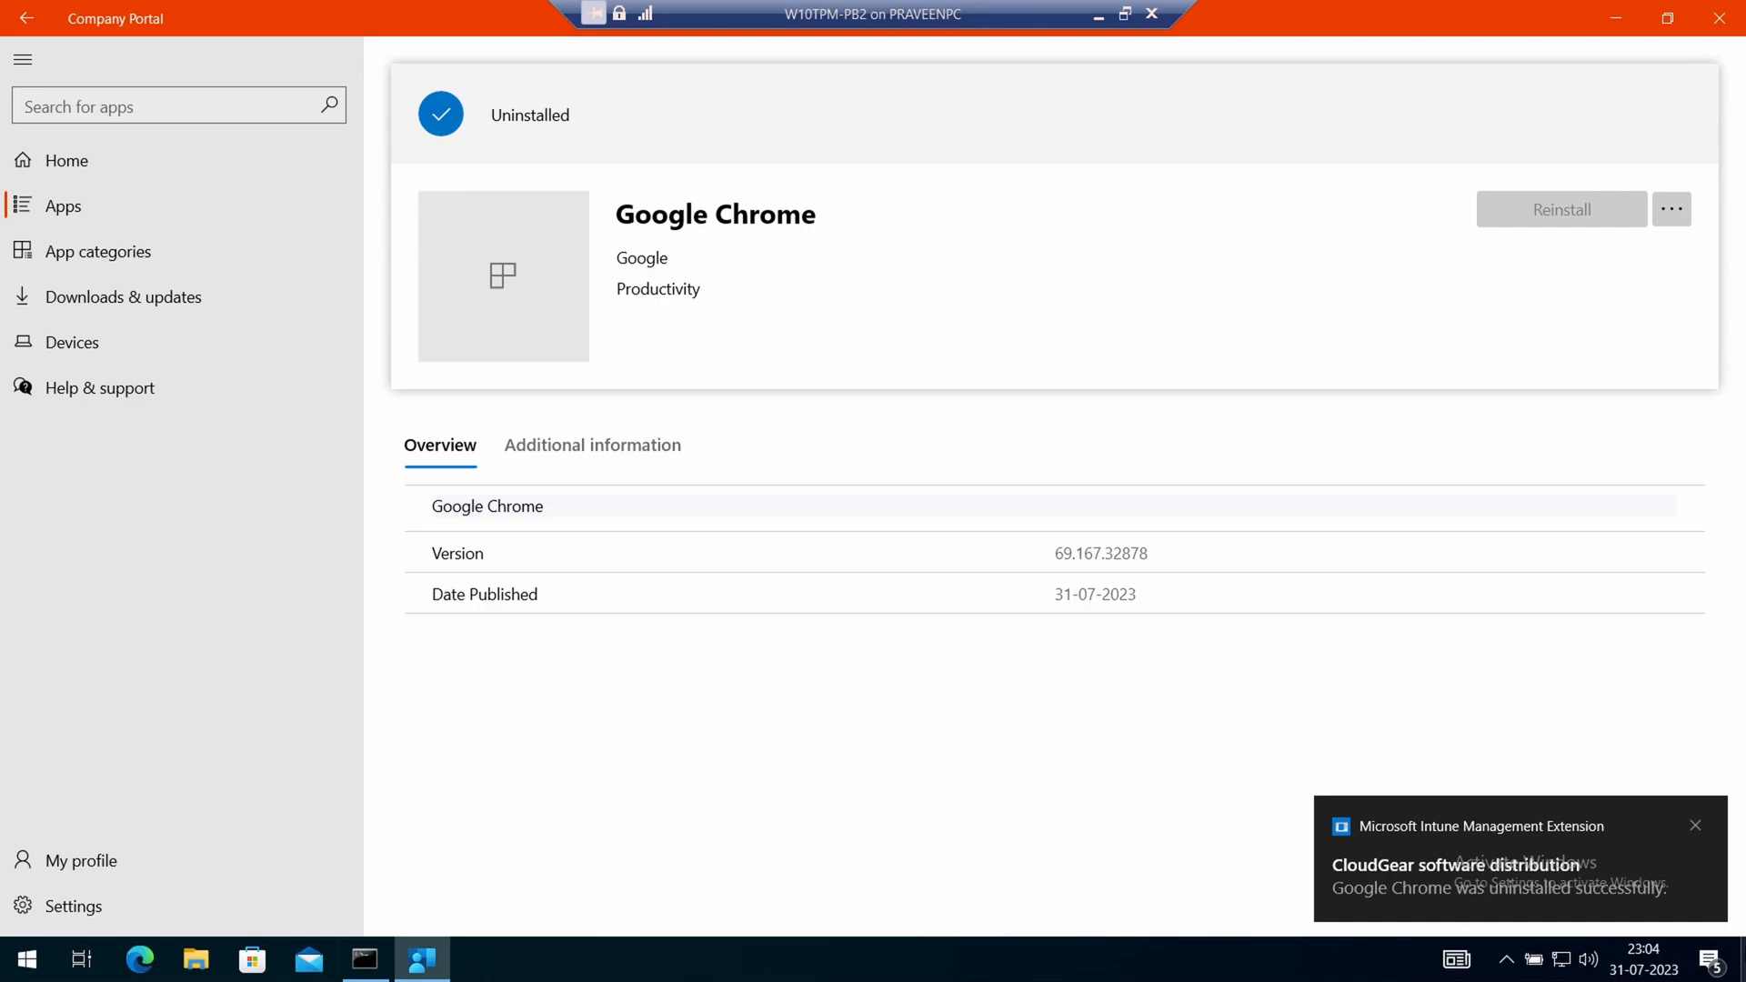
# Step: Open Action Center and expand the 'Downloading and uninstalling software' notification
pyautogui.click(1711, 956)
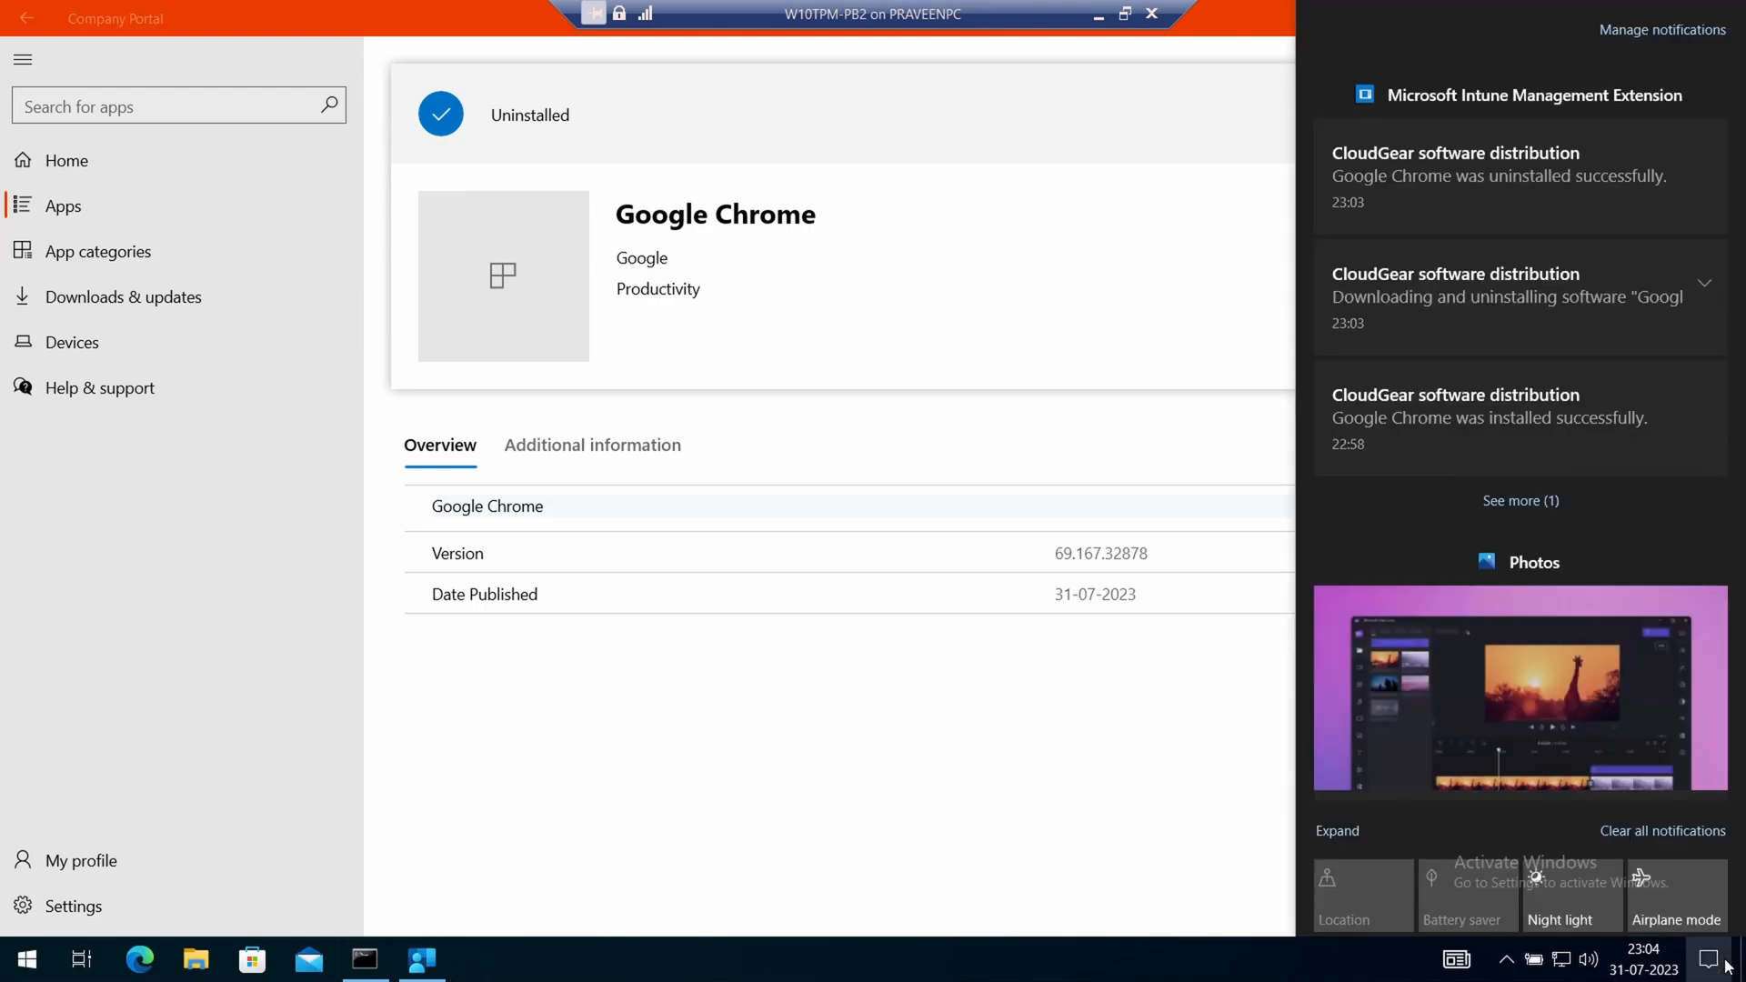
pyautogui.moveTo(1464, 290)
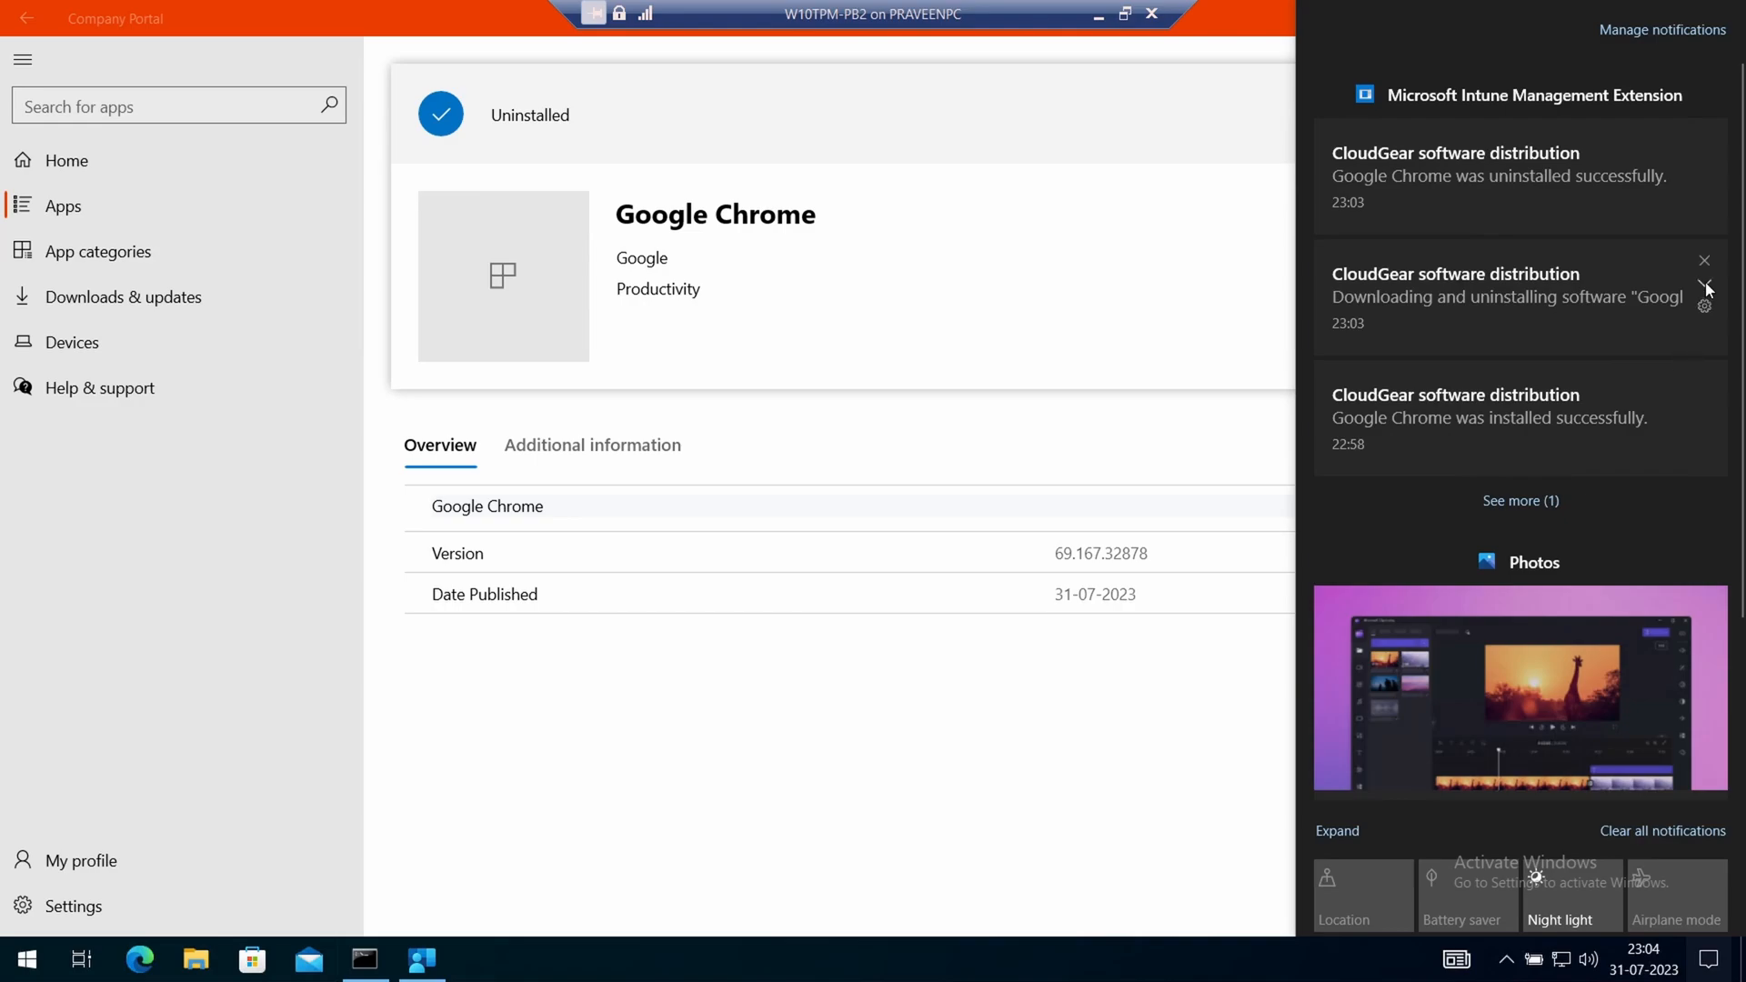
pyautogui.click(1705, 285)
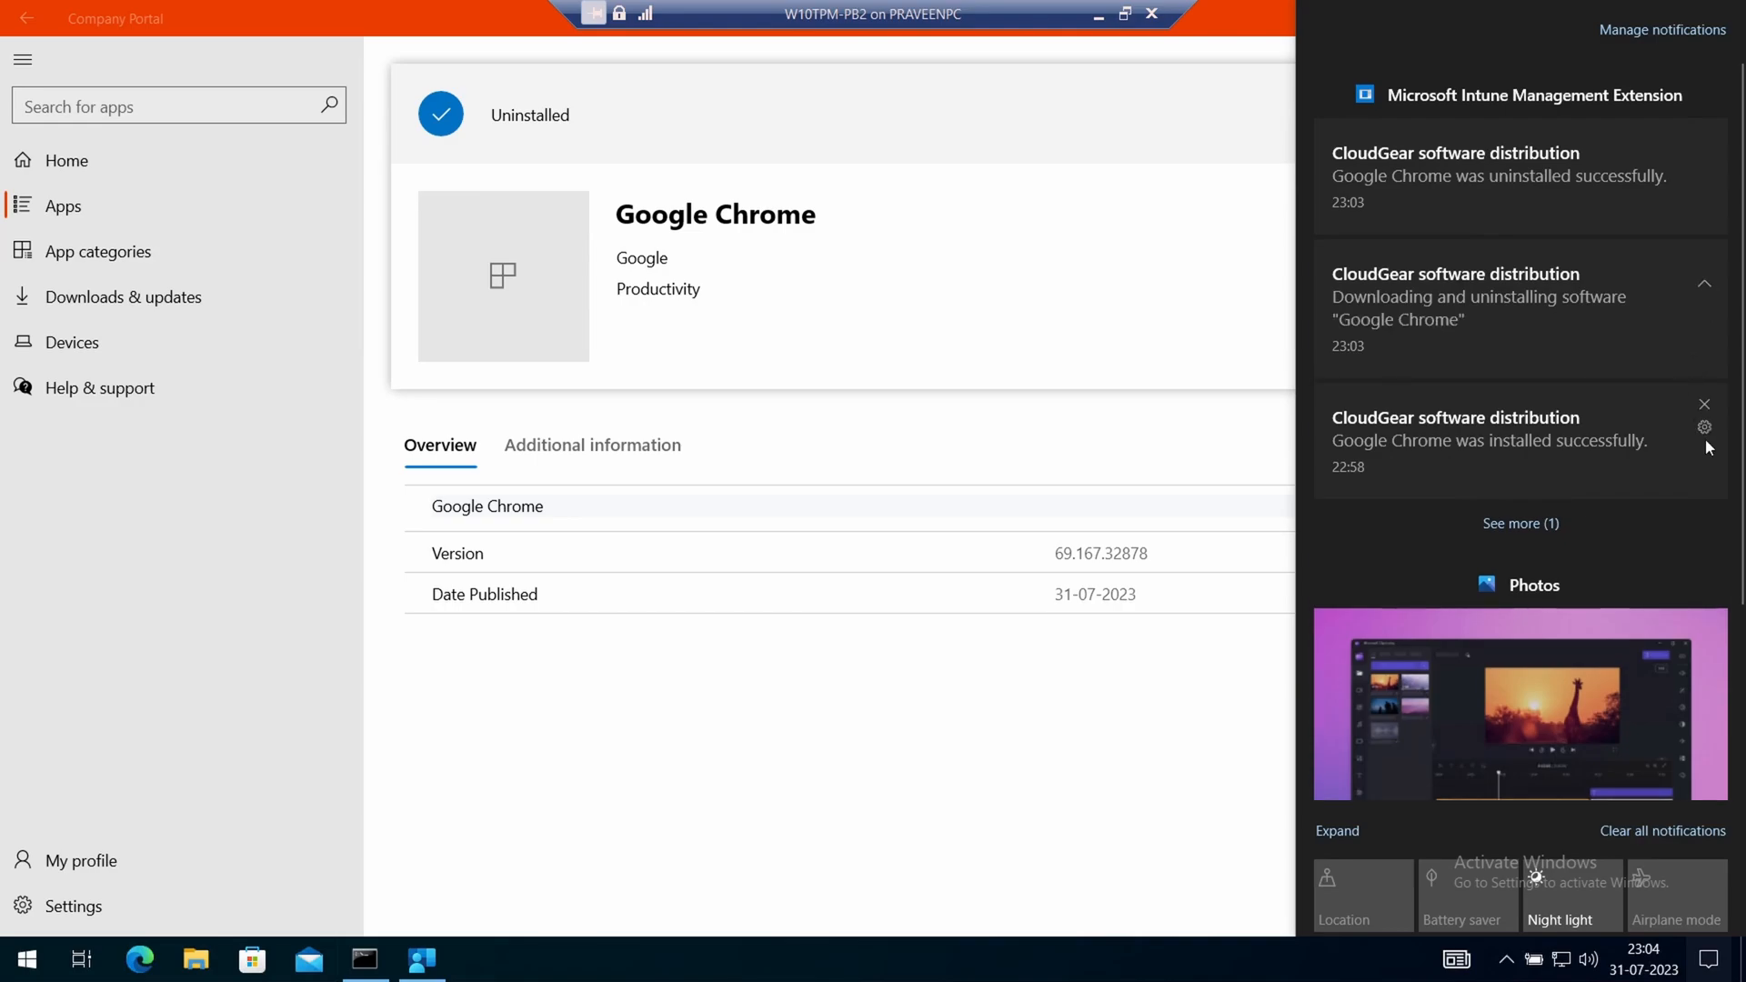
pyautogui.moveTo(1464, 196)
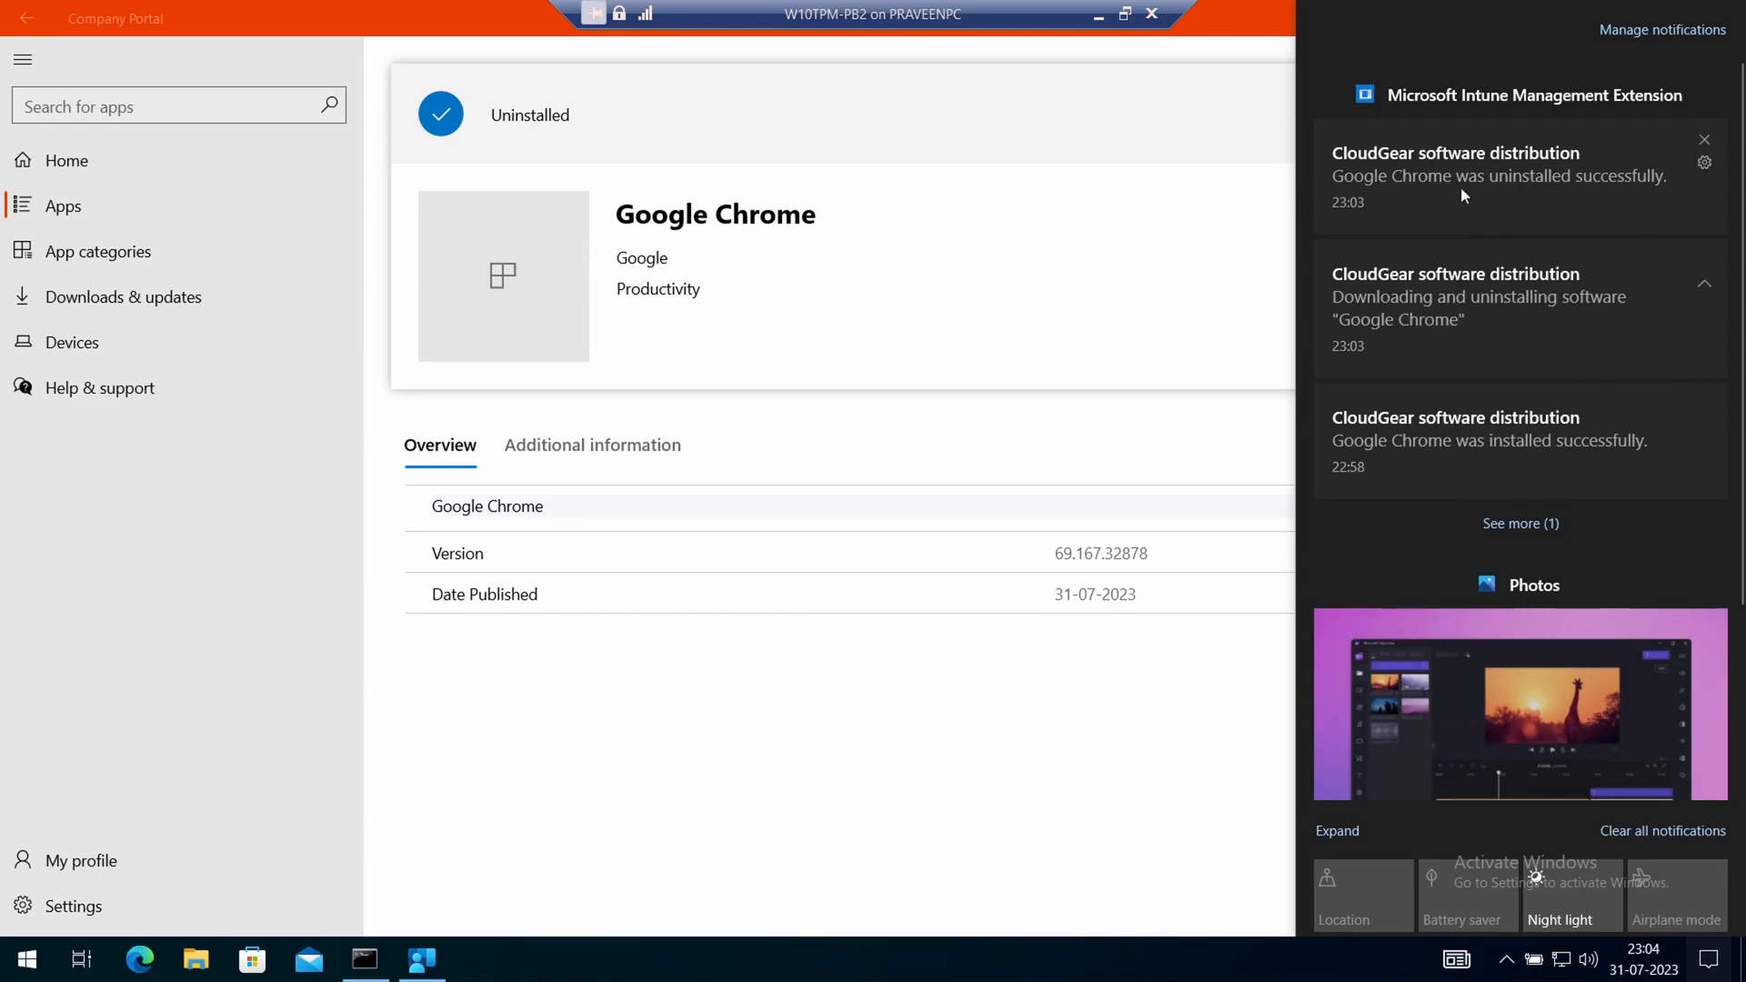